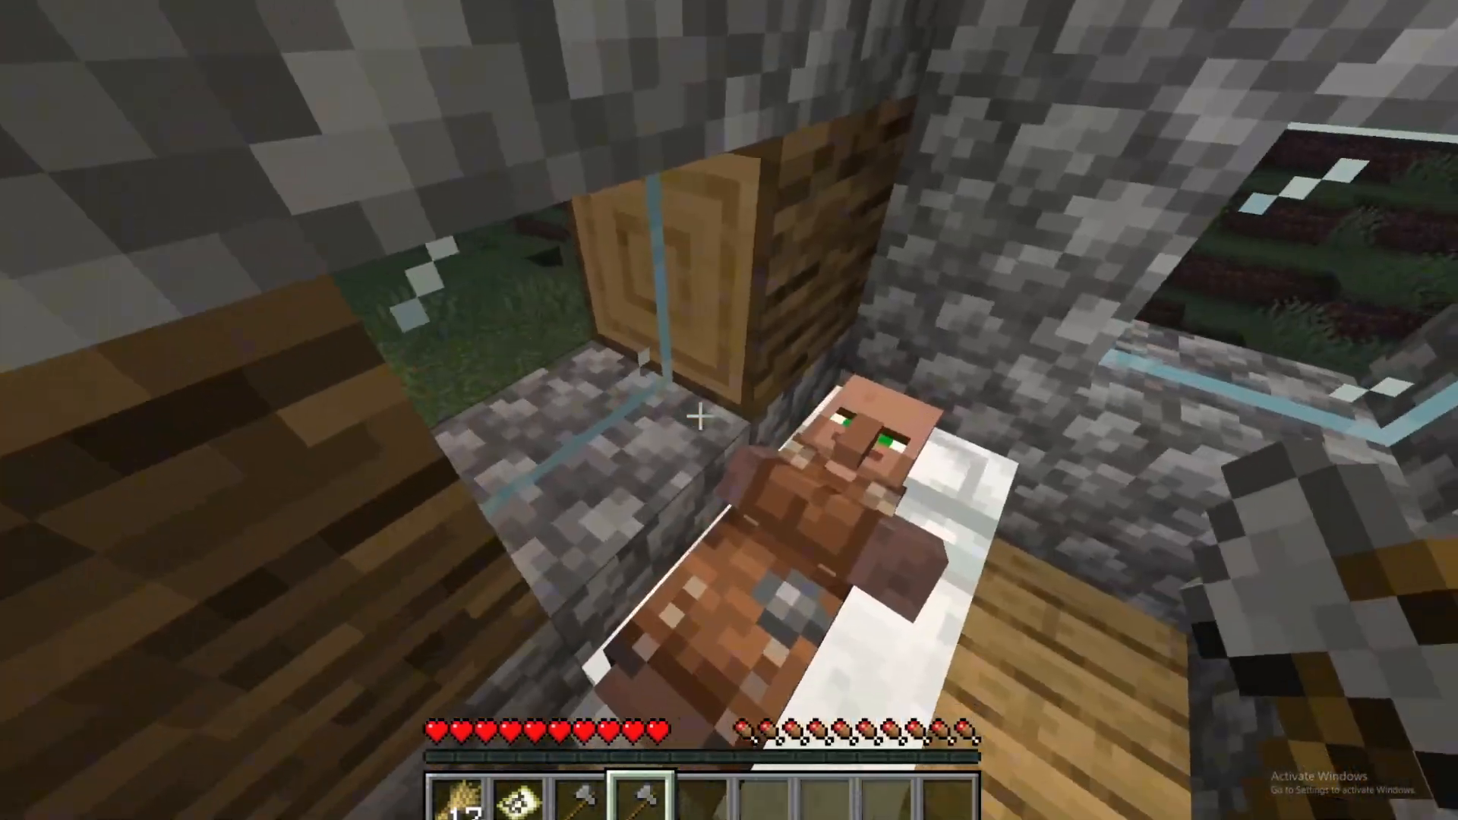
Step: Navigate through assets, minecraft and textures into the block textures folder
click(702, 421)
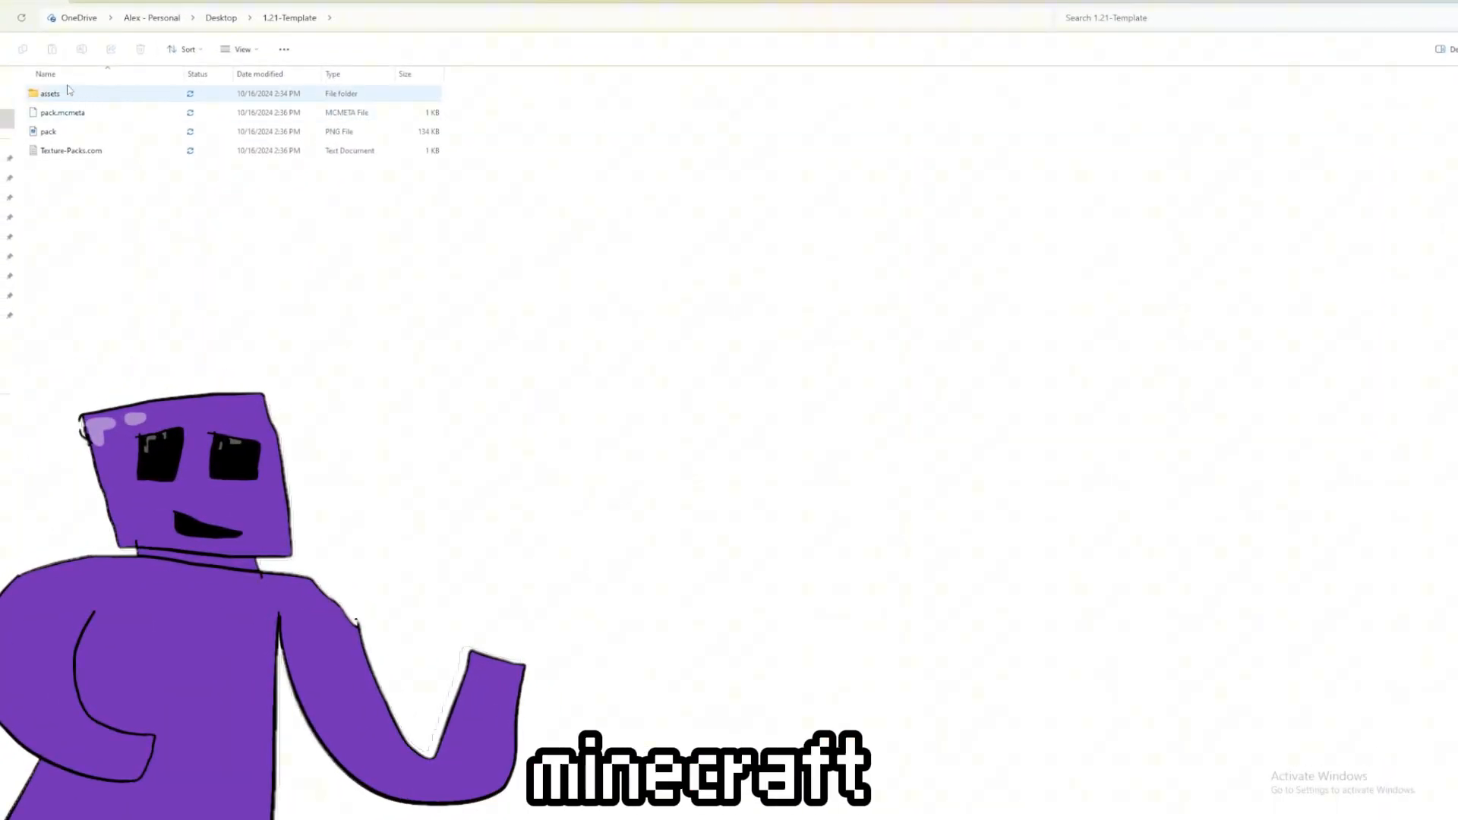
click(48, 93)
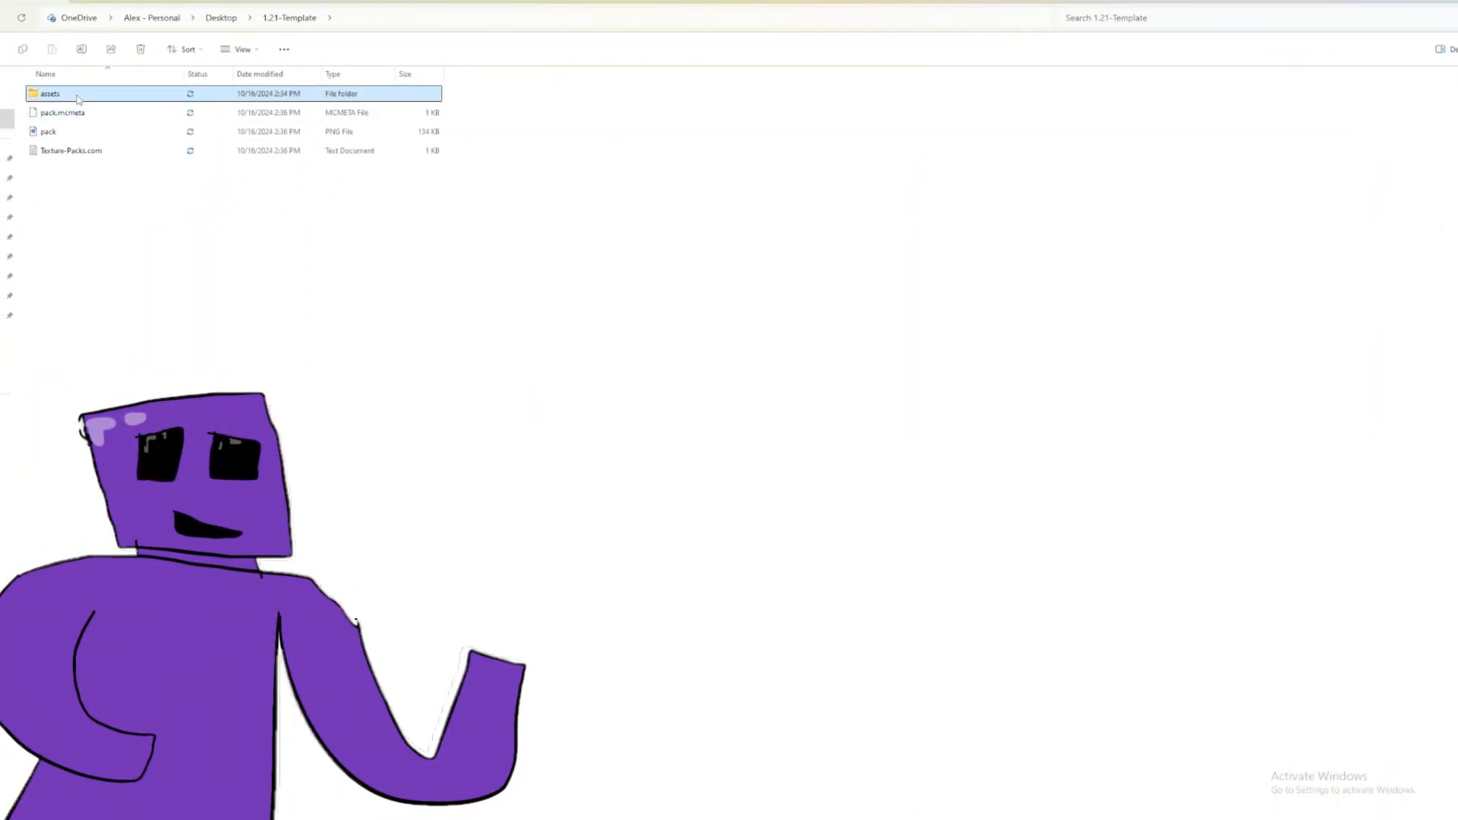
double_click(48, 94)
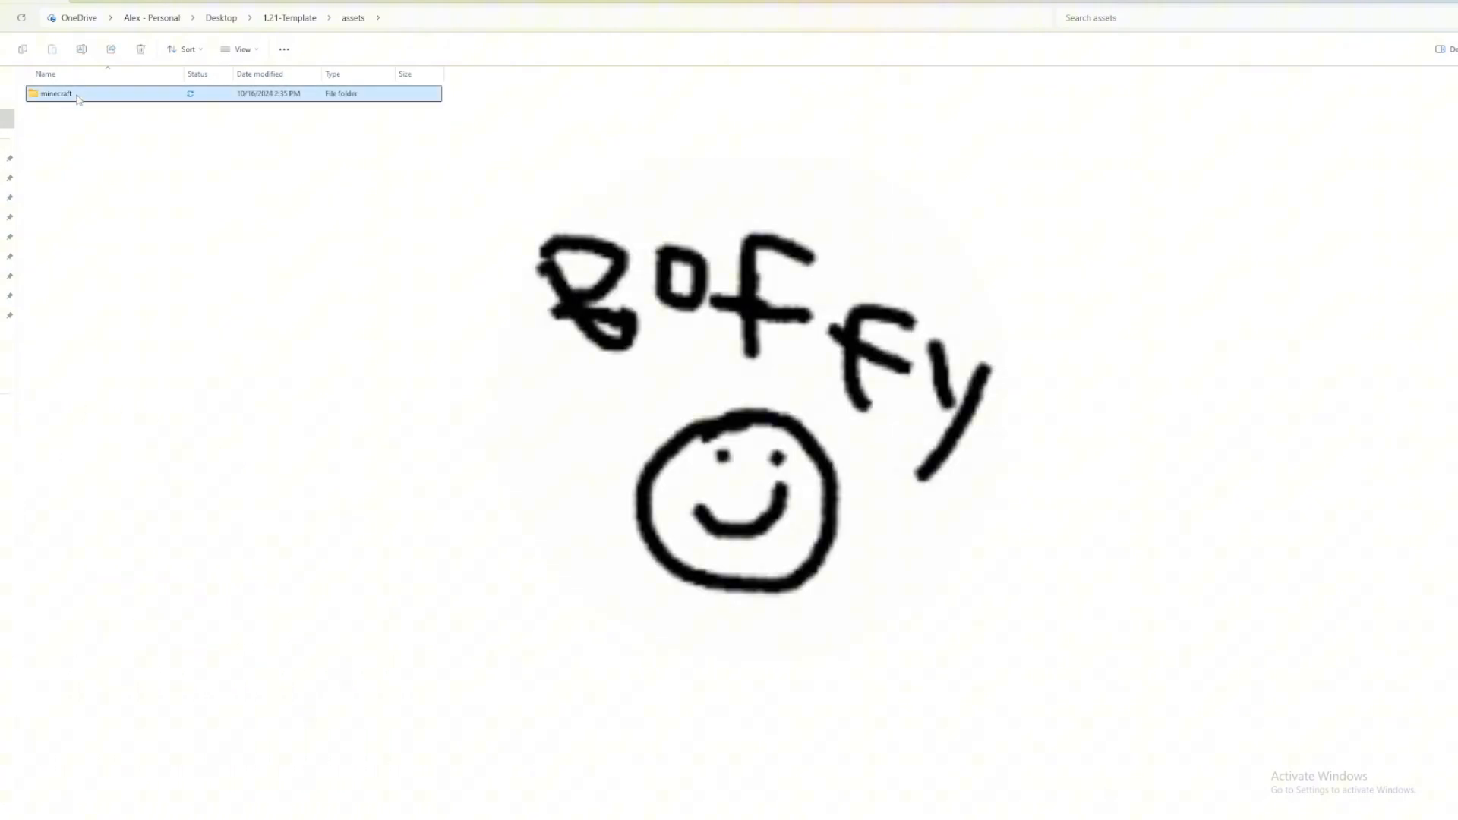
double_click(48, 95)
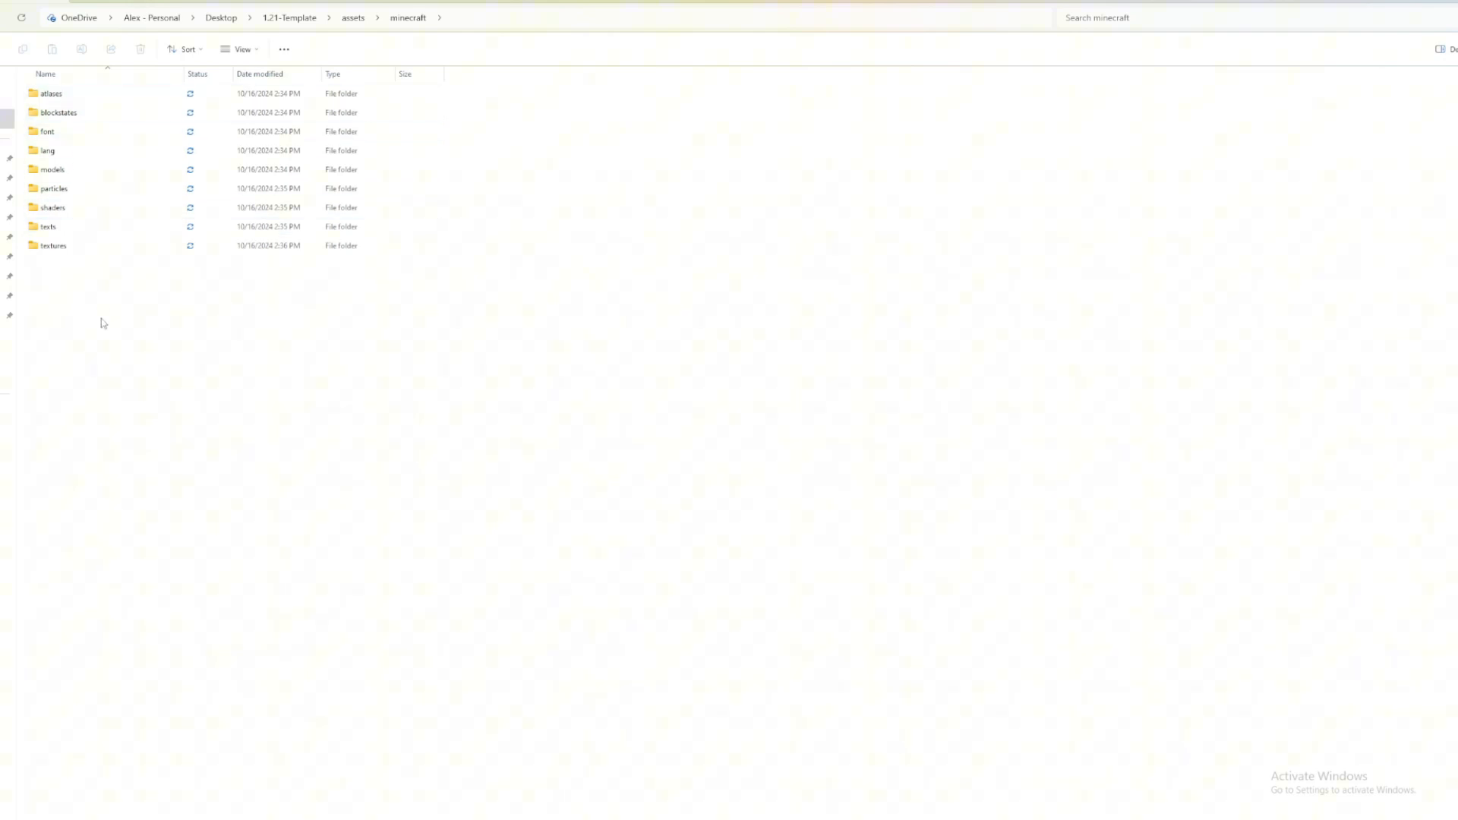
double_click(52, 245)
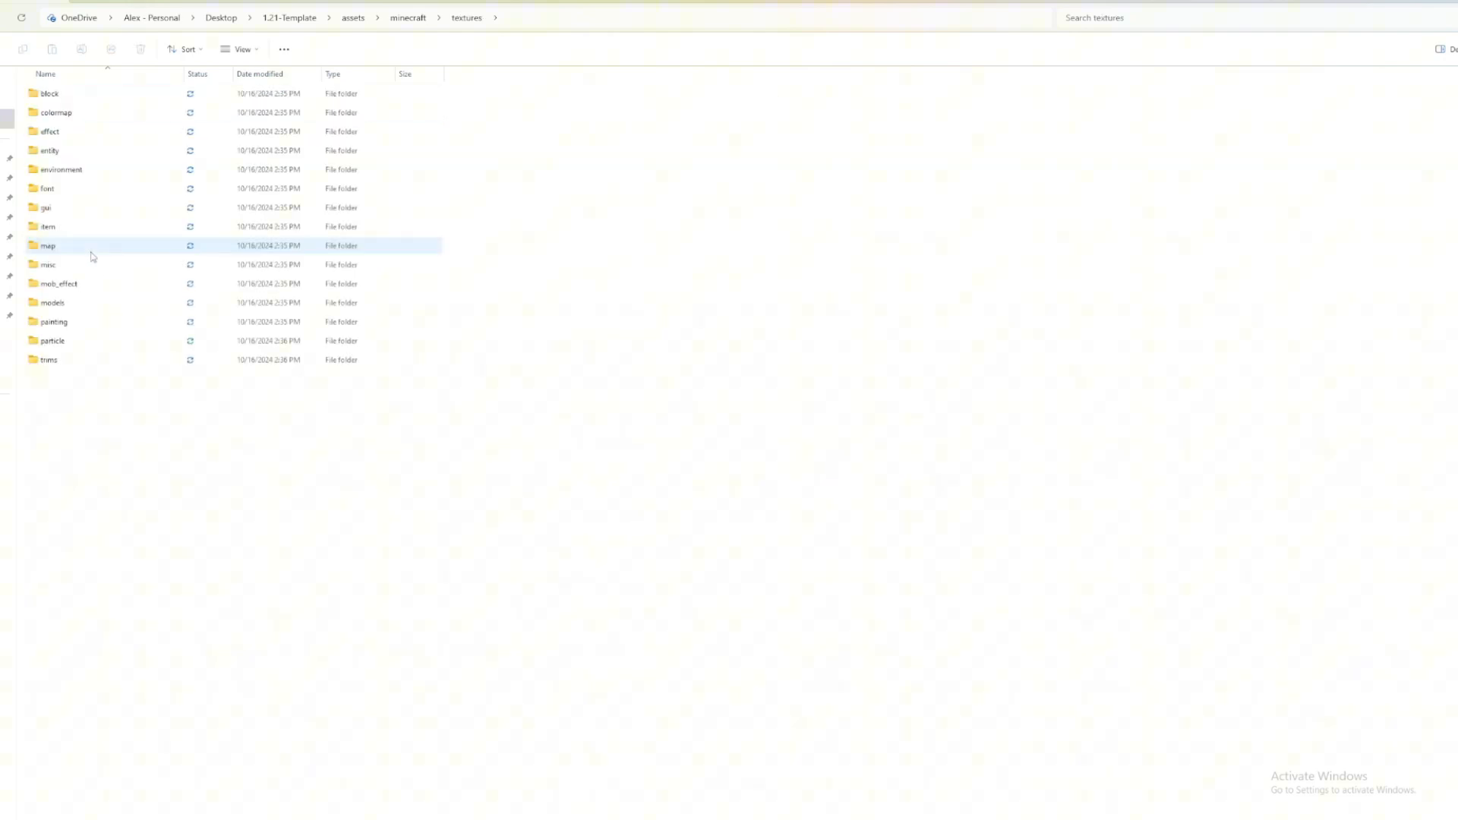
double_click(44, 94)
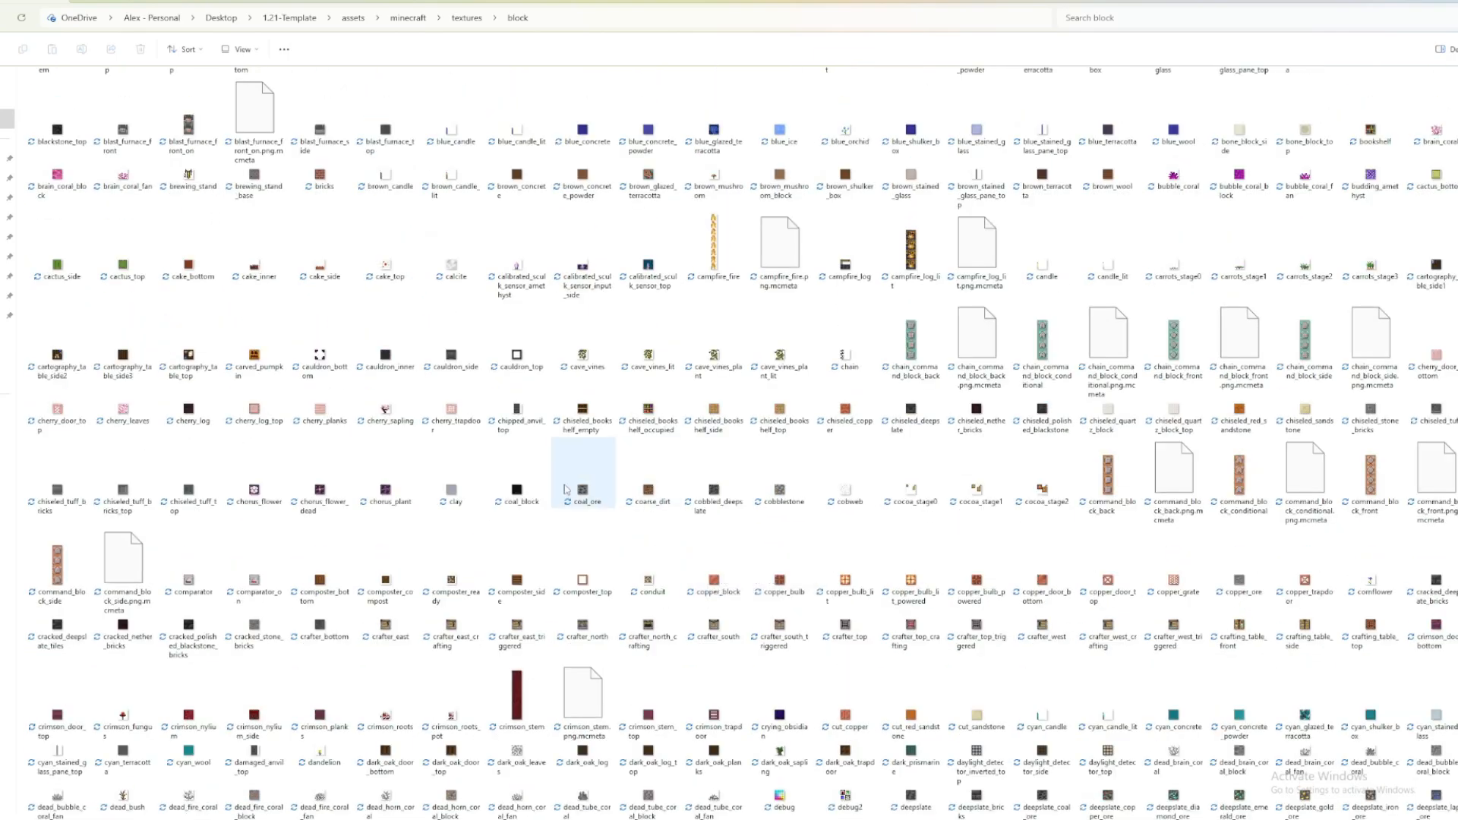
Step: Save the stone snip over coal_ore.png, confirming the replace
click(582, 489)
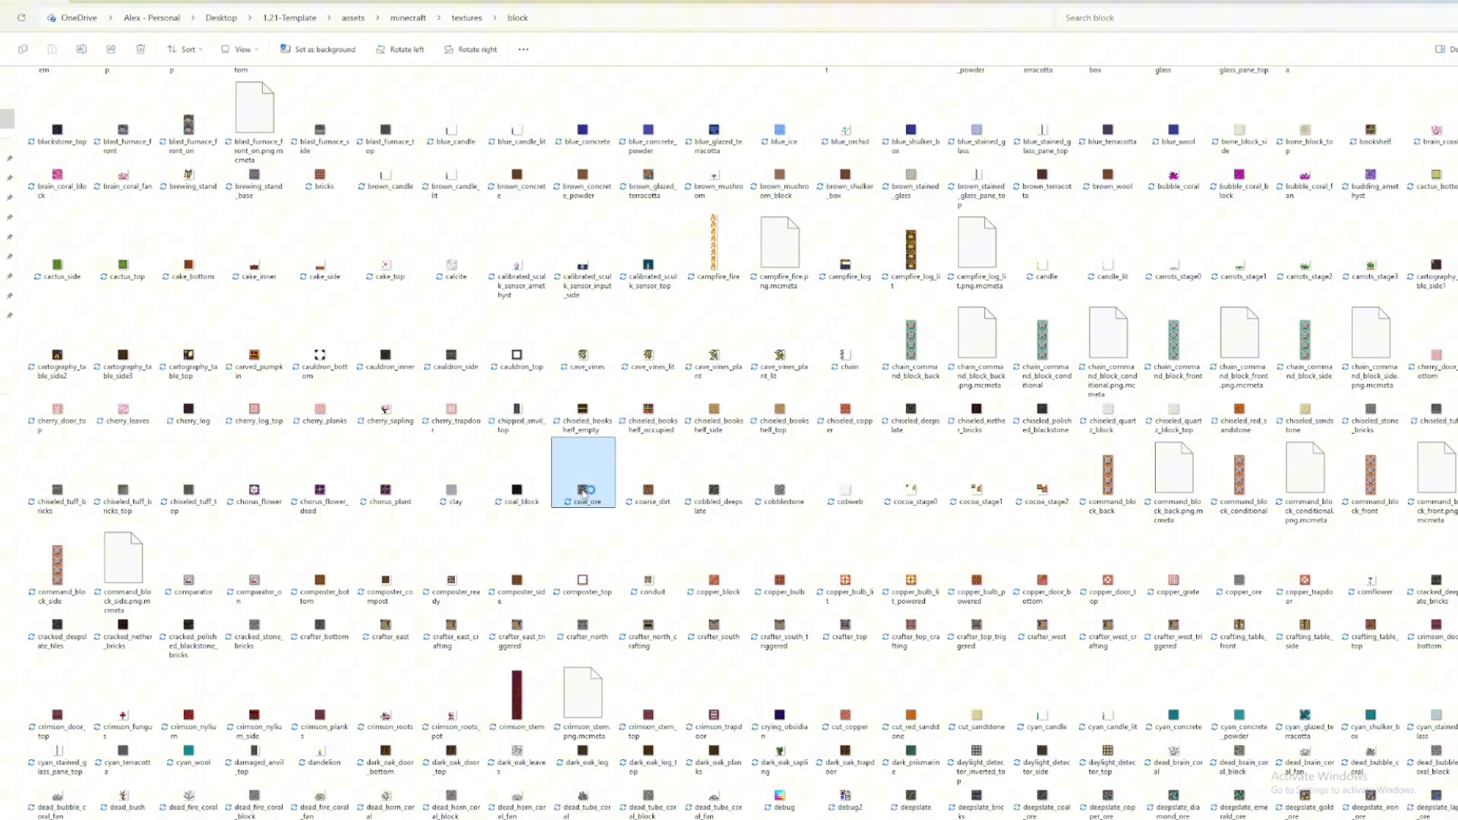
double_click(583, 492)
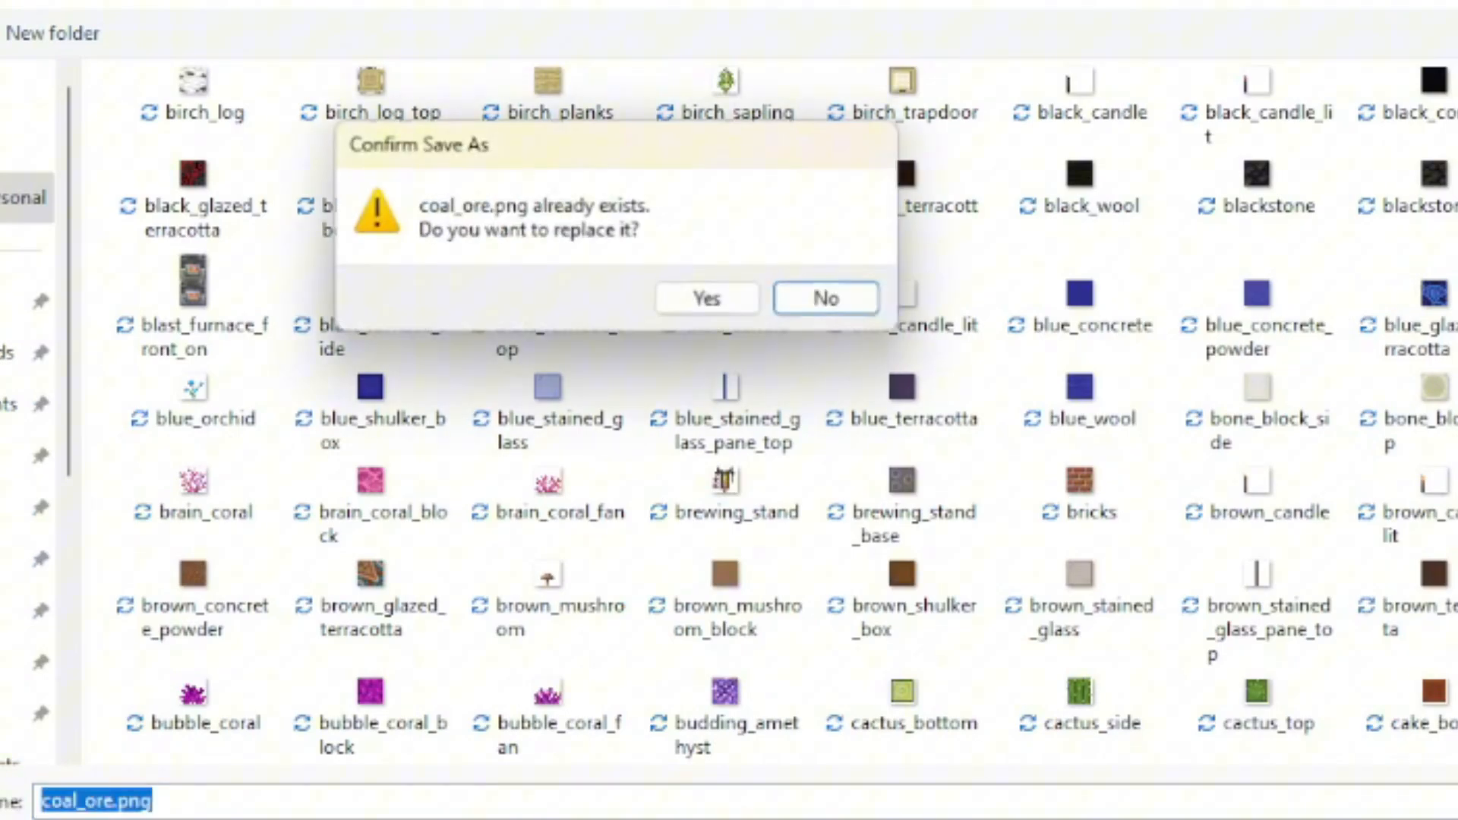
click(826, 298)
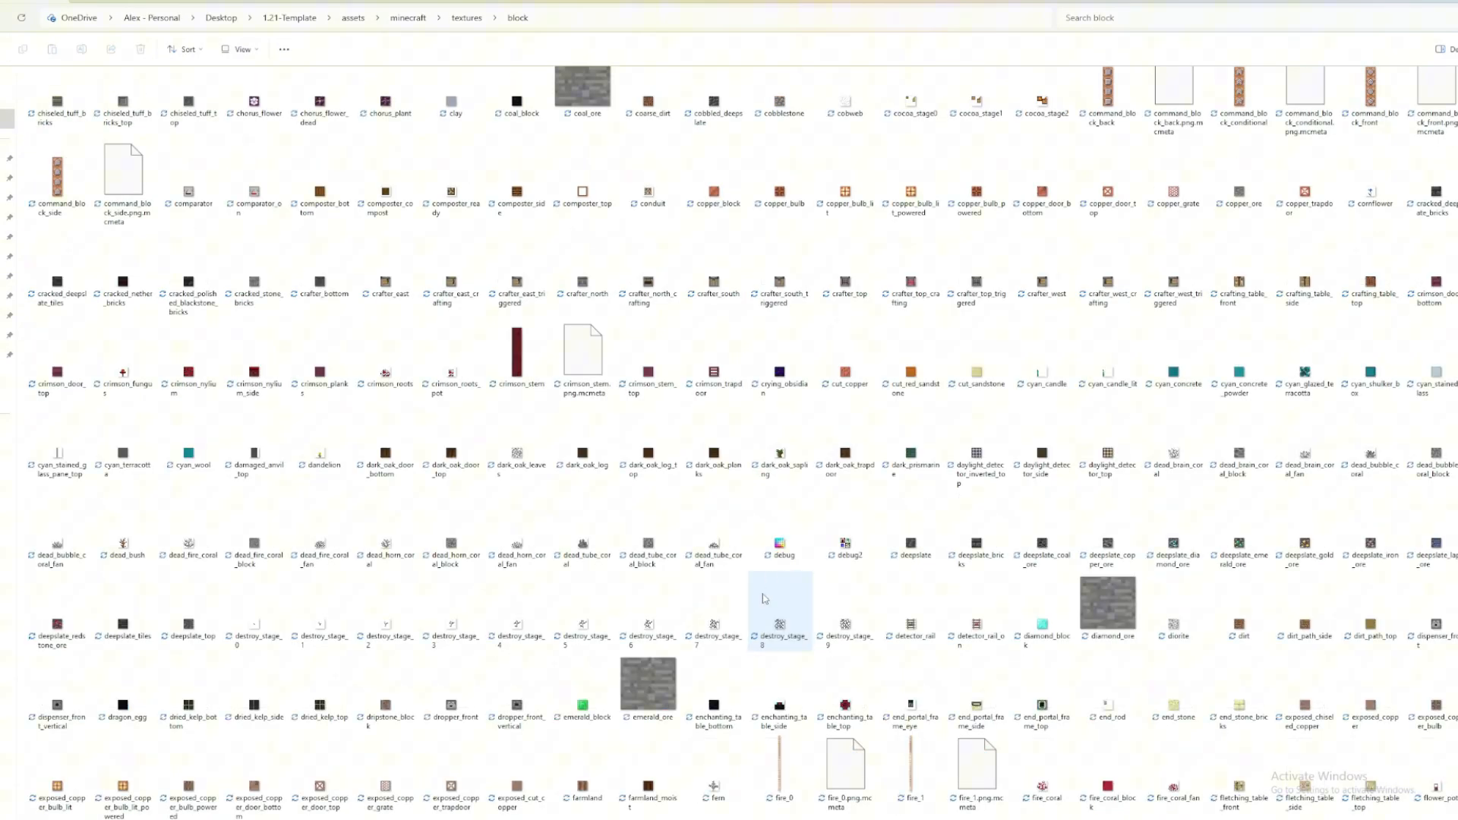
Step: Preview the diamond_ore texture in Photos and close the viewer
click(1108, 605)
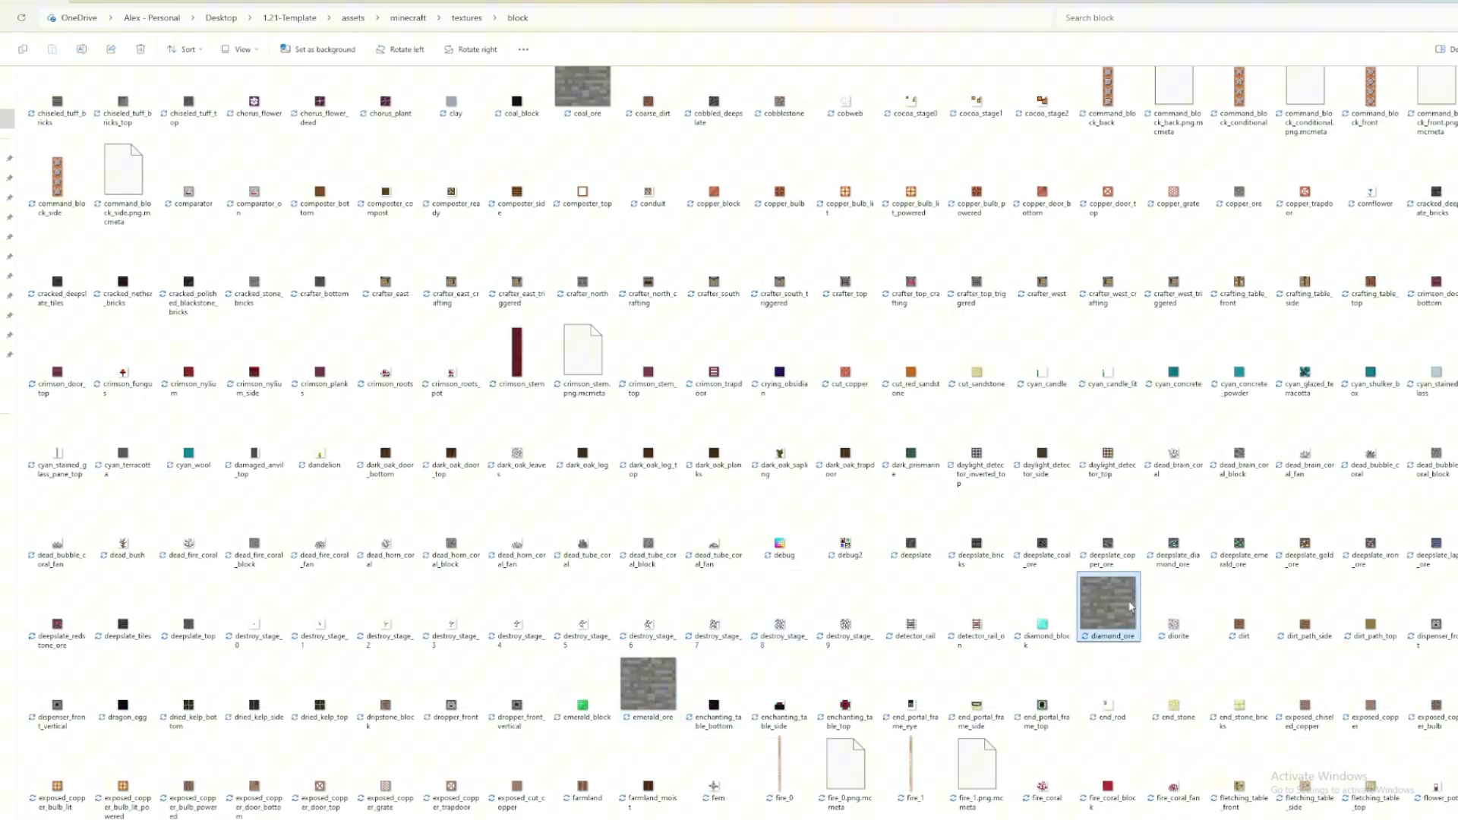
double_click(1109, 605)
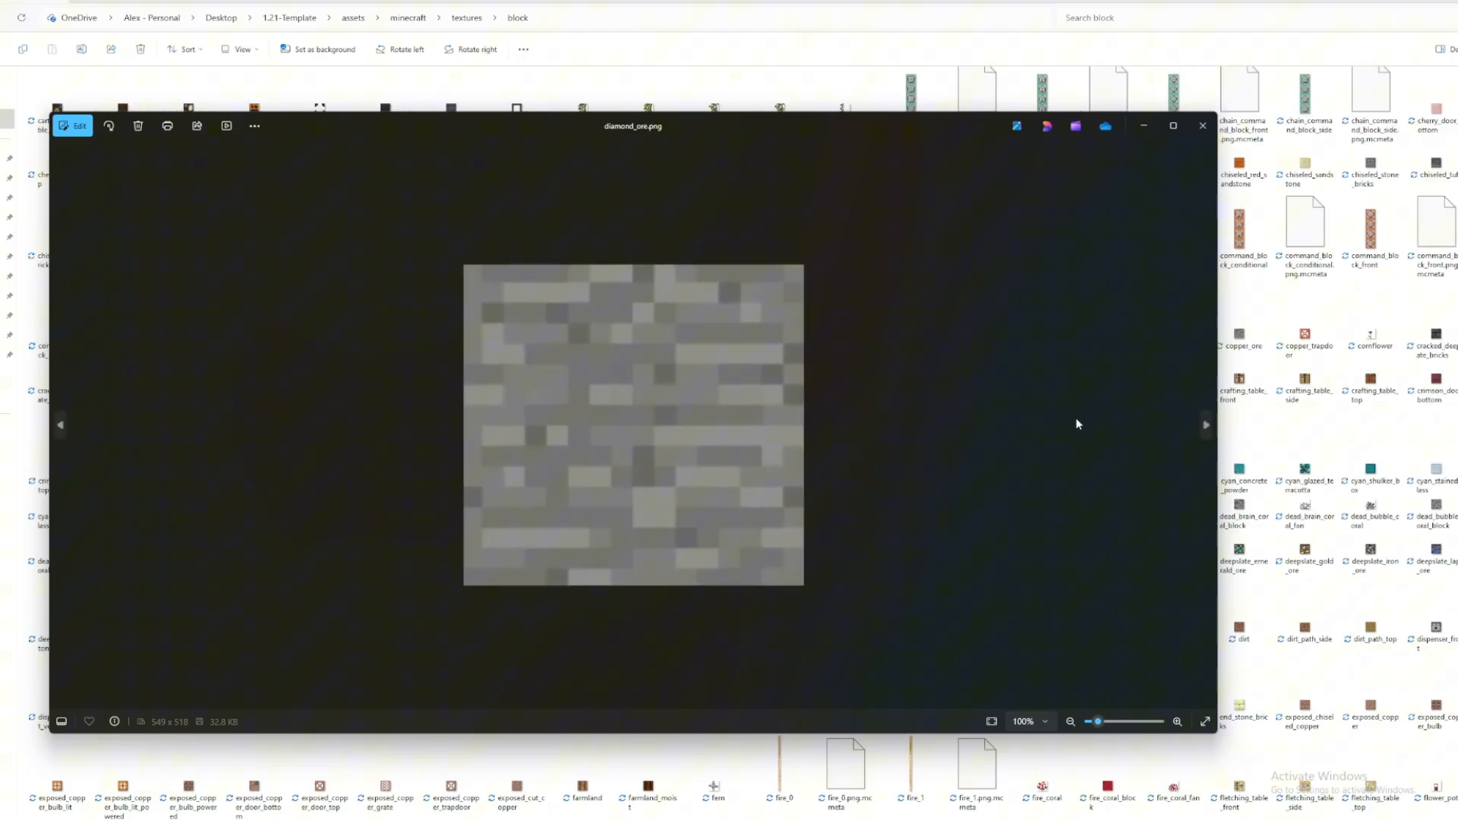
click(1203, 125)
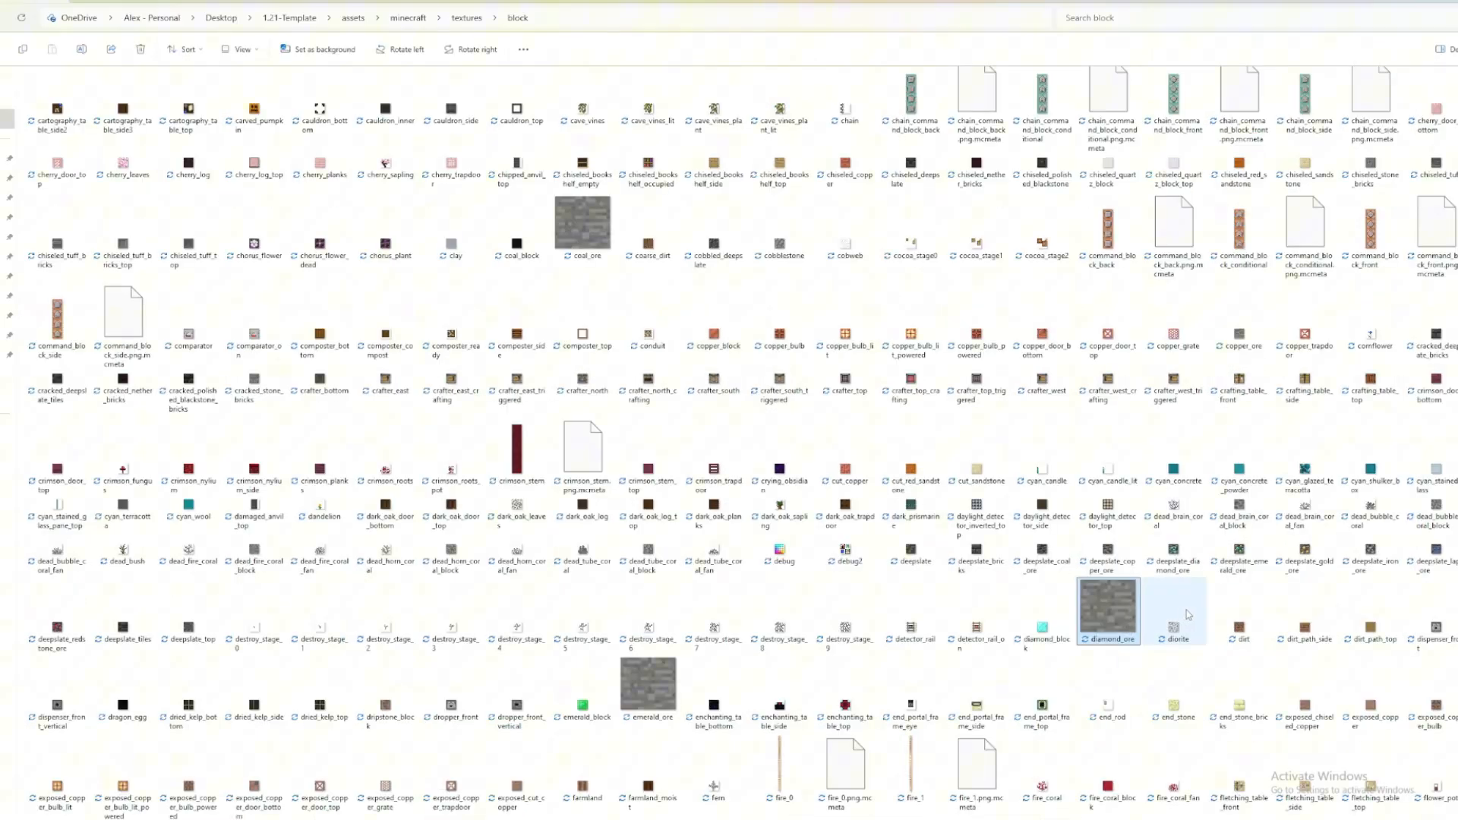
scroll(down, 3)
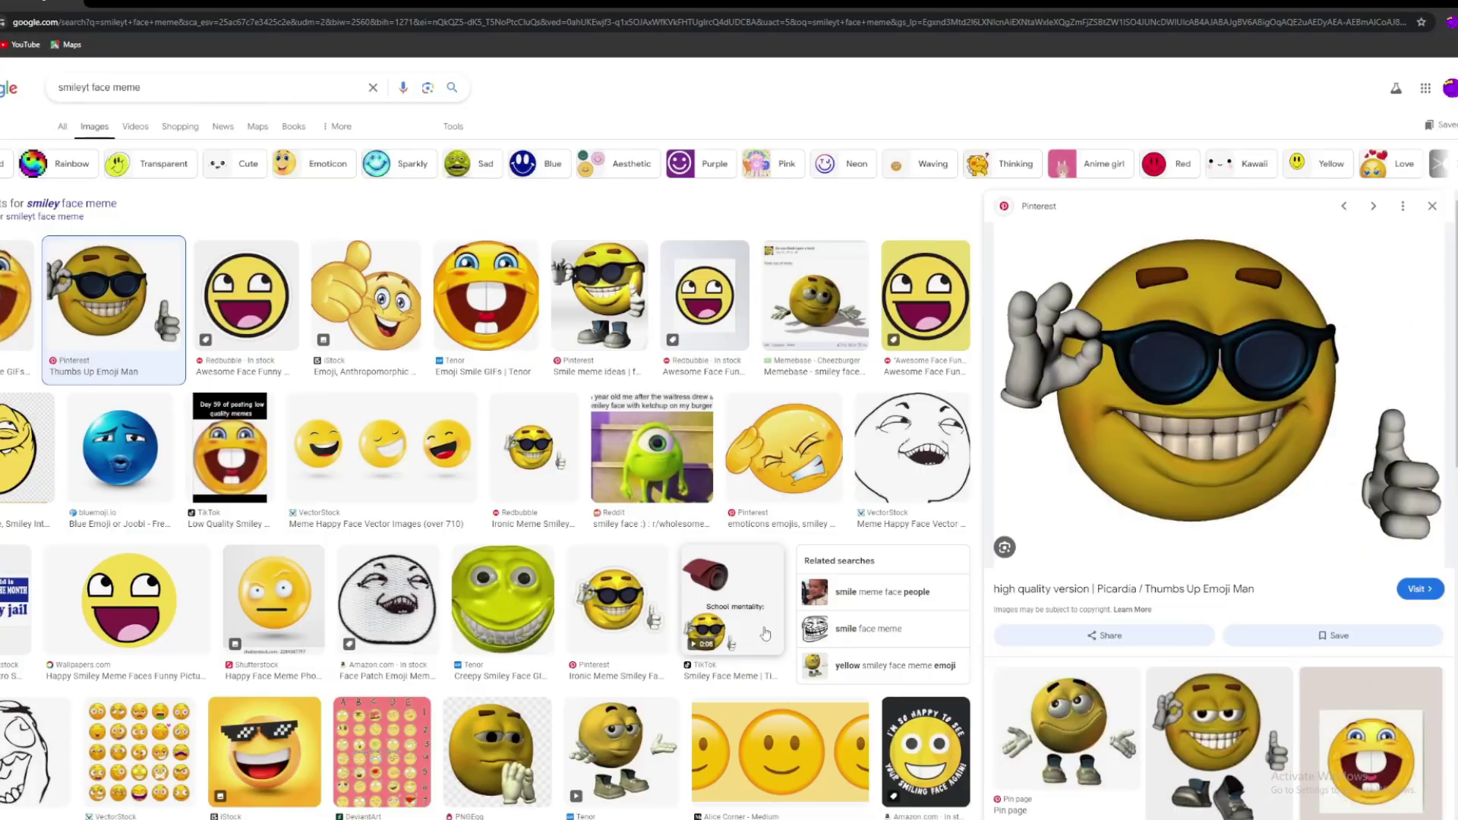
Step: Snip the sunglasses smiley meme and save it as dropper_front.png
click(500, 613)
text(dropp)
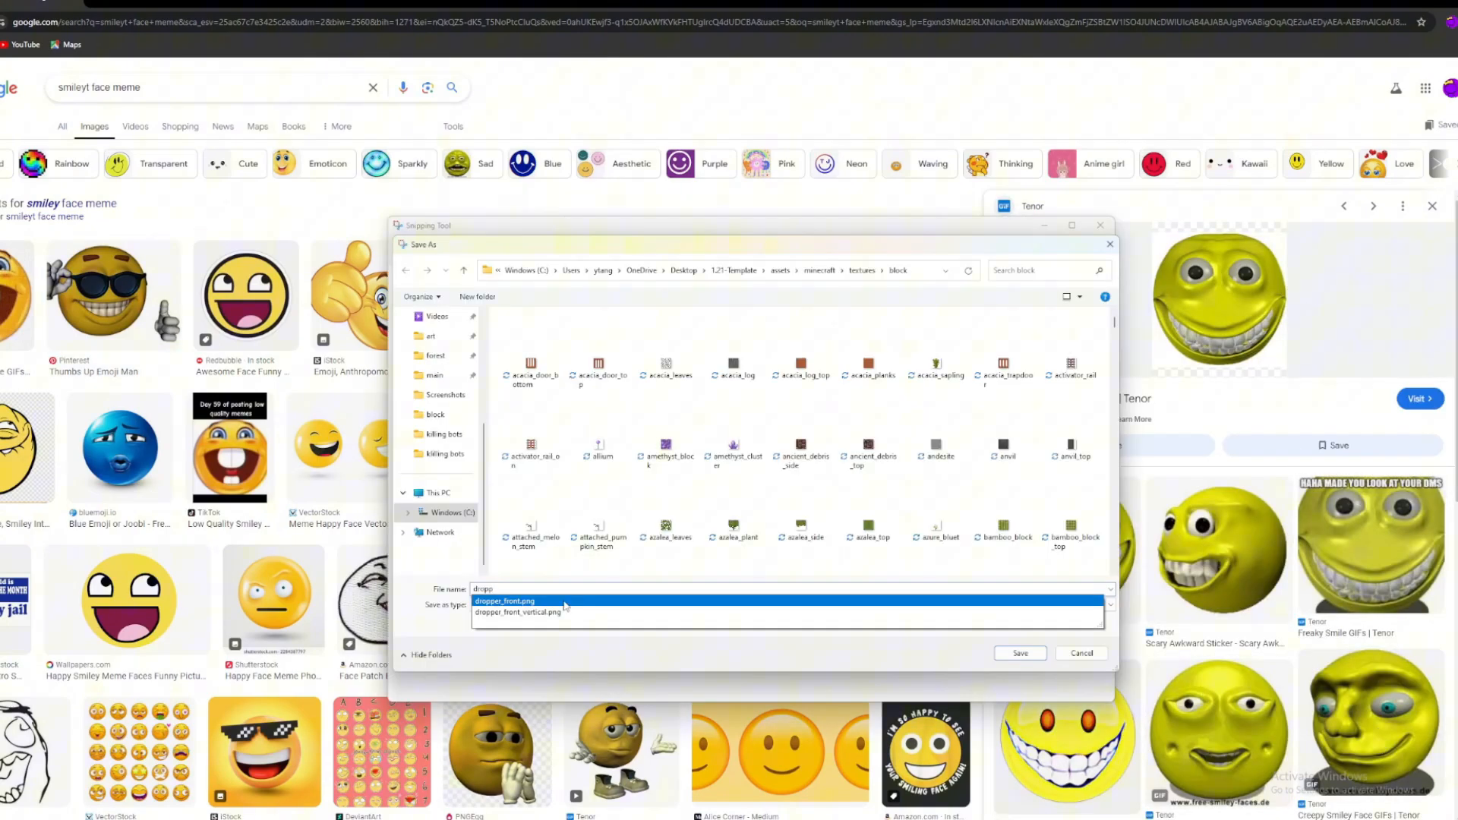
click(1020, 653)
text(brain)
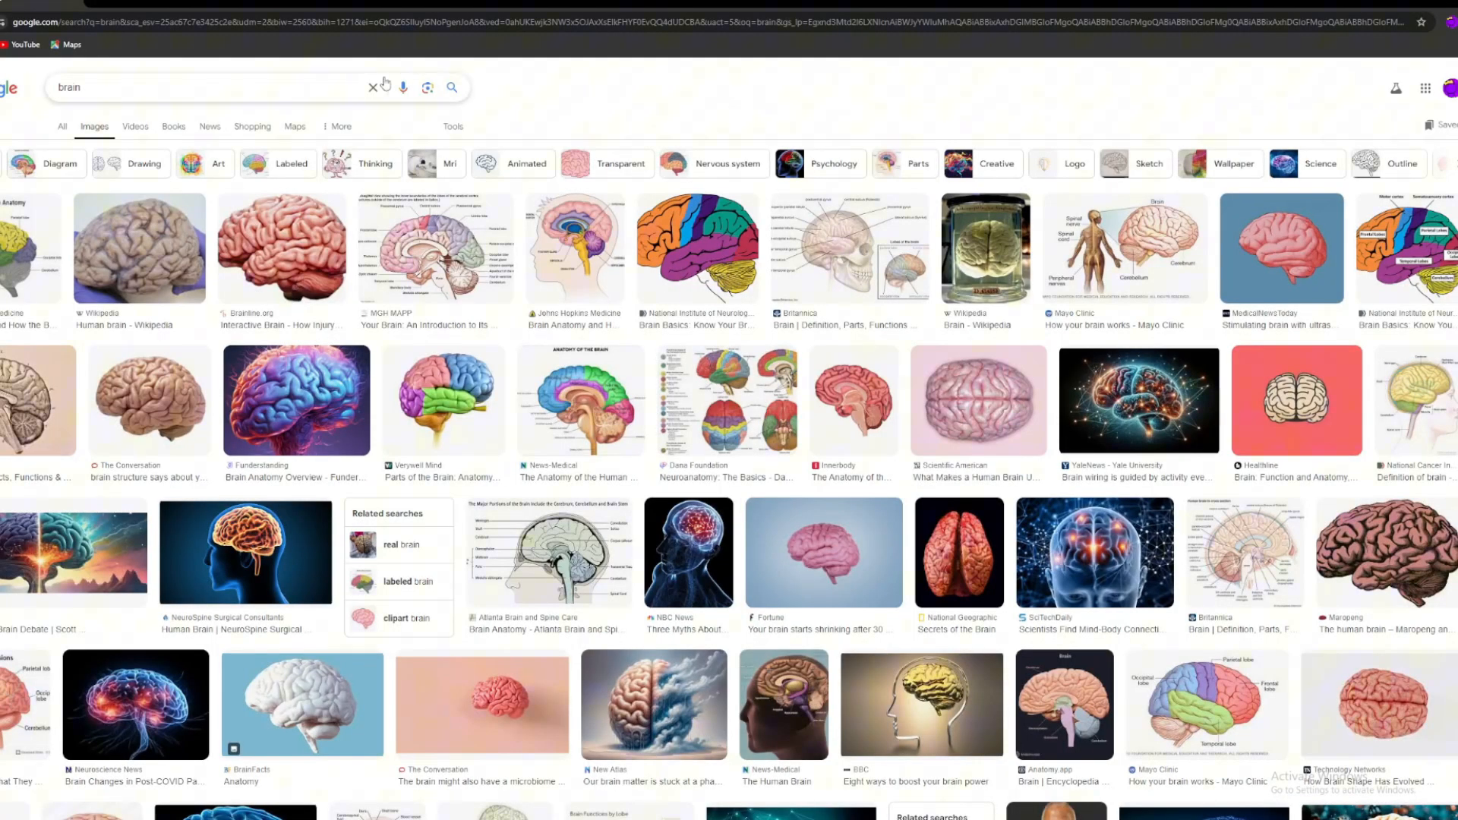
Step: Search falling-onto-money memes and save a snip as the kelp texture
click(372, 86)
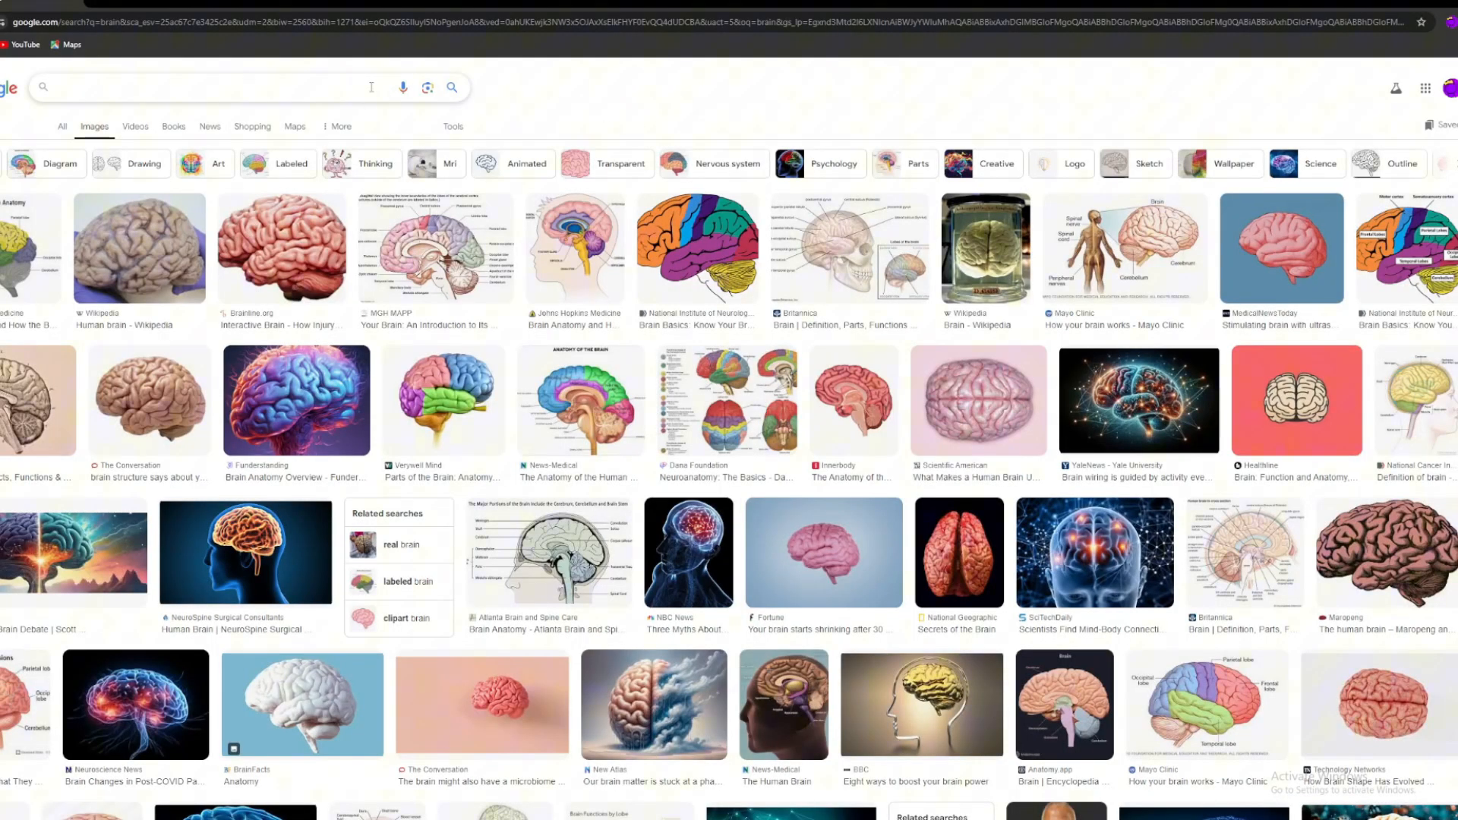
text(mon)
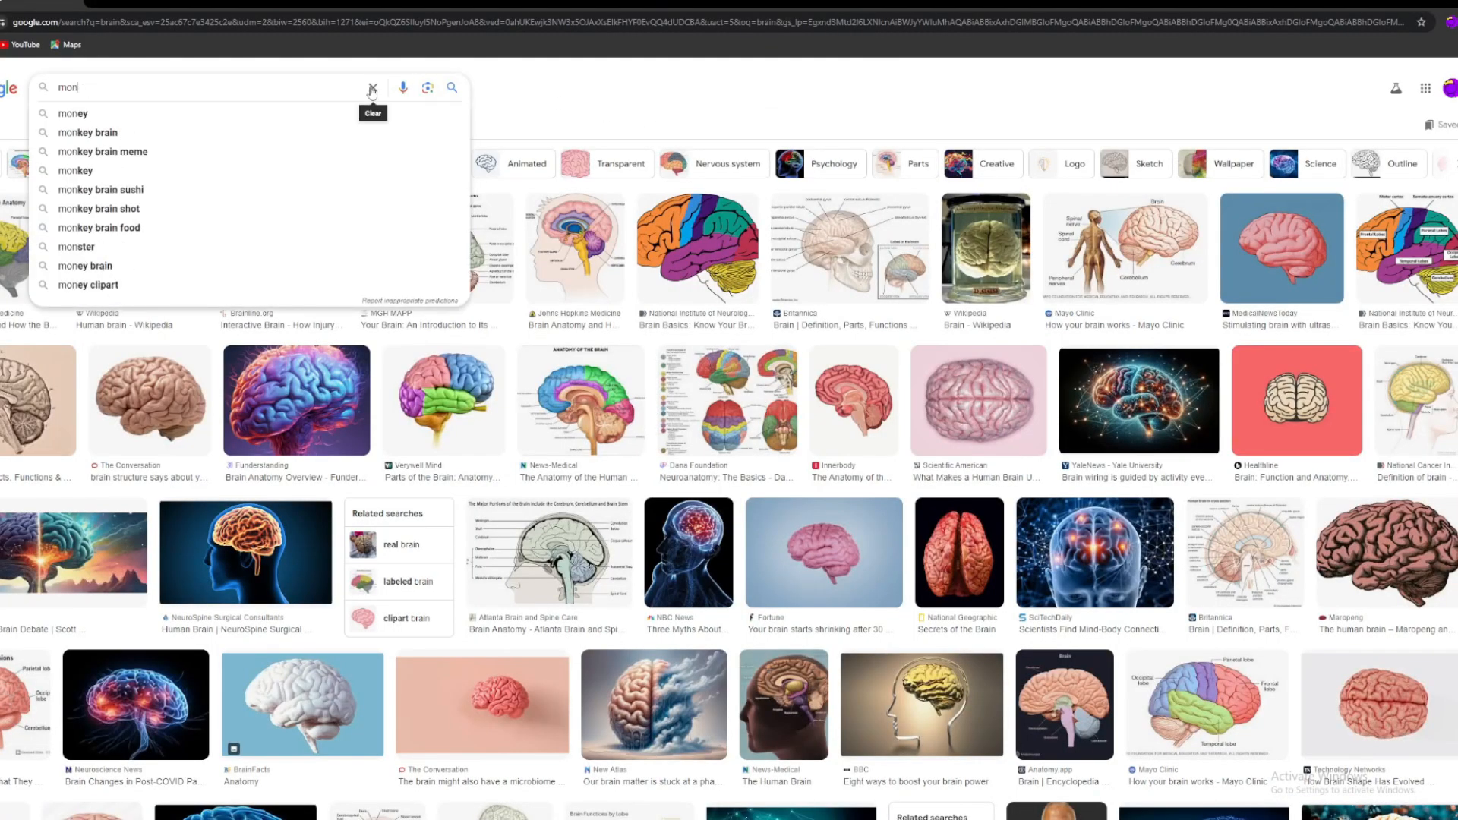
text(falling onto)
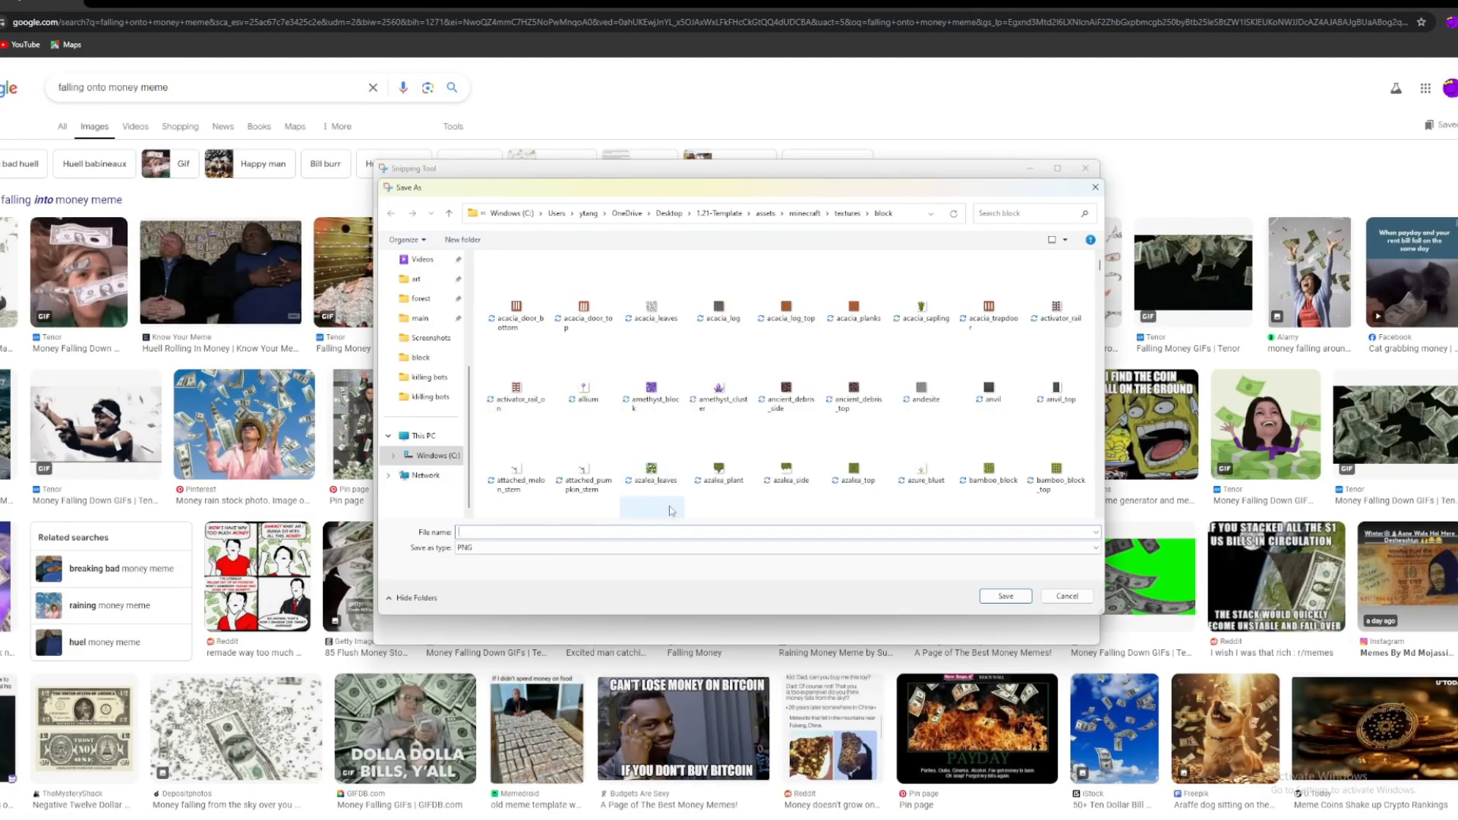
text(ke)
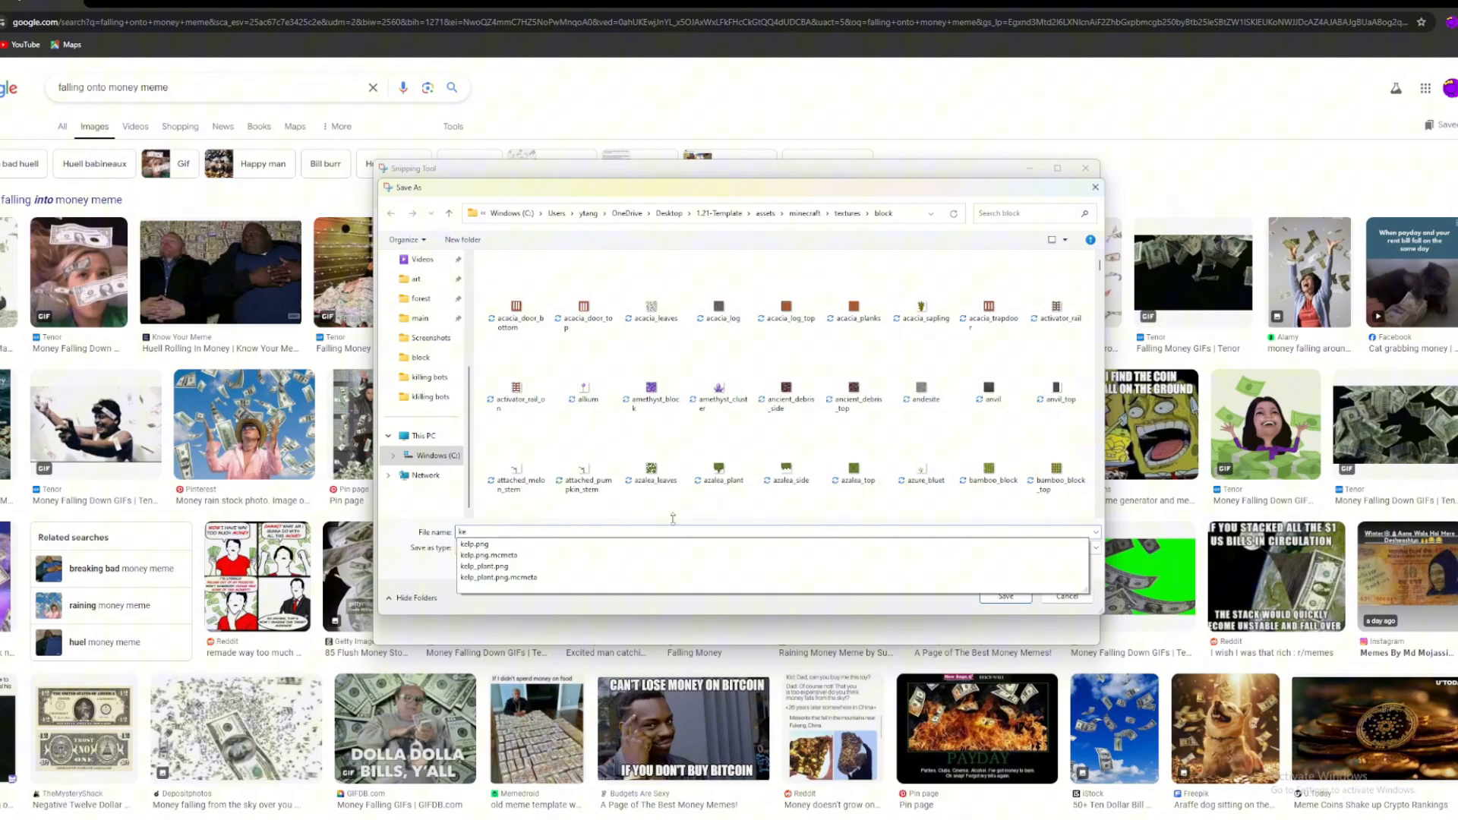
click(1006, 596)
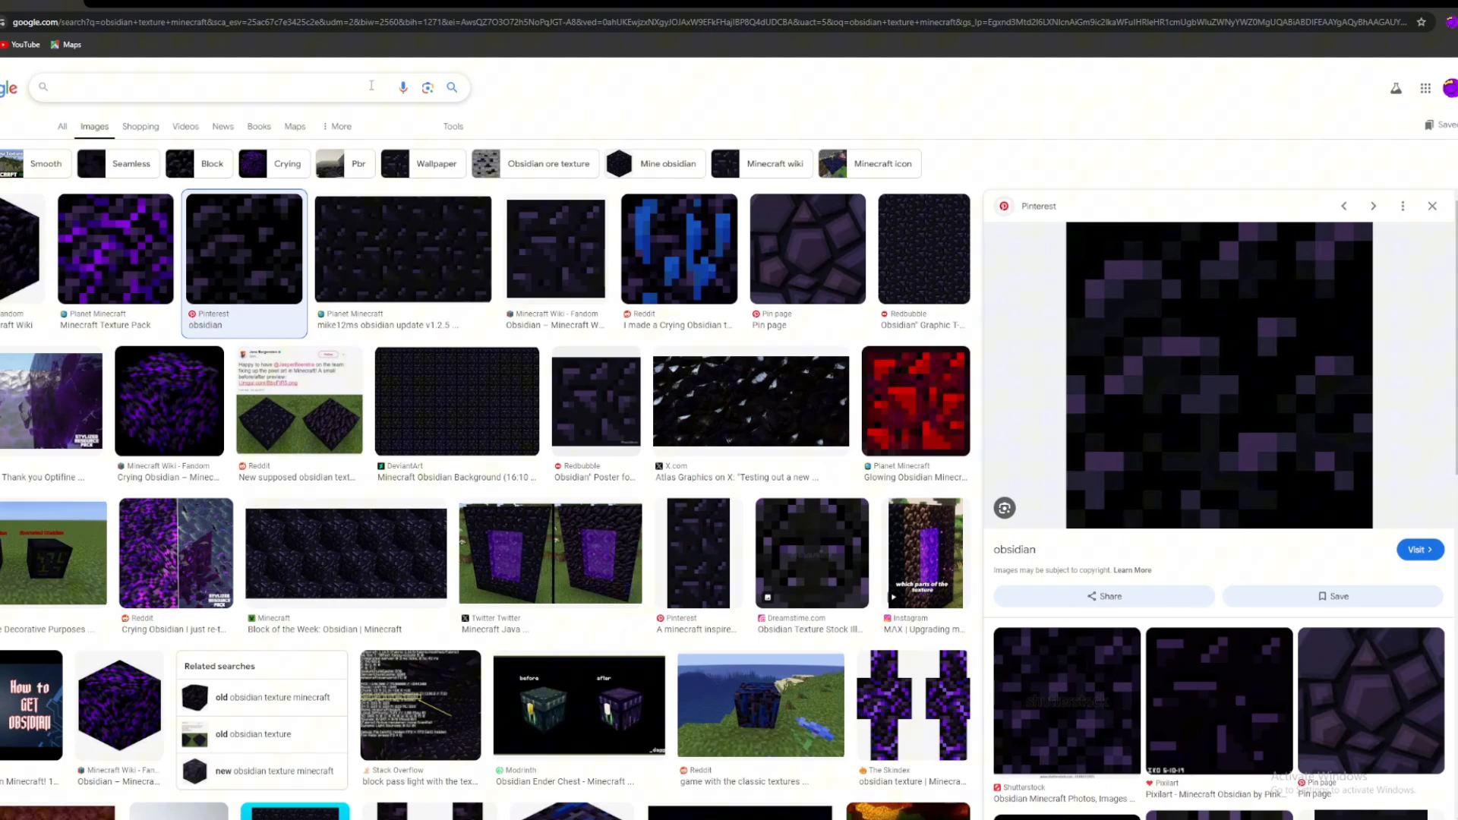
Step: Search 'destroying' and preview the angry businessman with axe and fist breaking rock images
text(destroying)
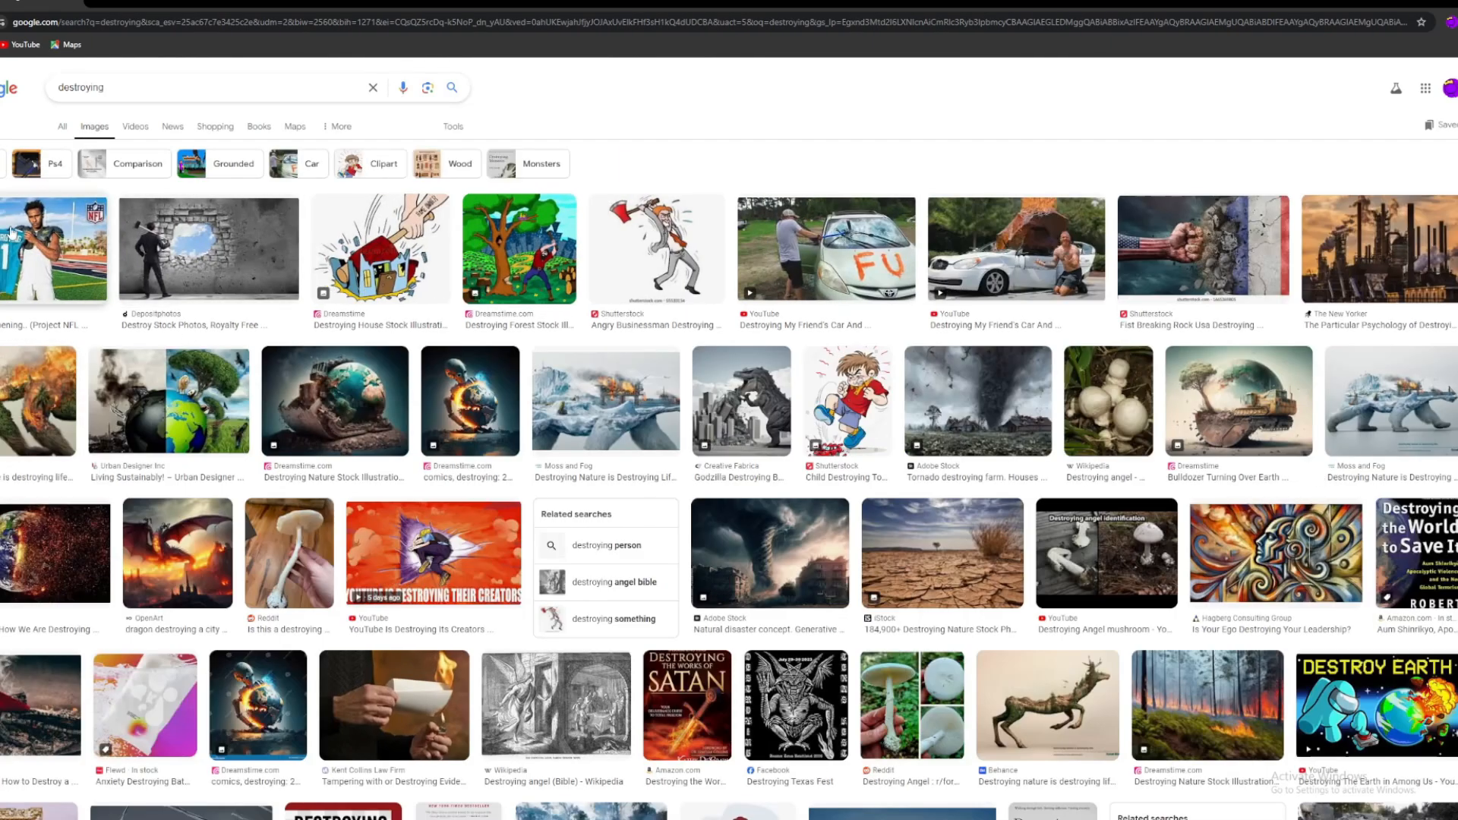
right_click(38, 251)
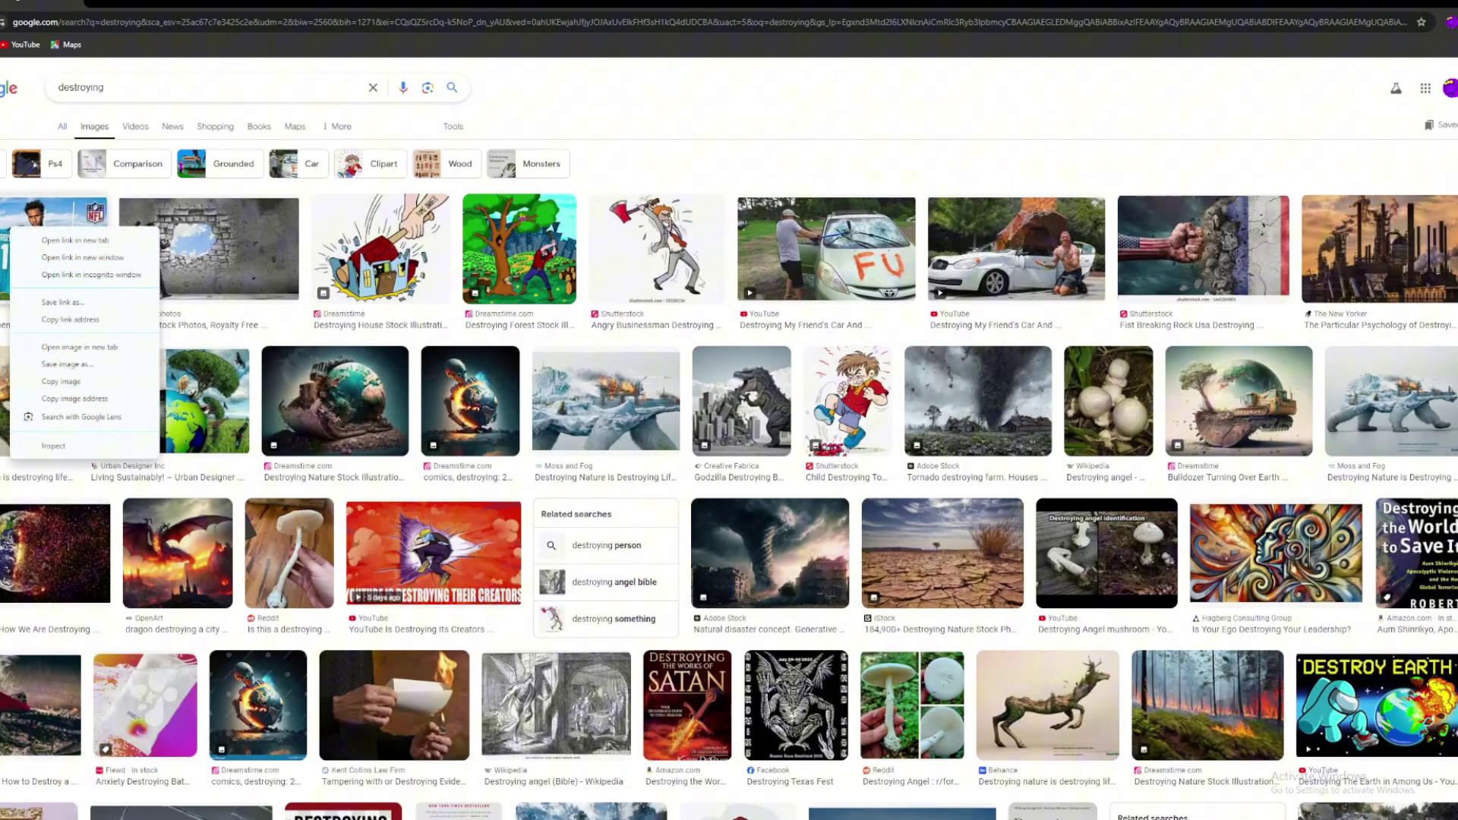
click(657, 249)
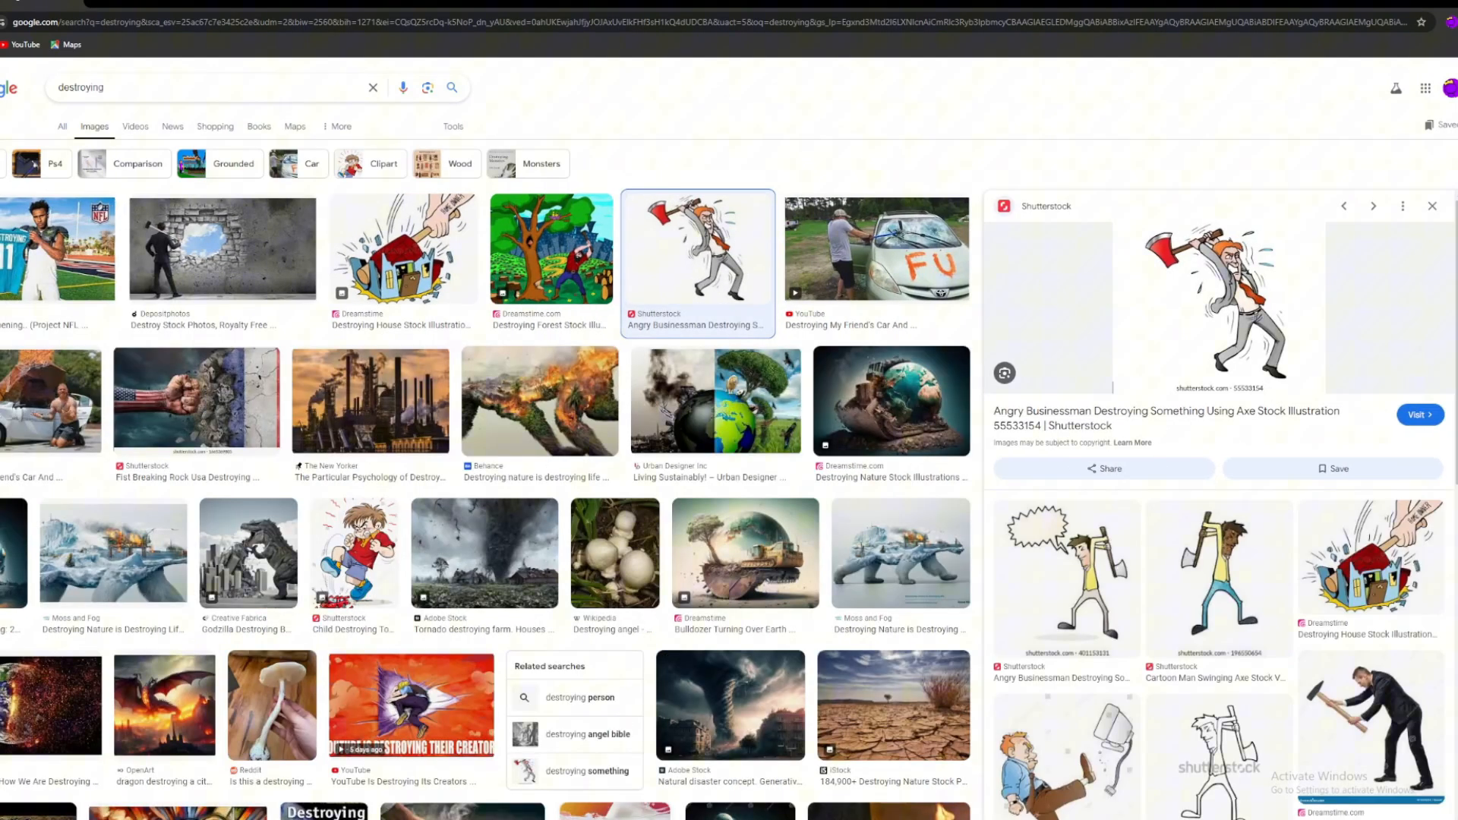
click(197, 401)
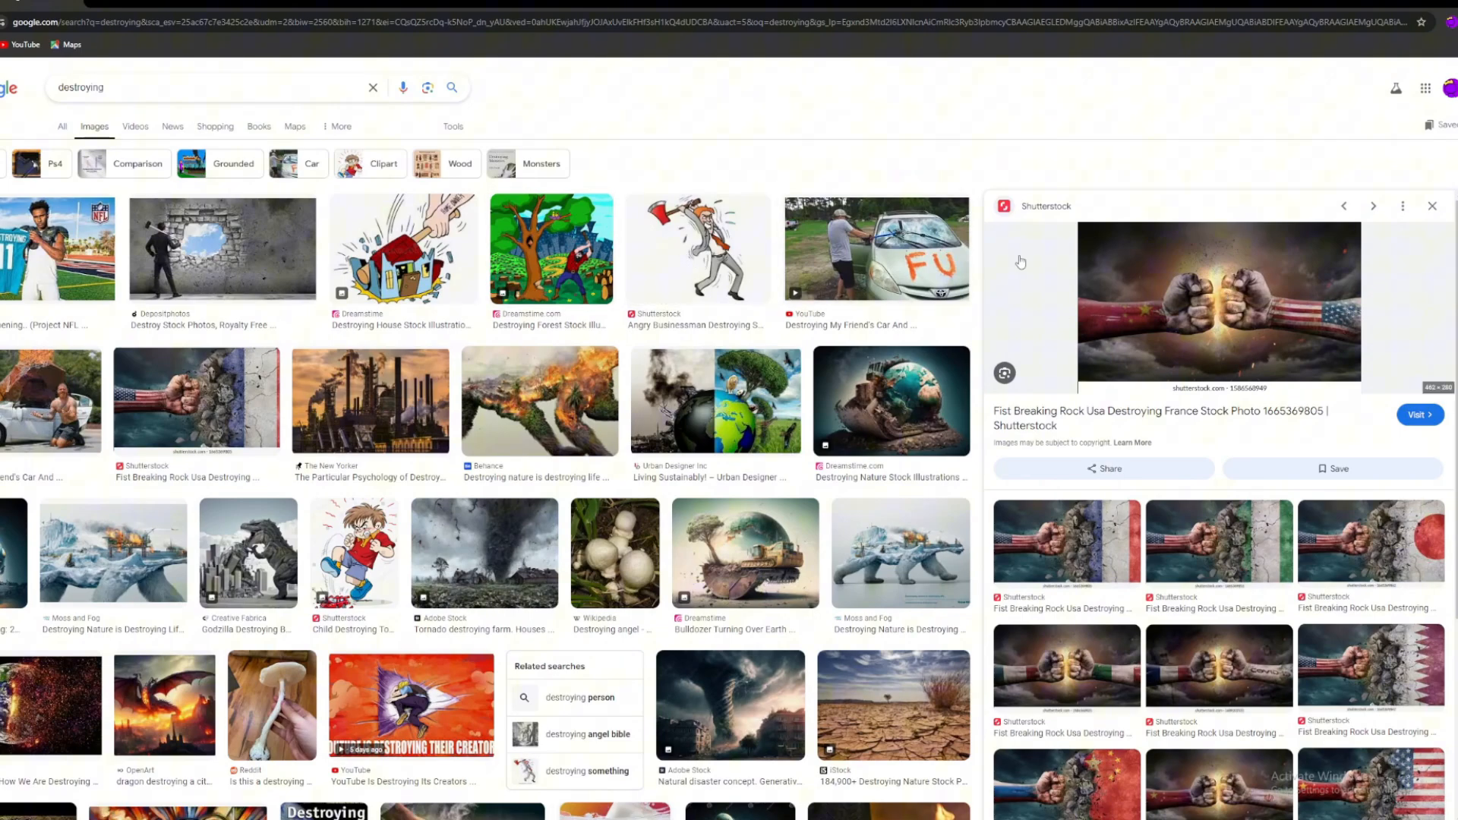
click(697, 249)
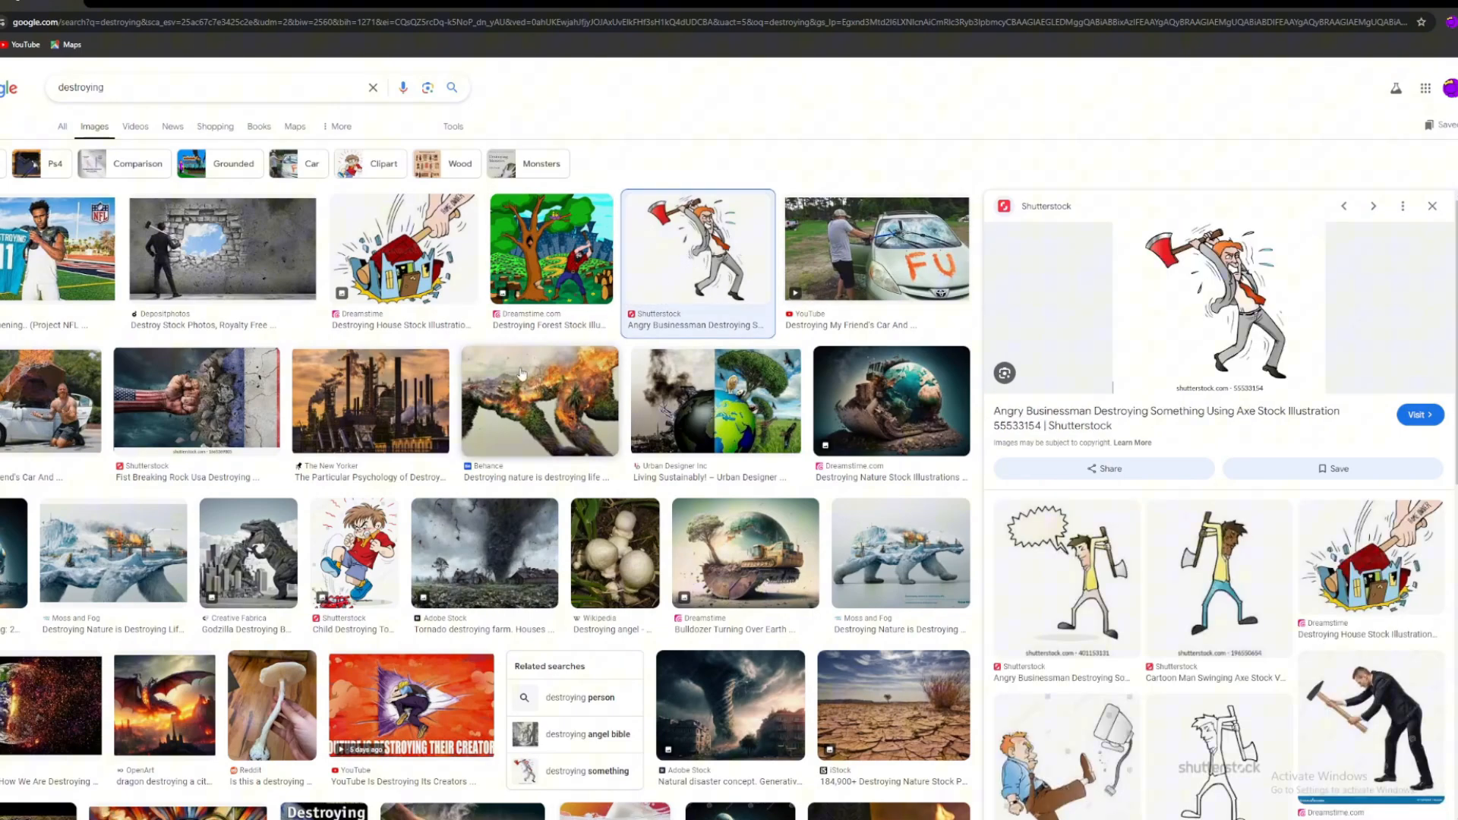
click(196, 400)
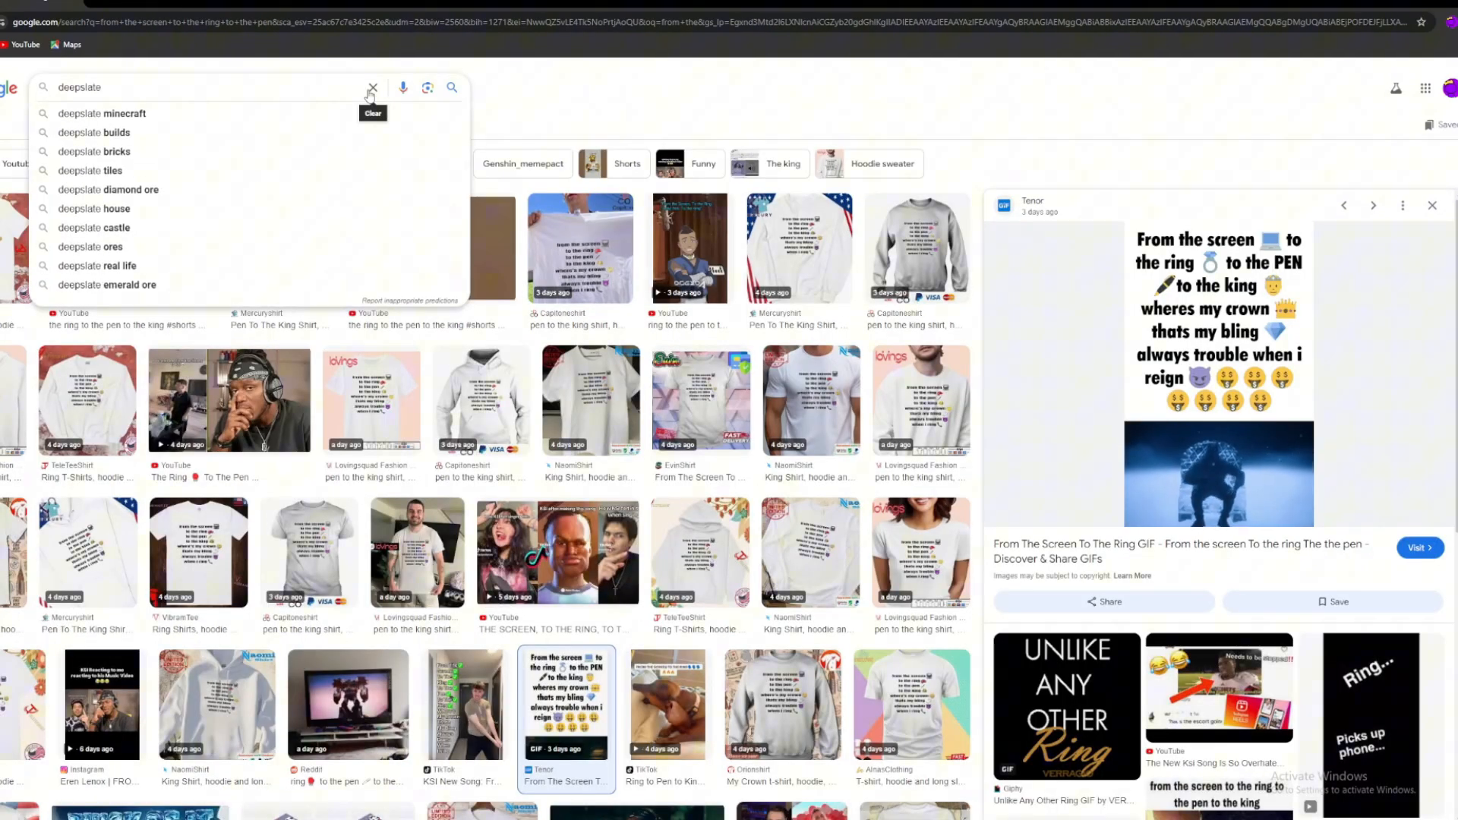
Step: Search deepslate diamonds, then save a silverfish snip over stone_bricks.png
text(deepslate diamonds)
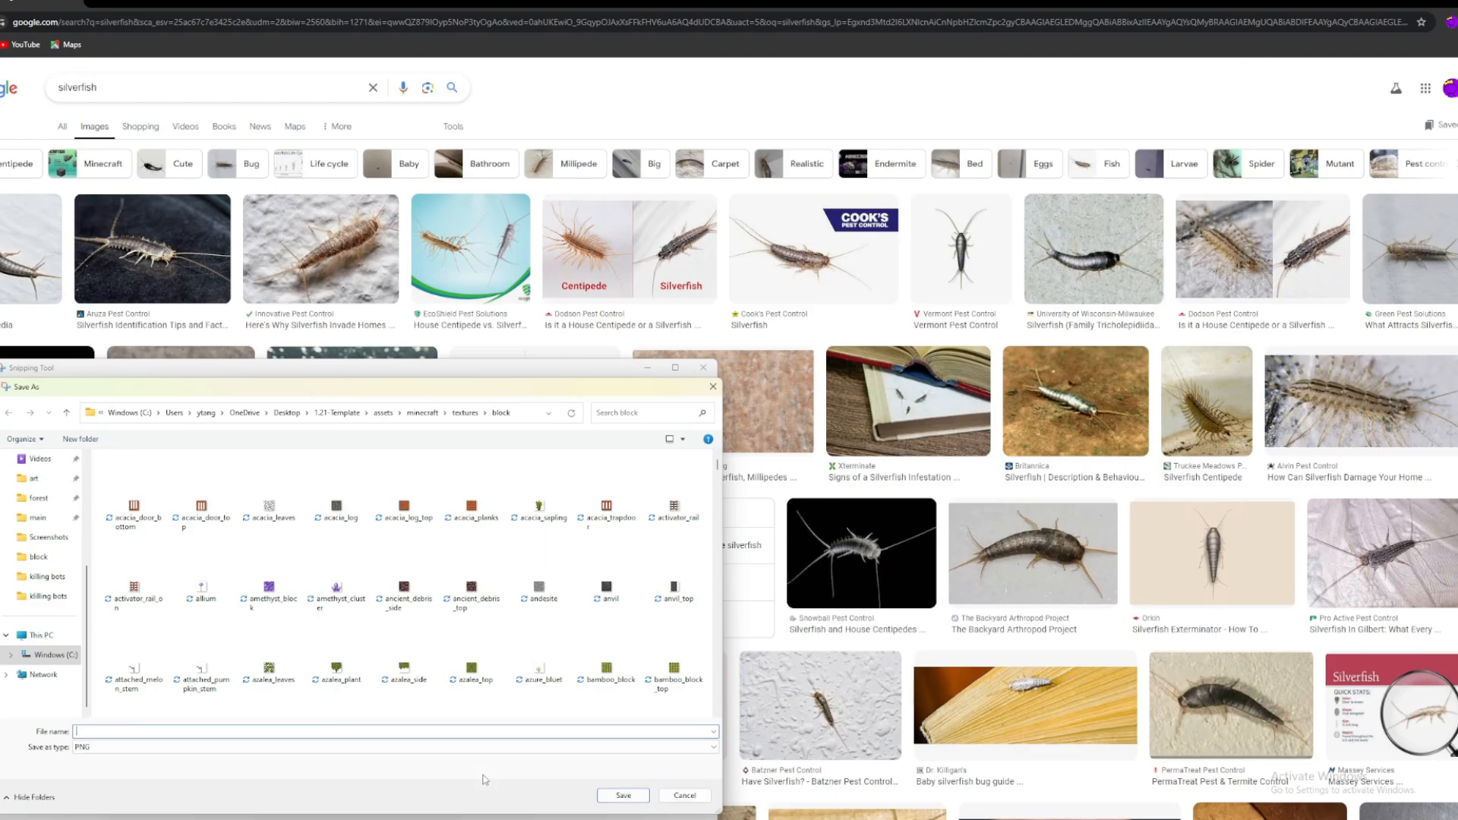
text(stone)
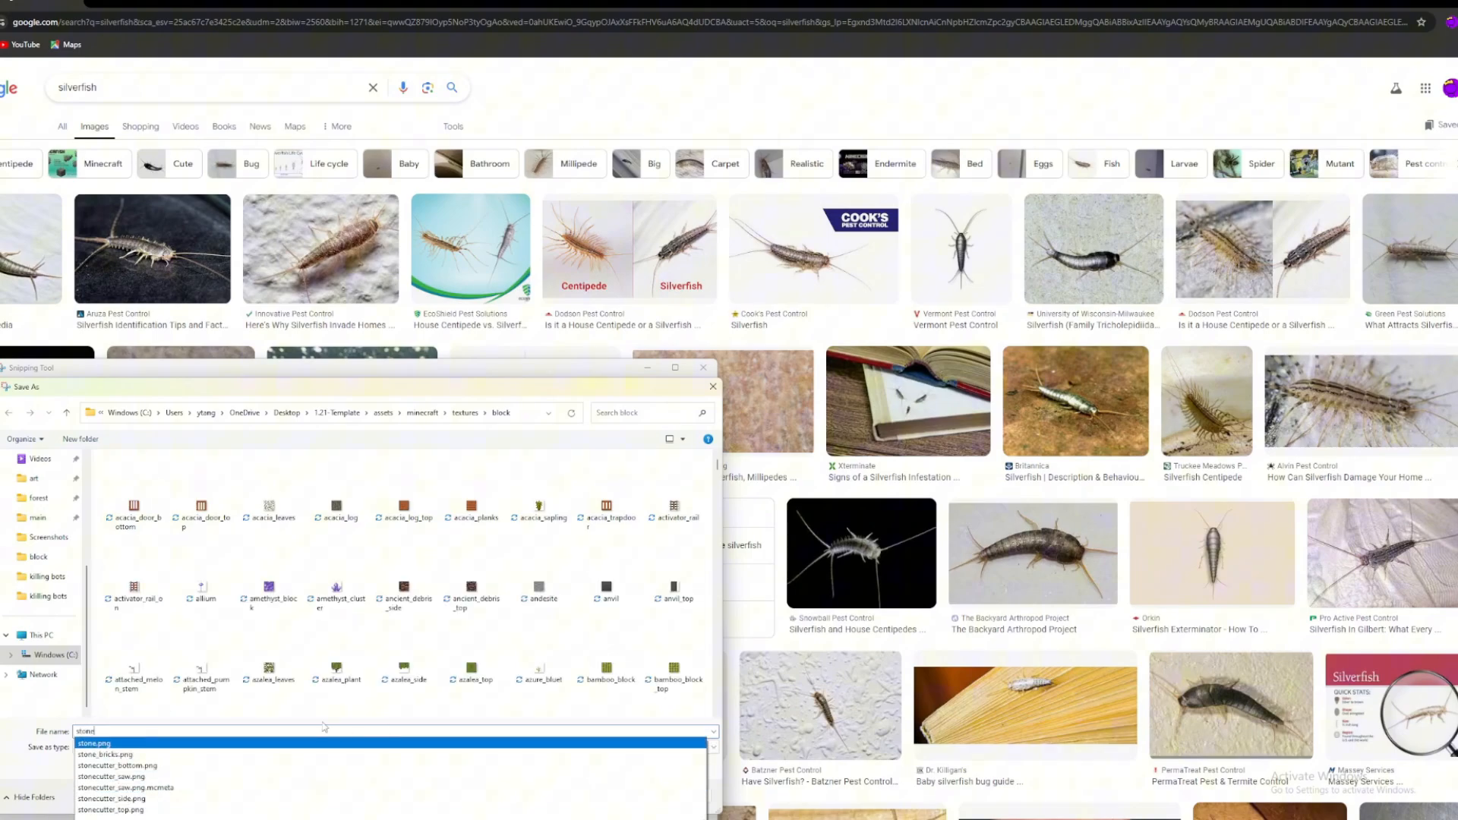
click(105, 755)
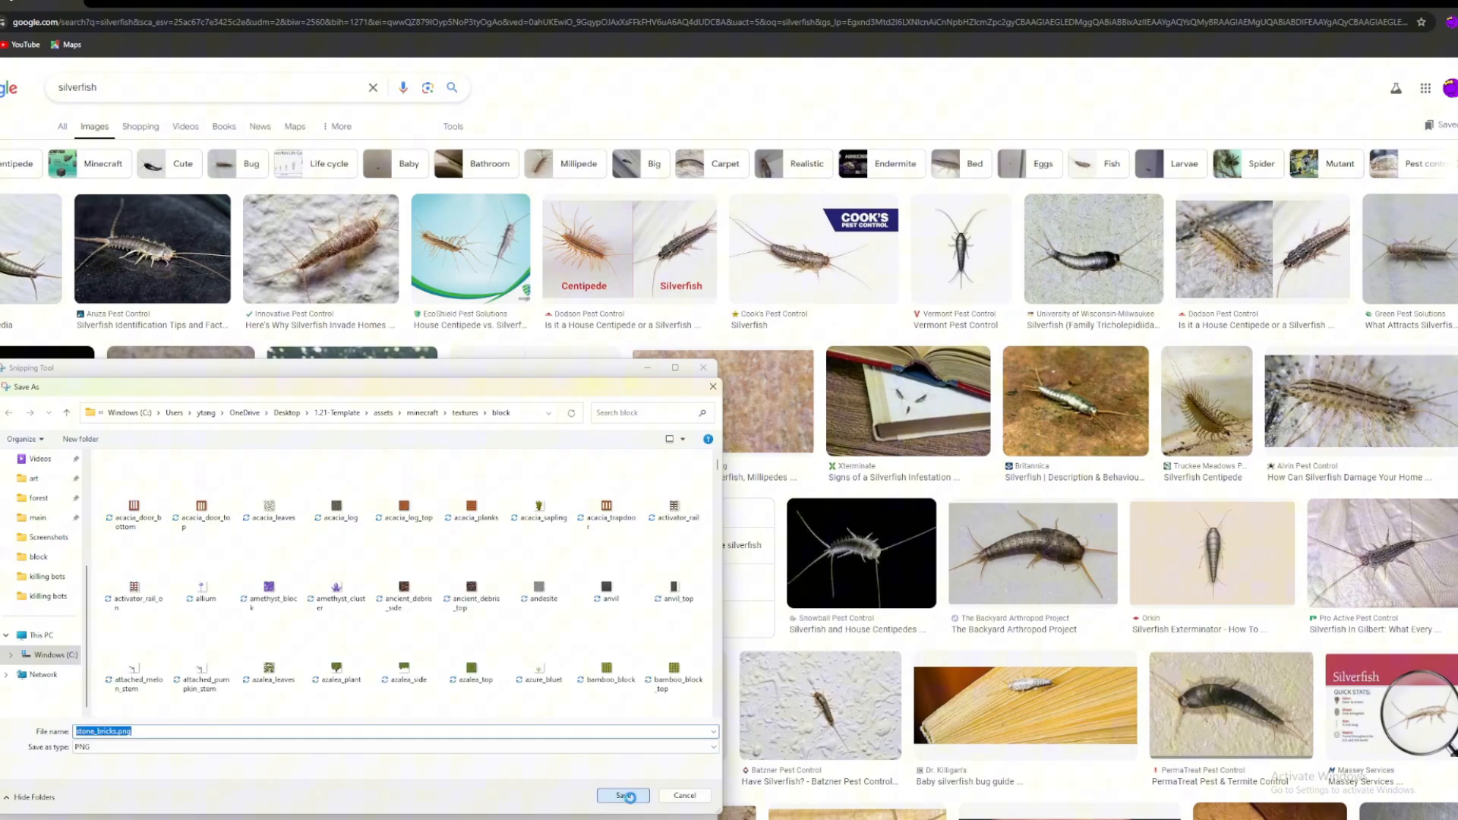
click(623, 795)
text(snow)
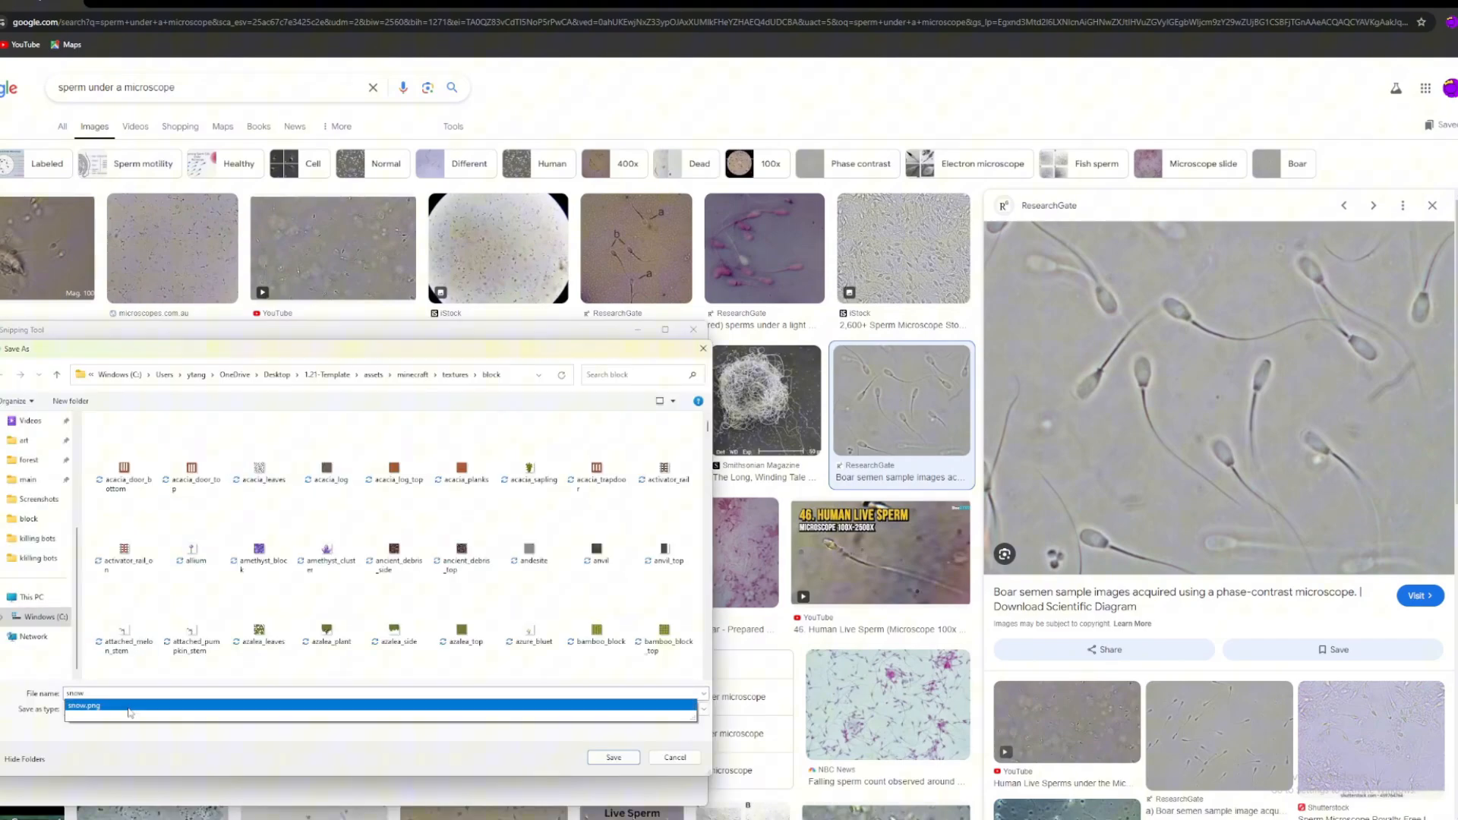
Step: Save a snip as snow, then search netherrack and goofy ahh memes
click(613, 757)
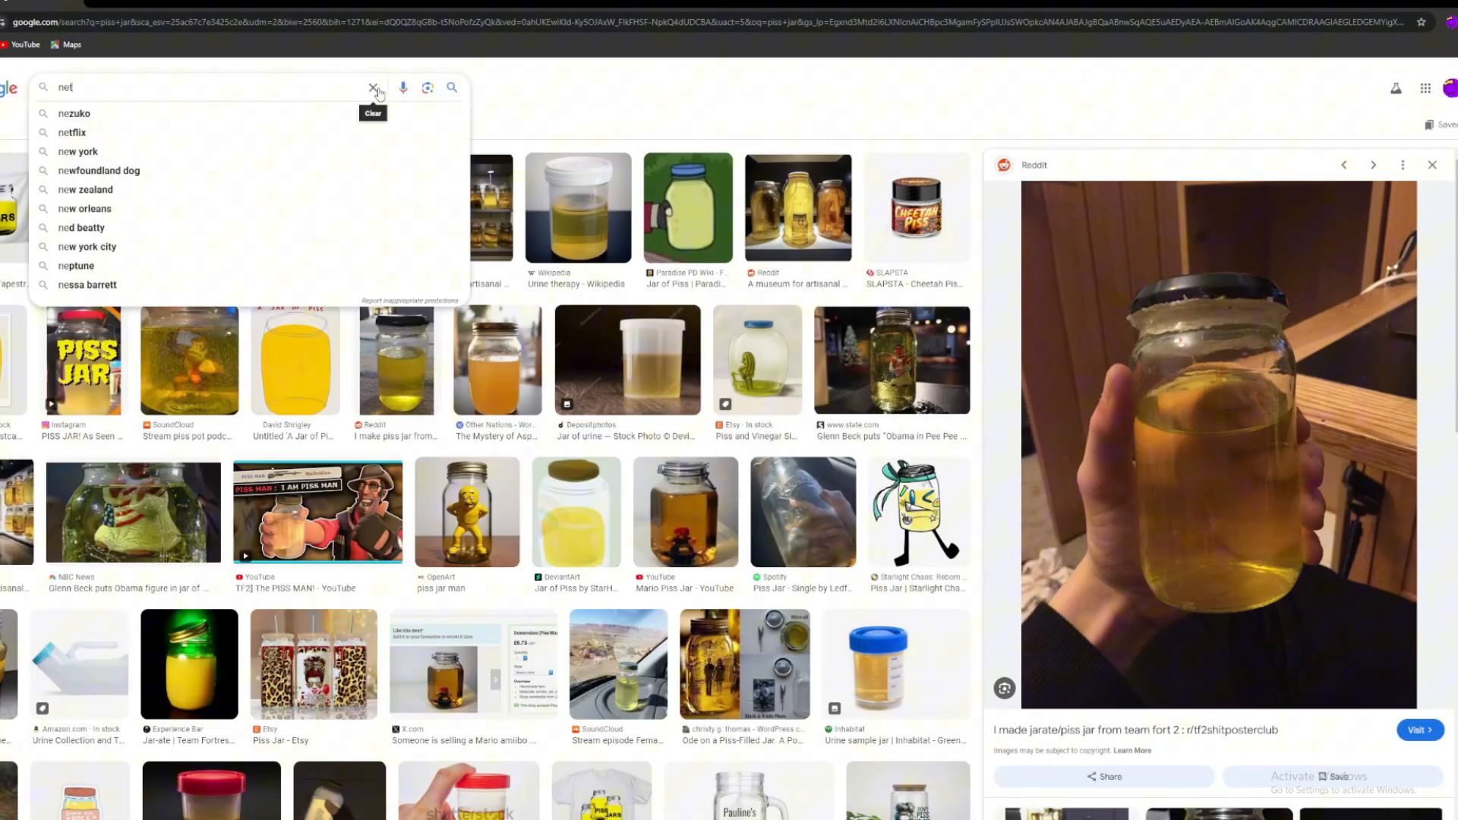
text(netherrack)
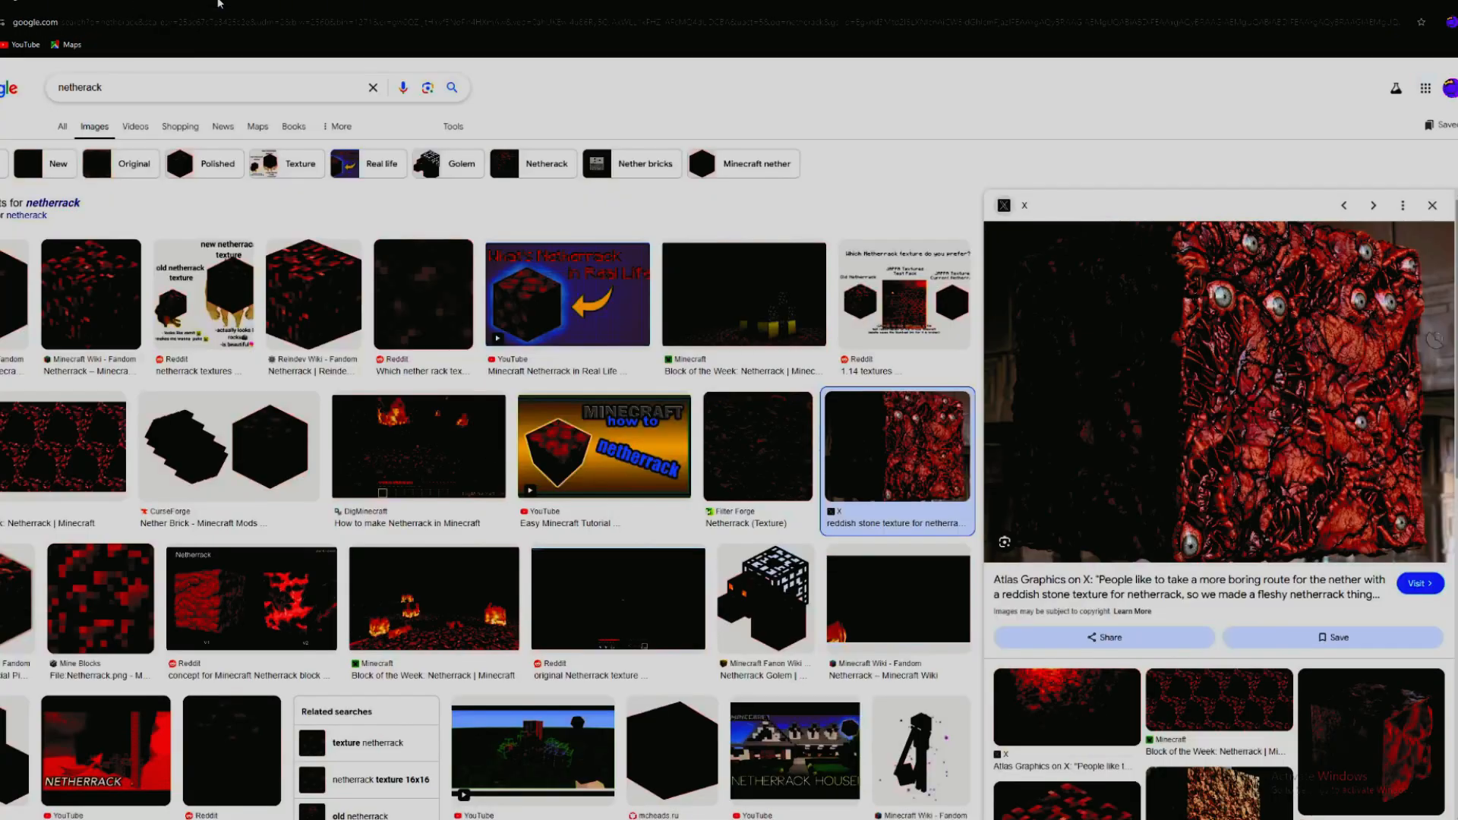
text(goofy ahh])
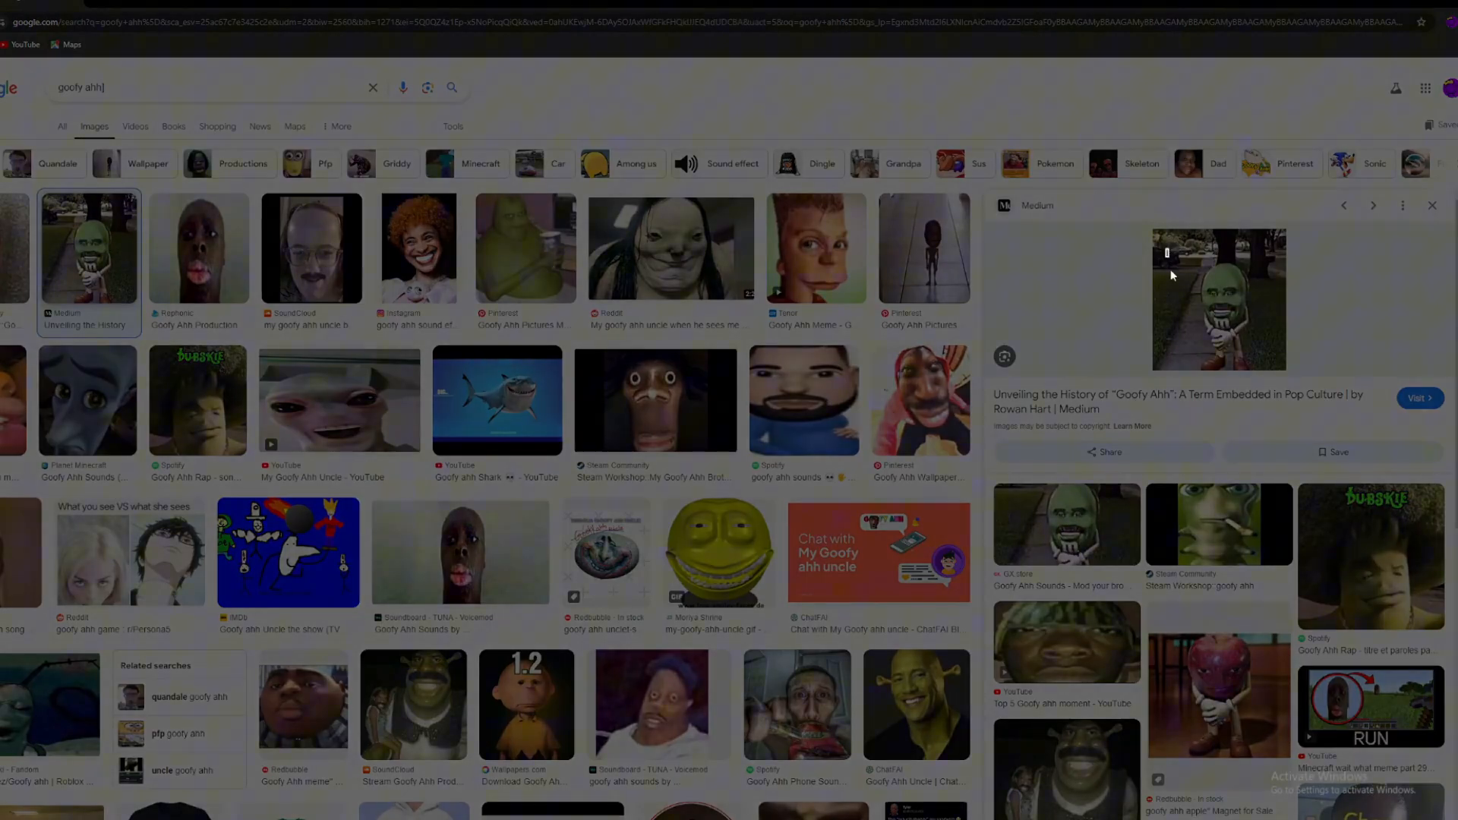
Step: Search still water meme, ice emoji and sand images
text(still water meme)
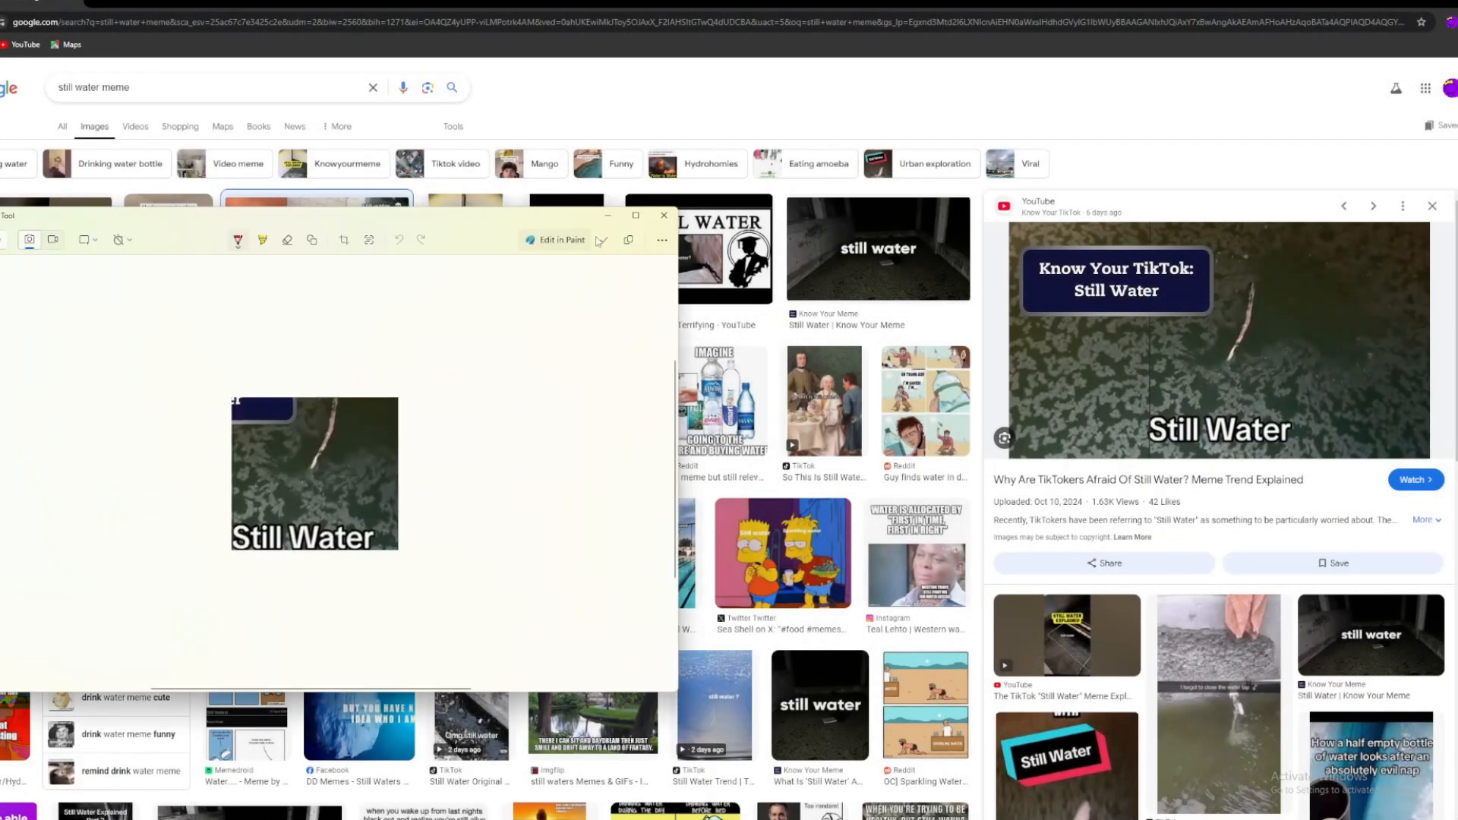
text(ice)
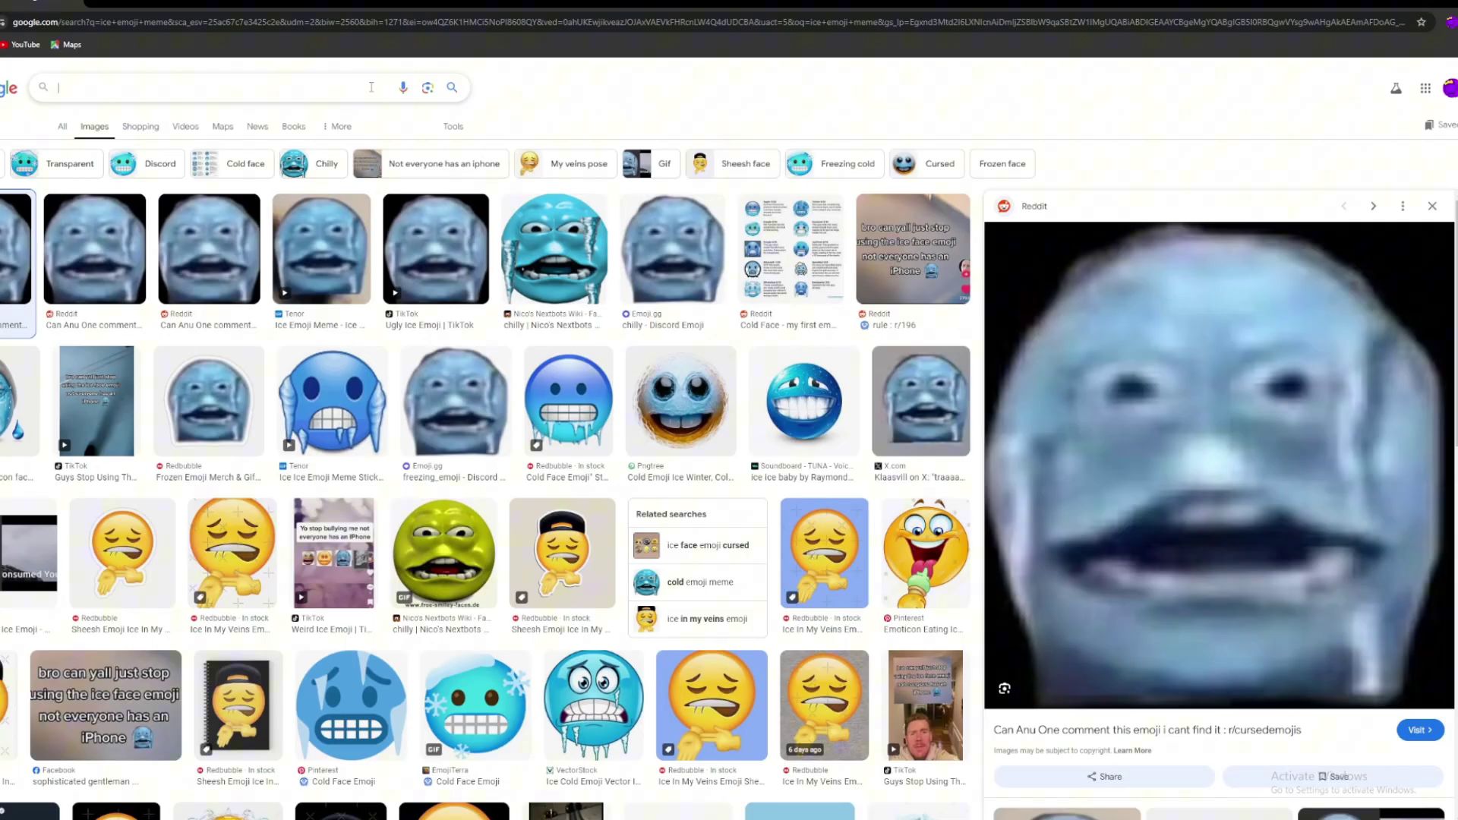
text(sand)
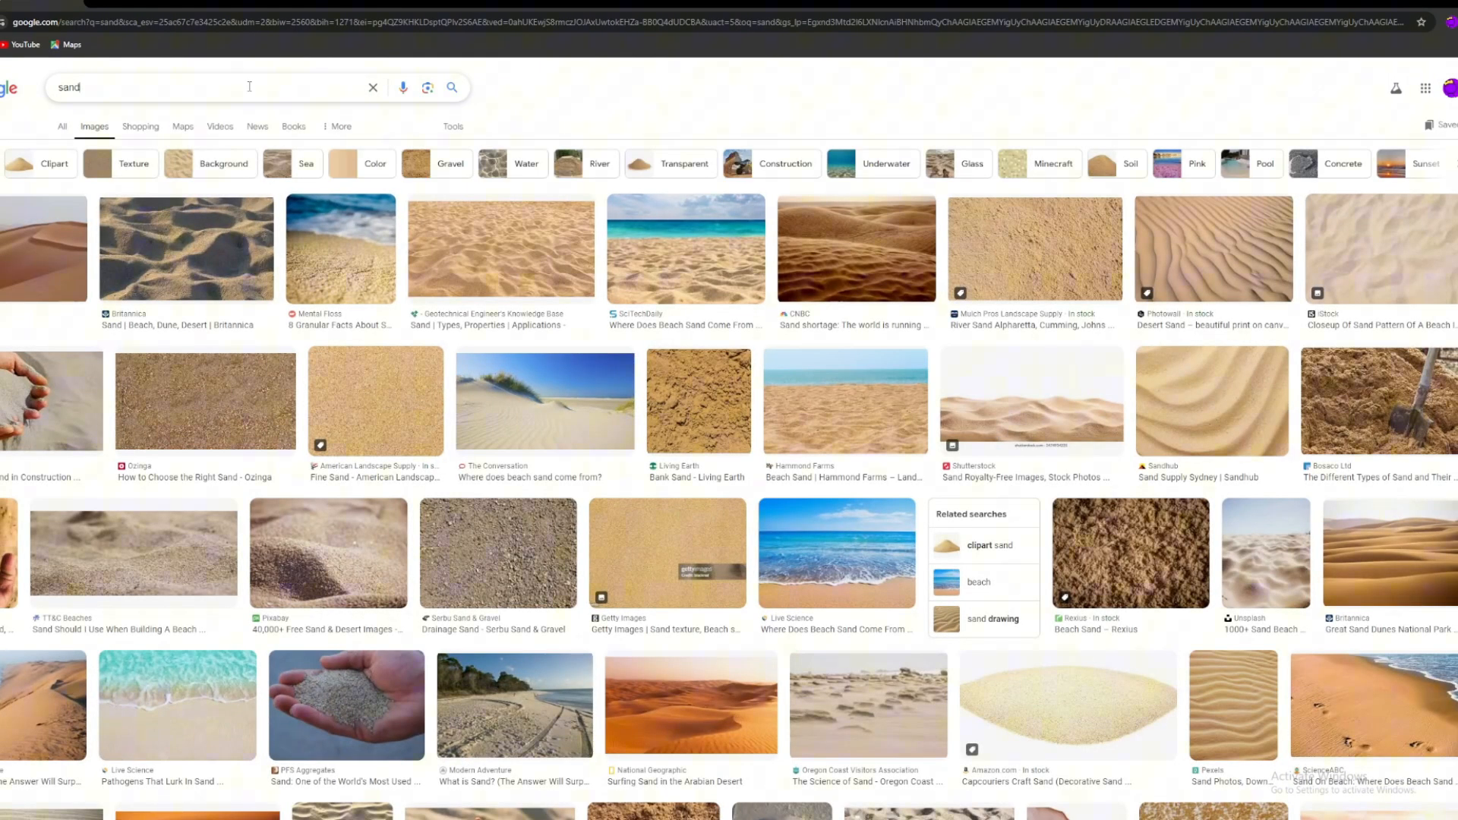
Step: Search Darth Vader, snip his picture and save it over sand.png
text(darth)
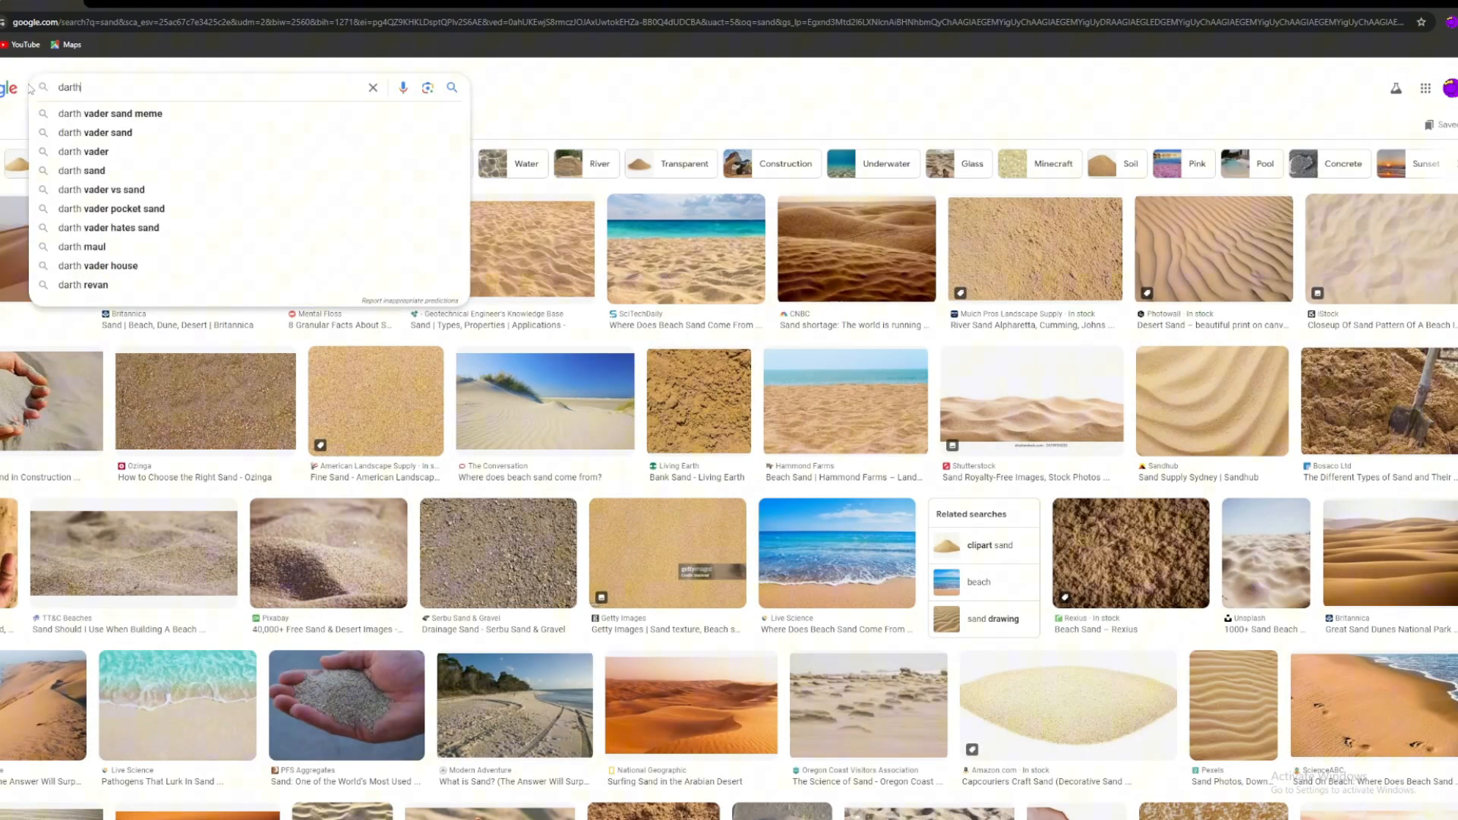
click(82, 151)
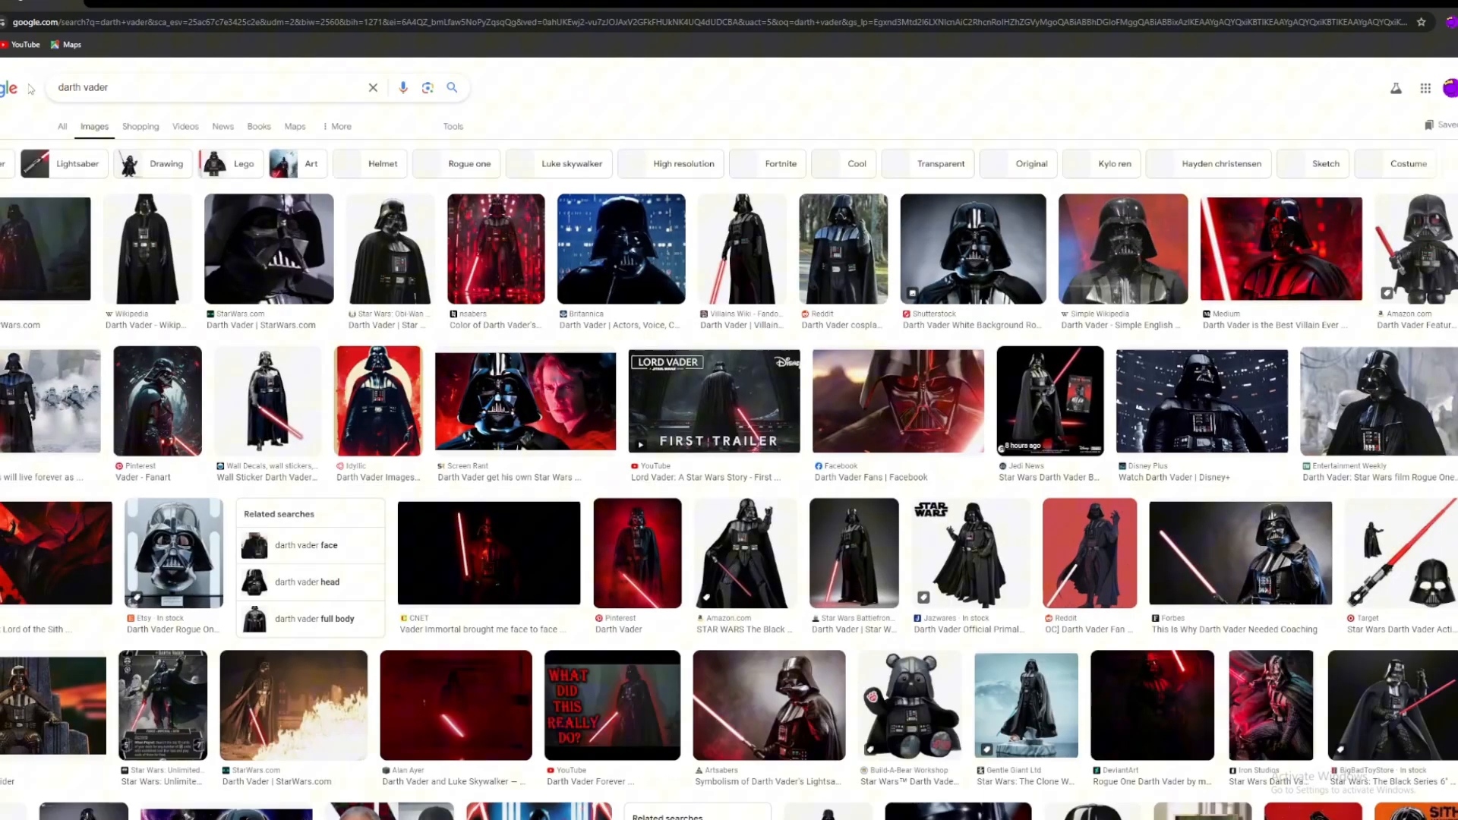
right_click(25, 246)
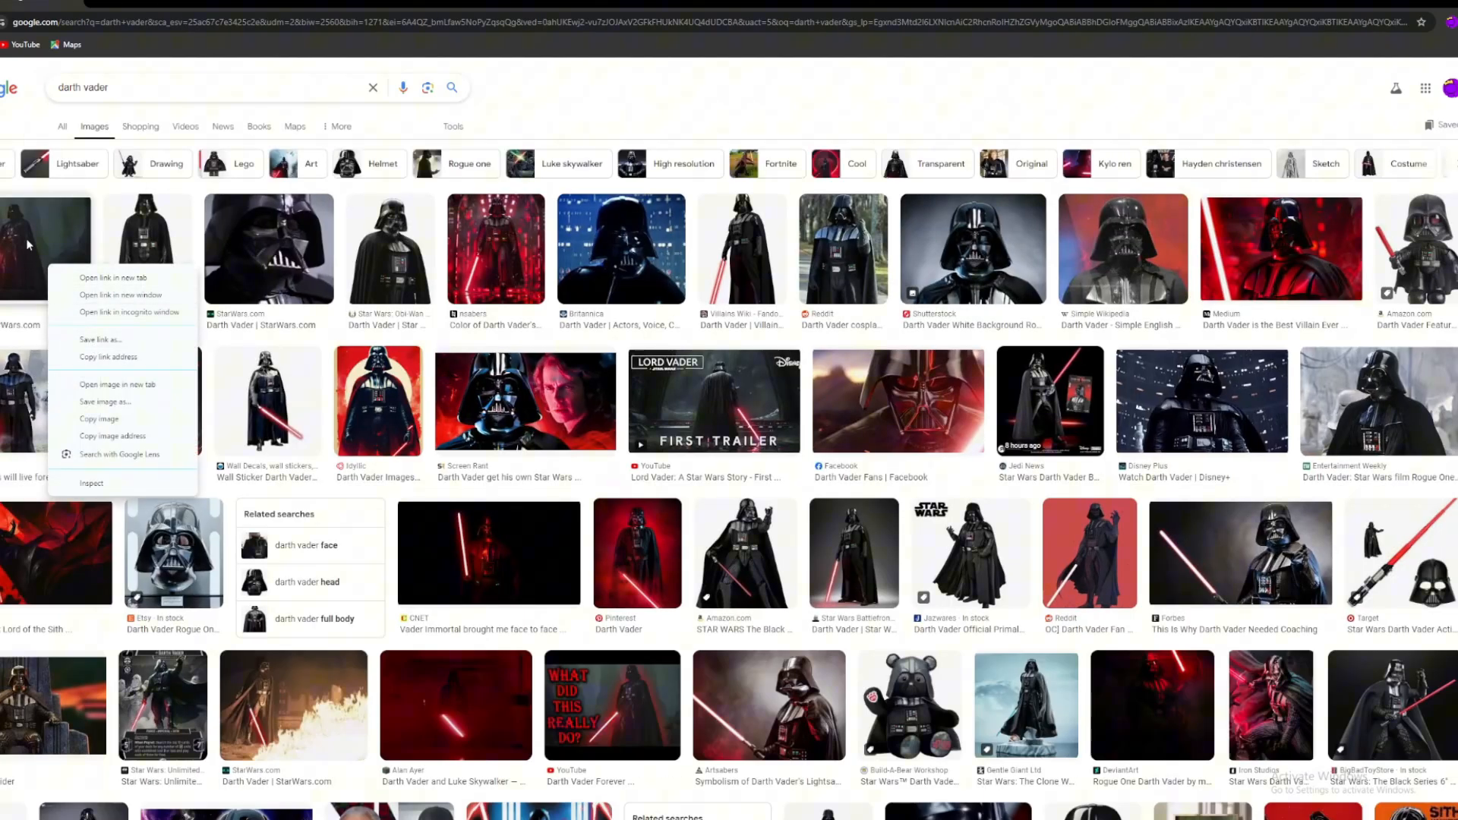
click(31, 243)
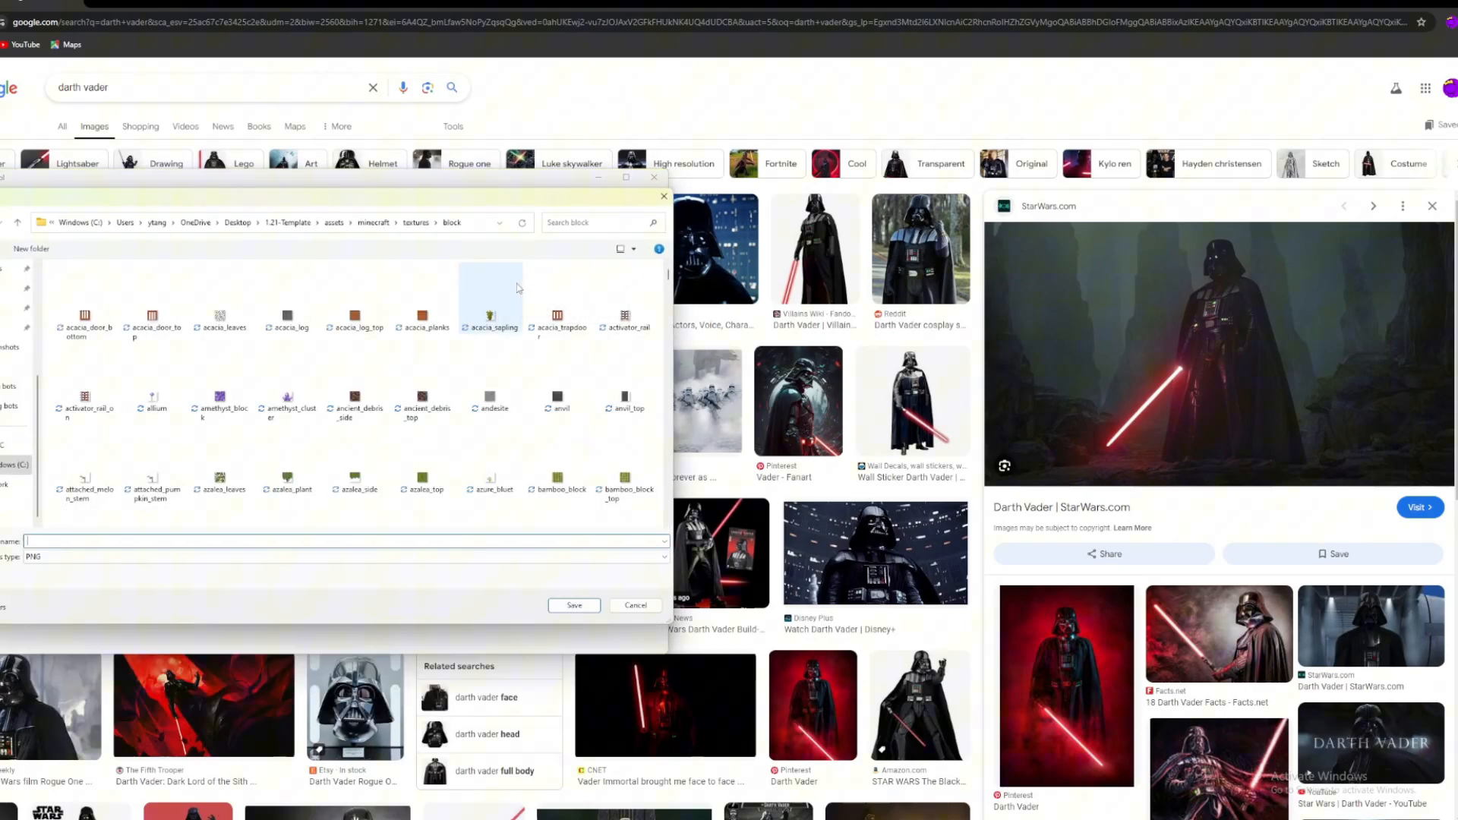
text(sand)
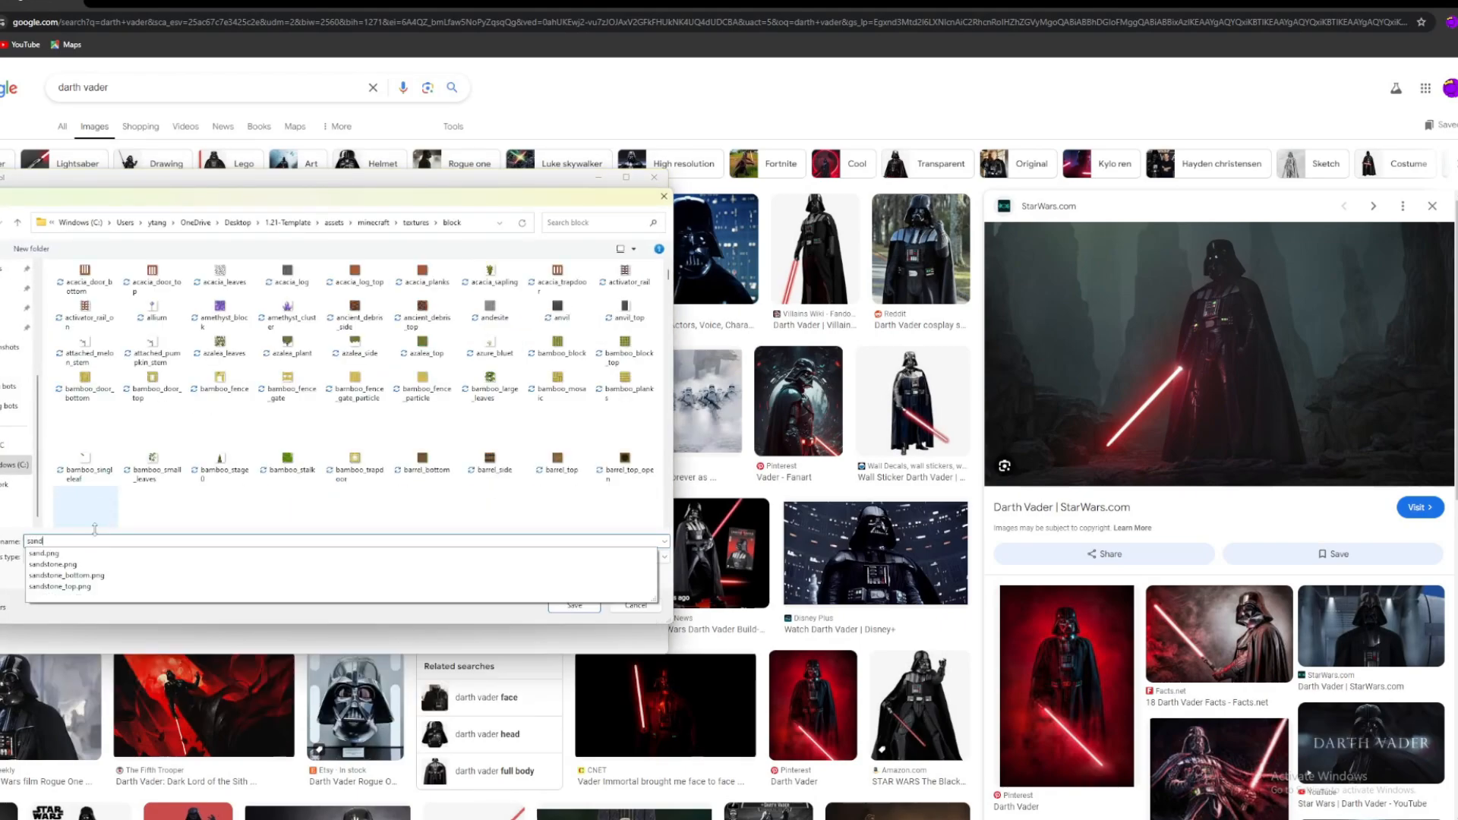
click(574, 605)
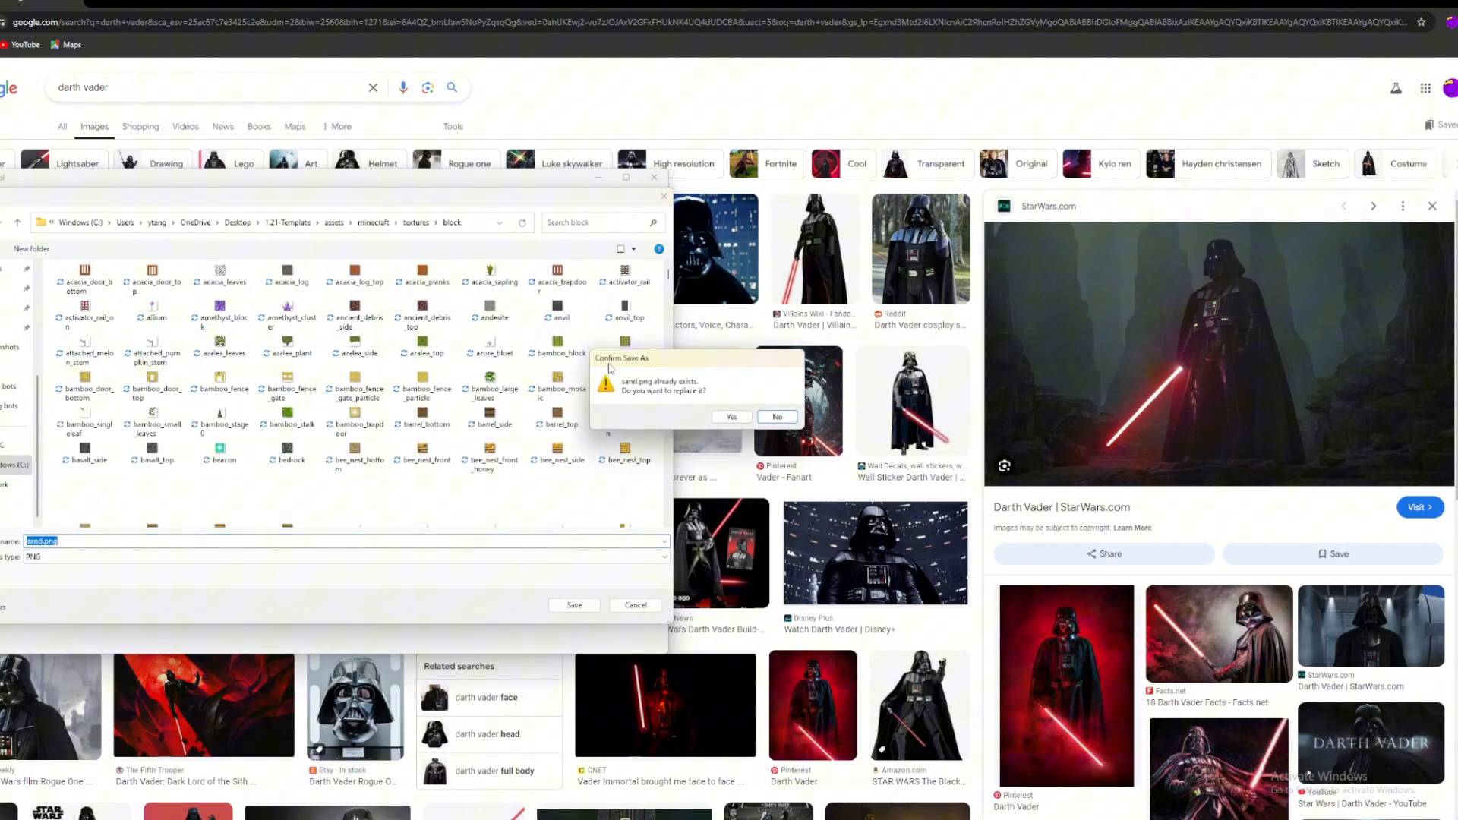
Step: Search CaseOh, snip an image and save it as tnt_bottom.png, then search CAKE
text(CASEOH)
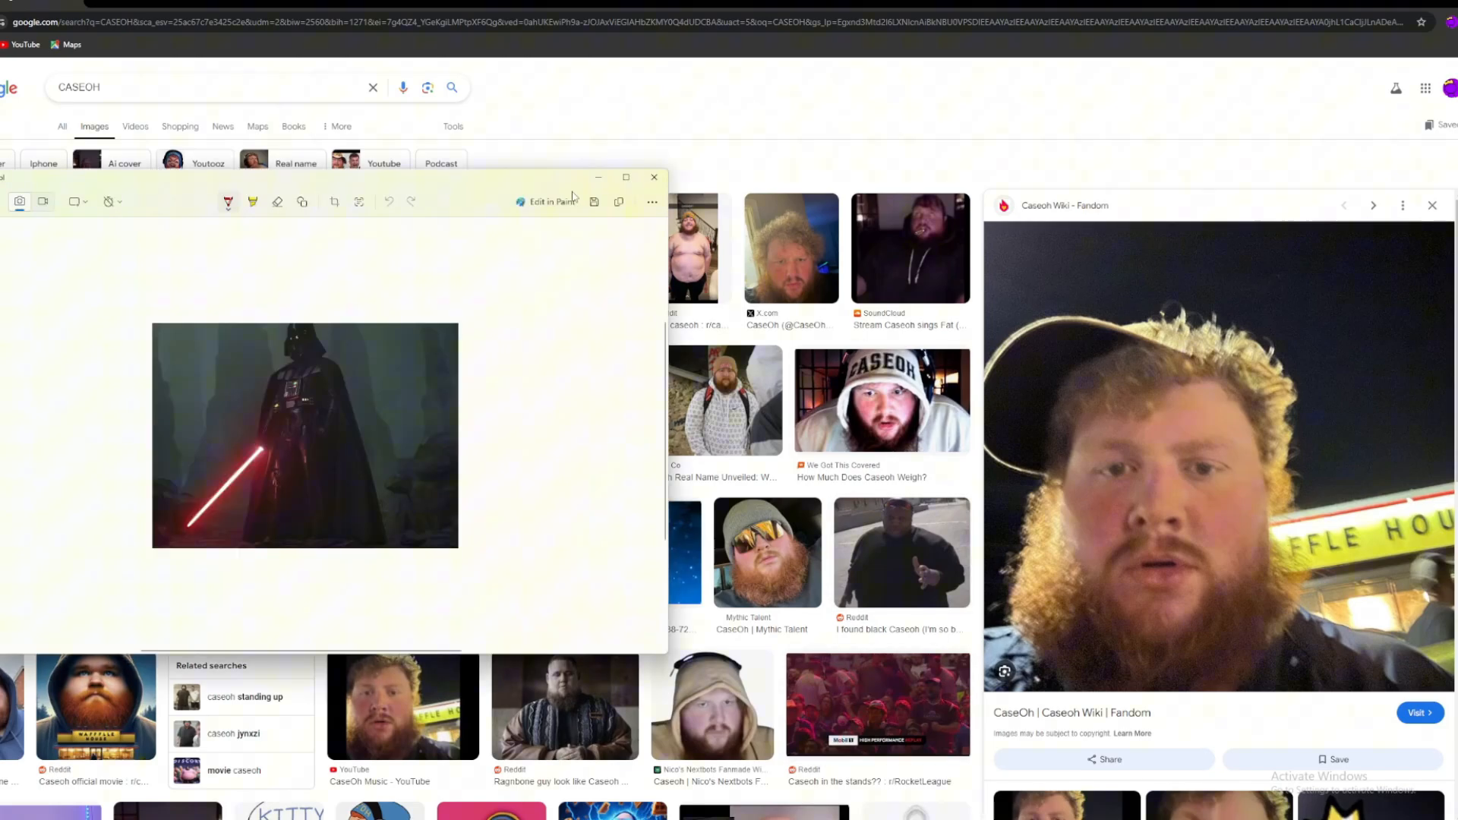
click(653, 176)
text(TNT)
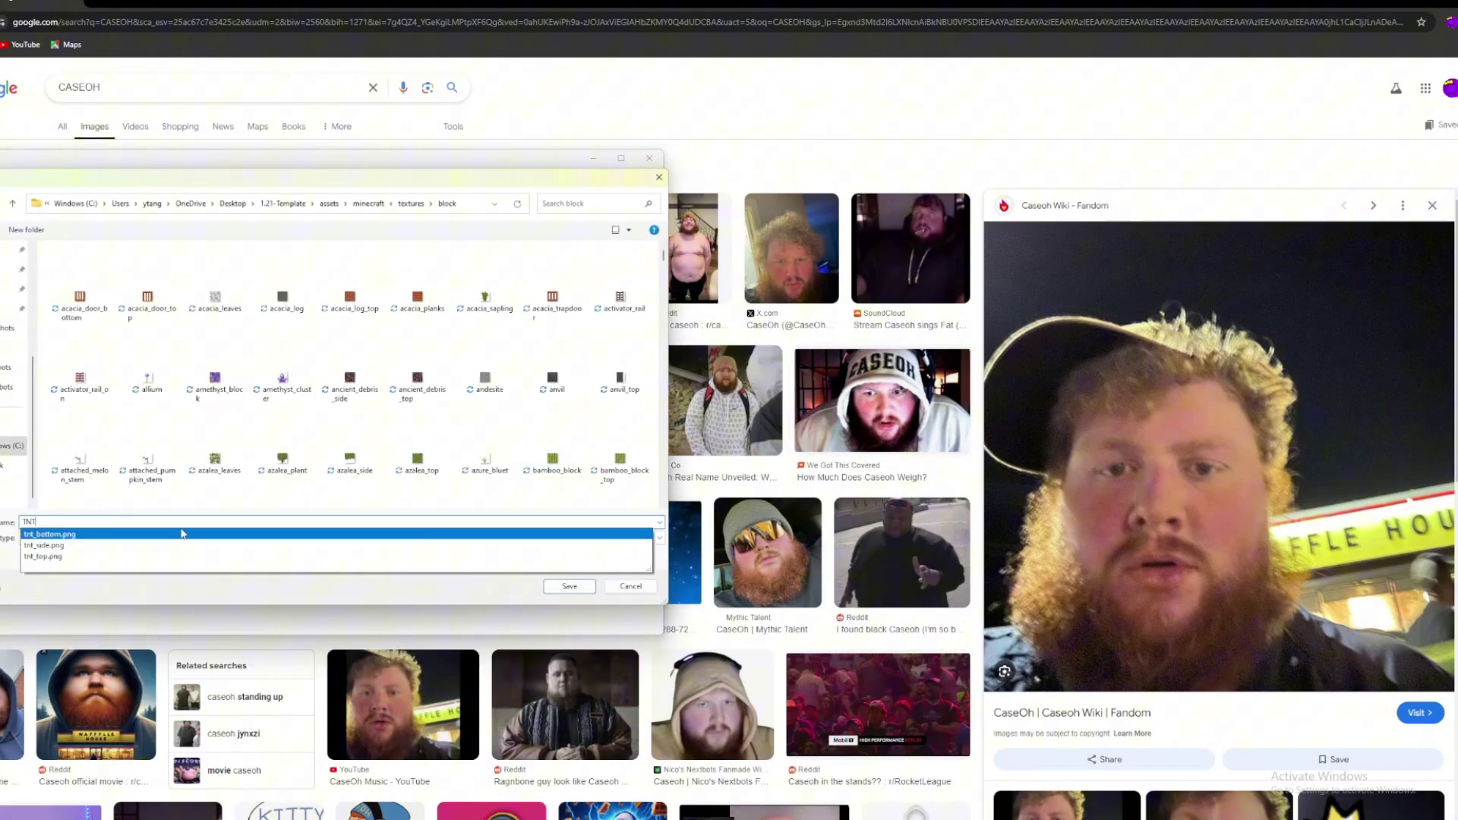
click(48, 534)
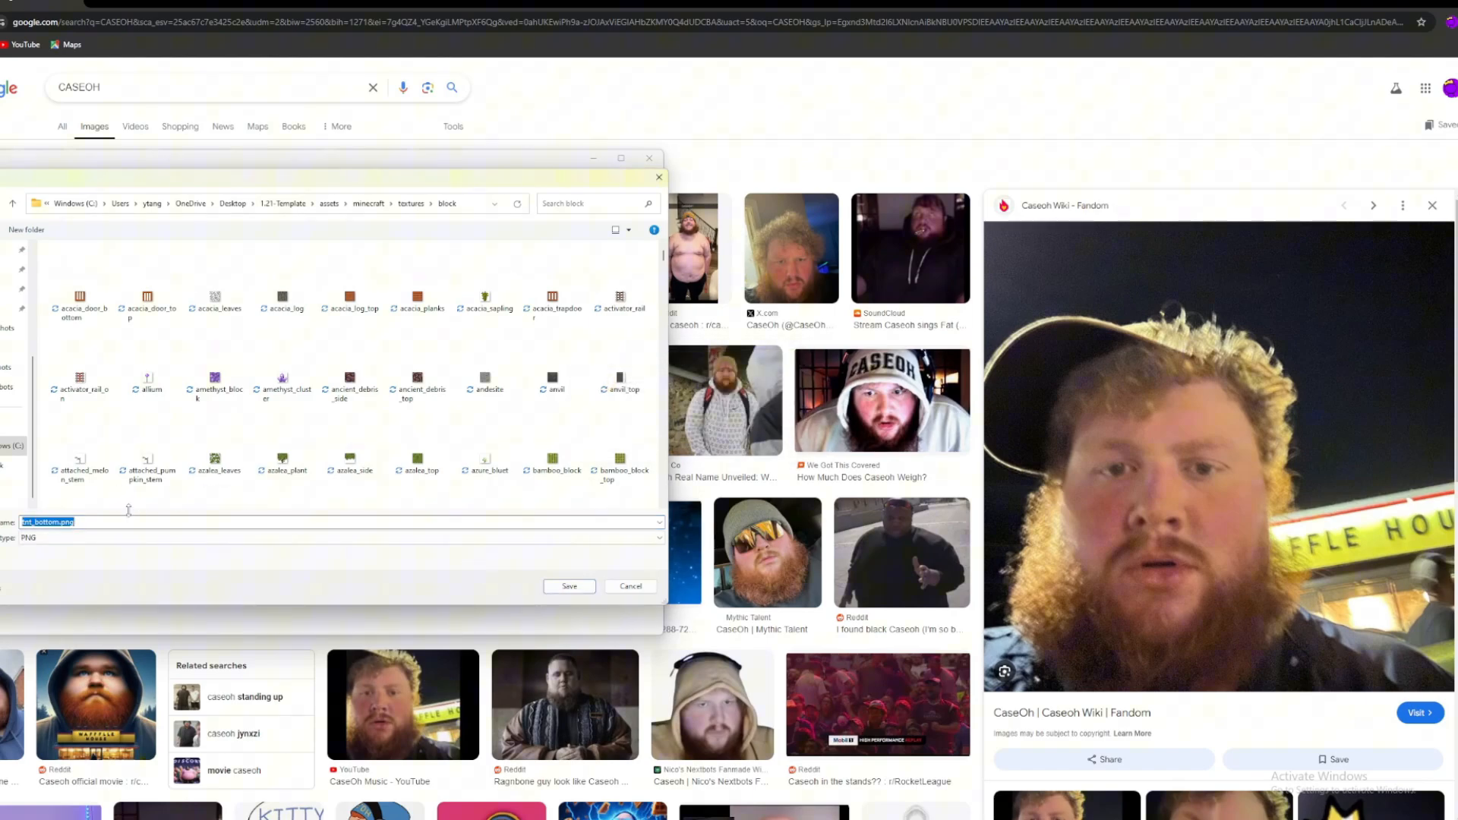
text(CAKE)
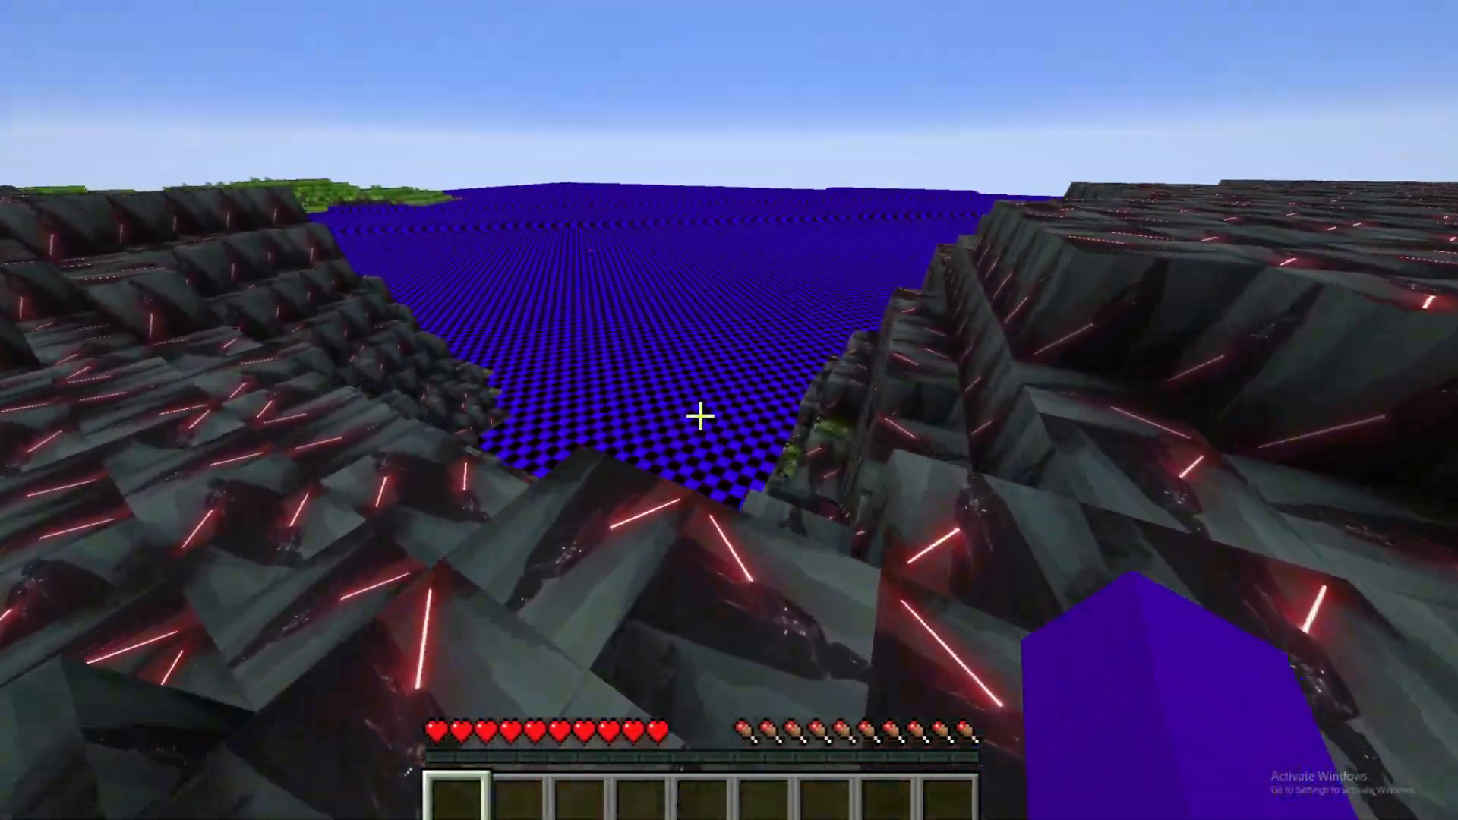
mouse_move(702, 419)
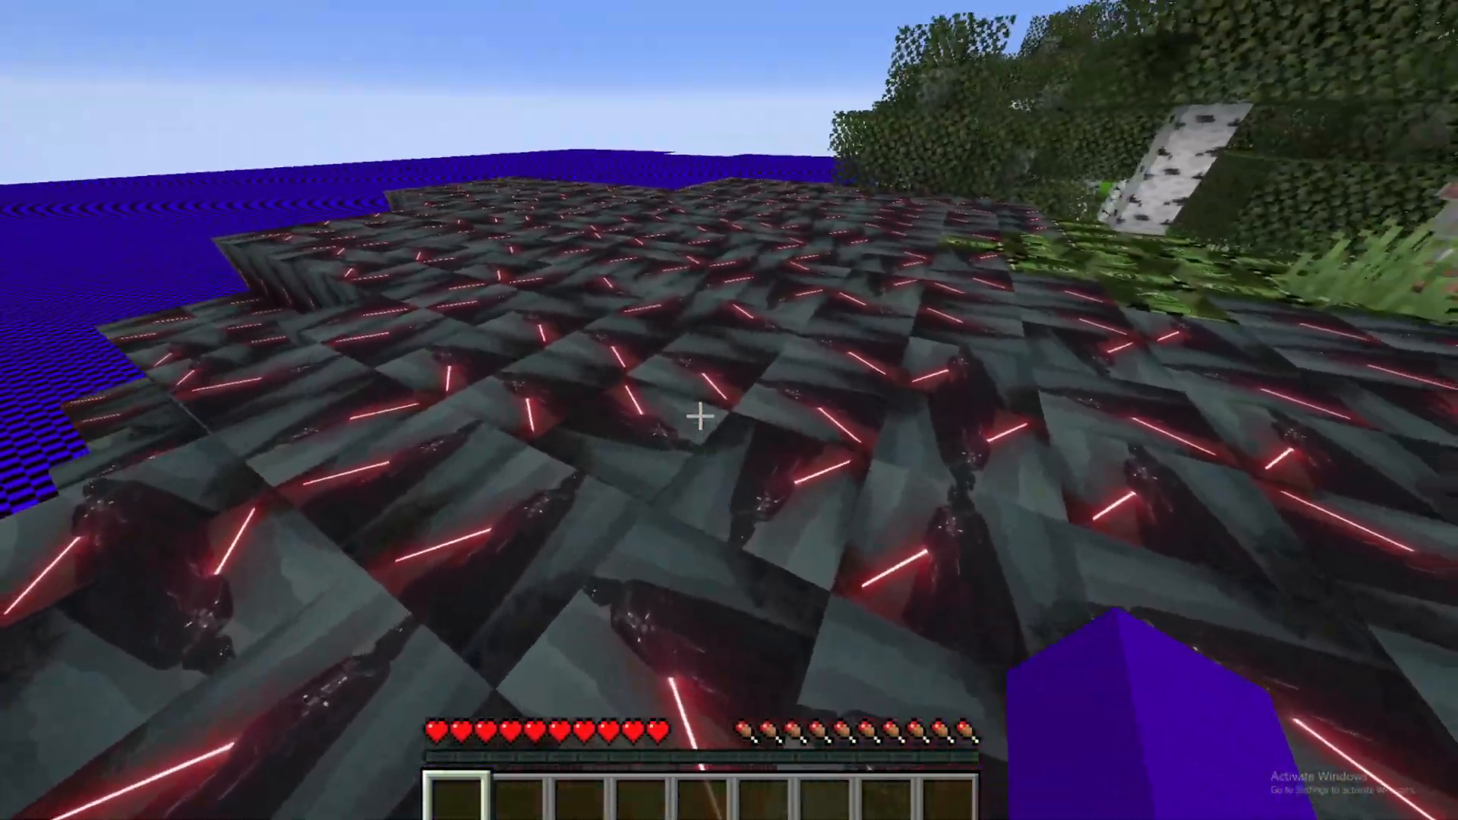
mouse_move(701, 436)
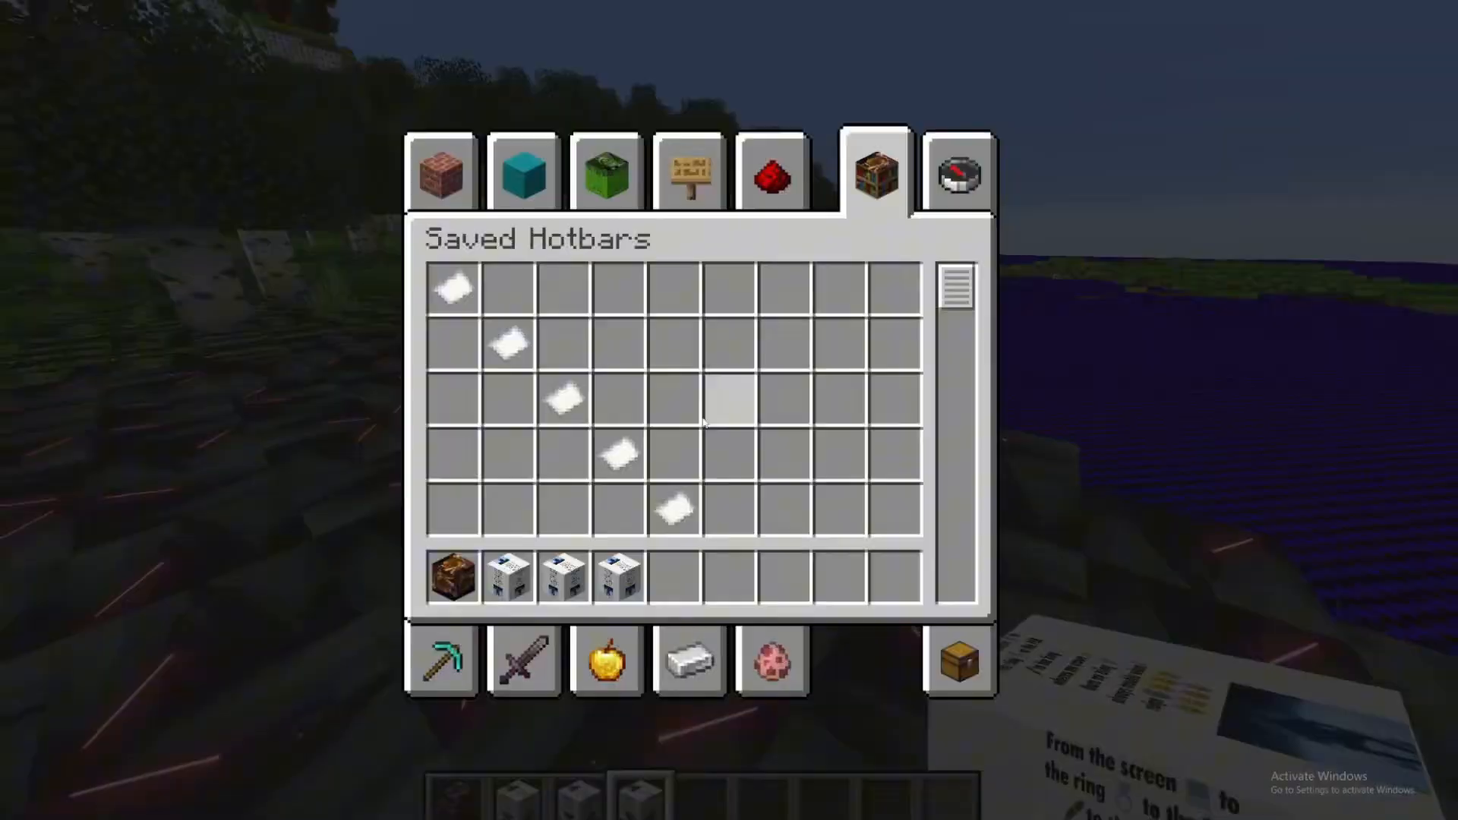
Step: Close the creative inventory and place a retextured block on the ground
key(Escape)
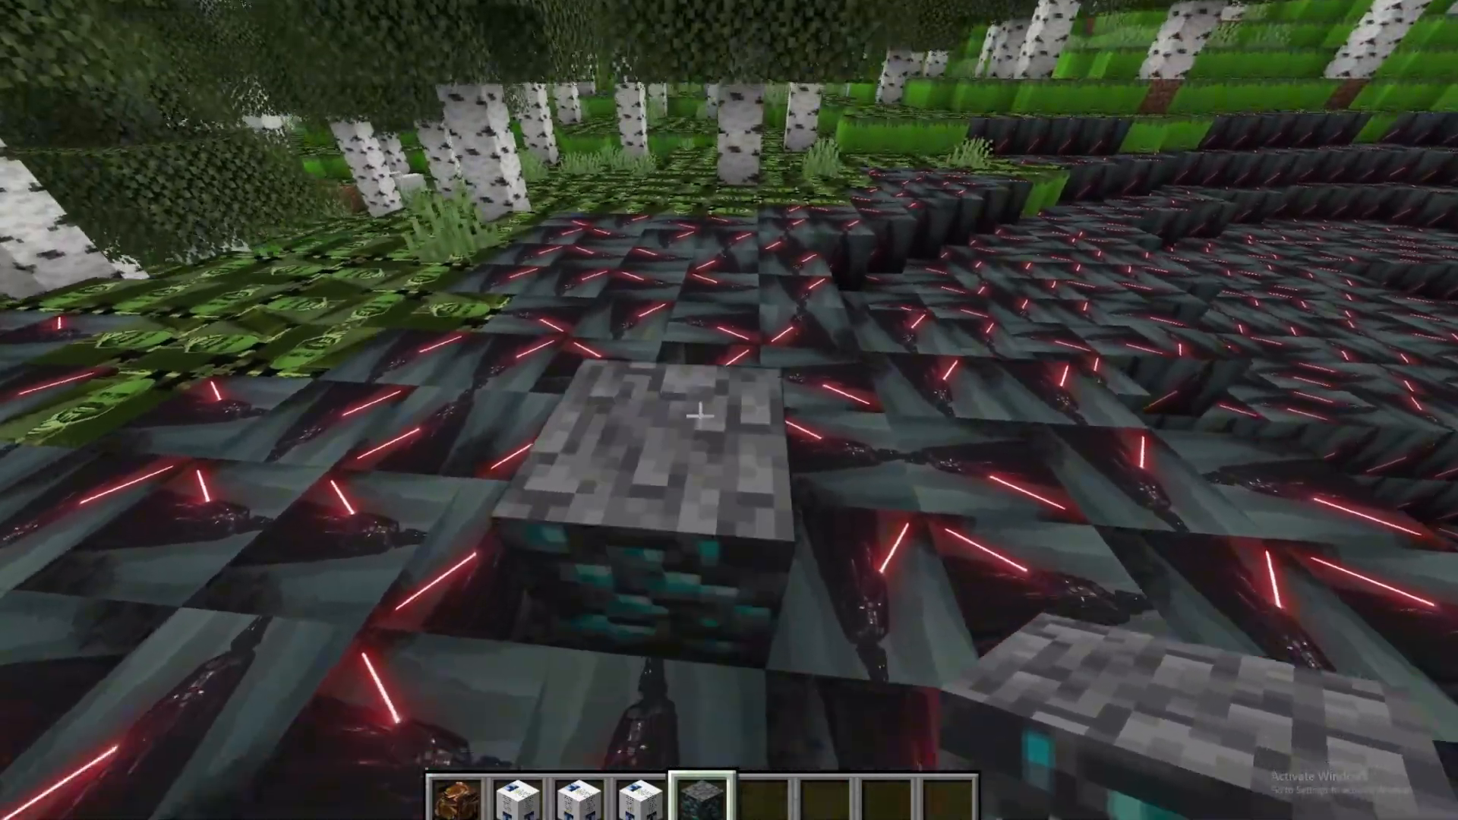
mouse_move(700, 426)
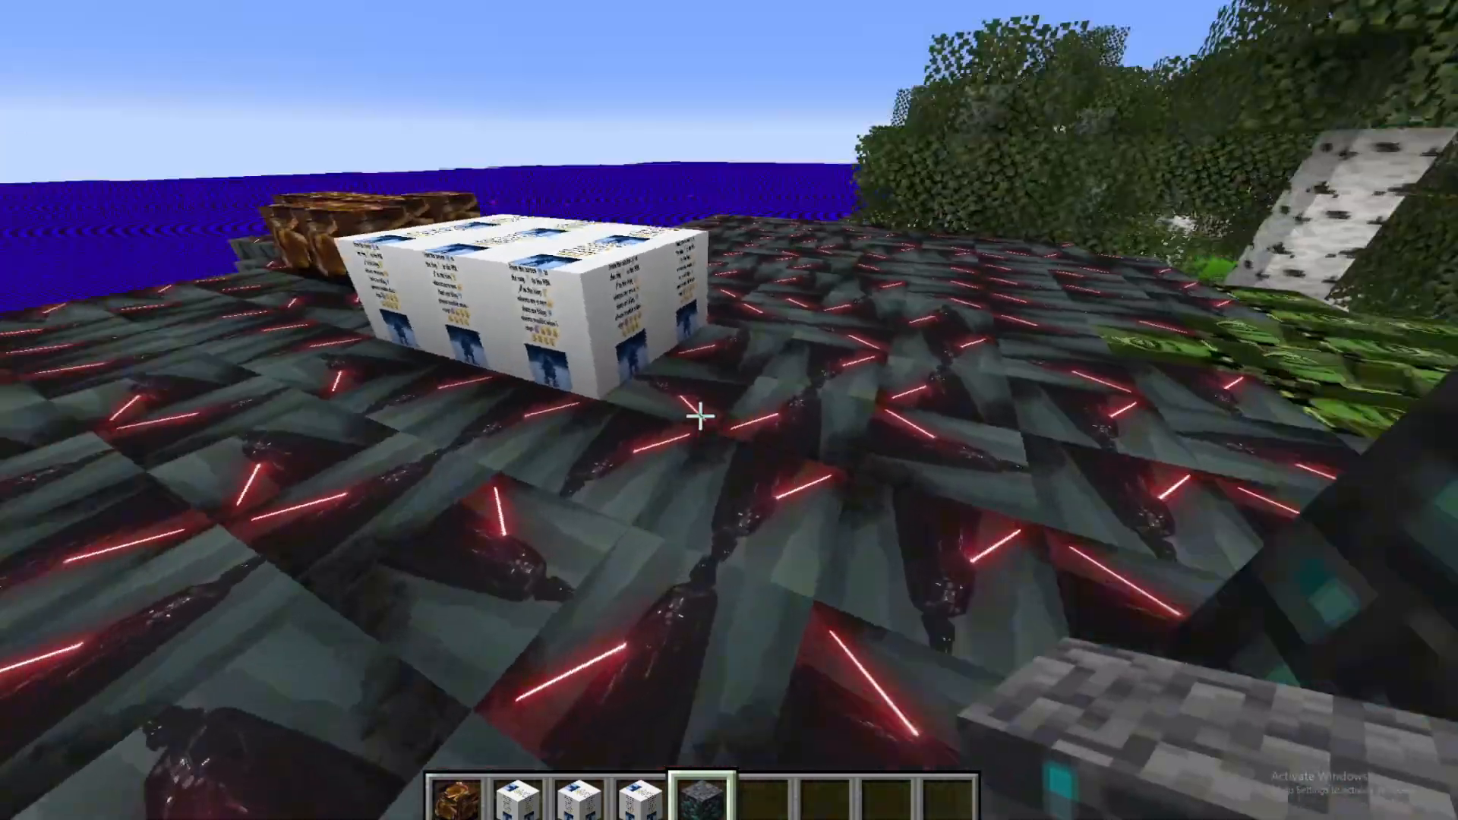
right_click(362, 407)
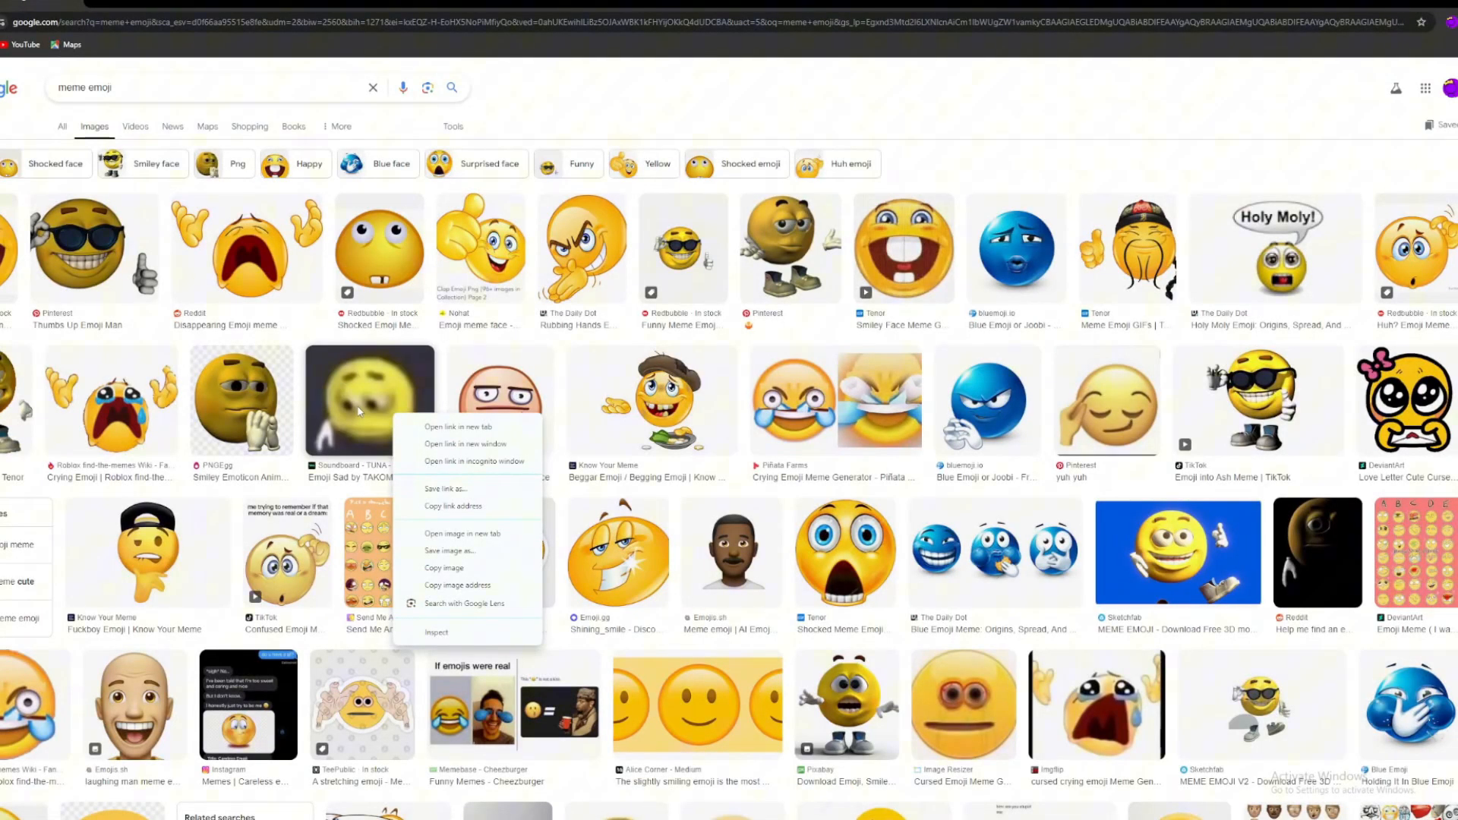
Step: Snip the crying emoji and save it over furnace_front.png in the block folder
click(644, 411)
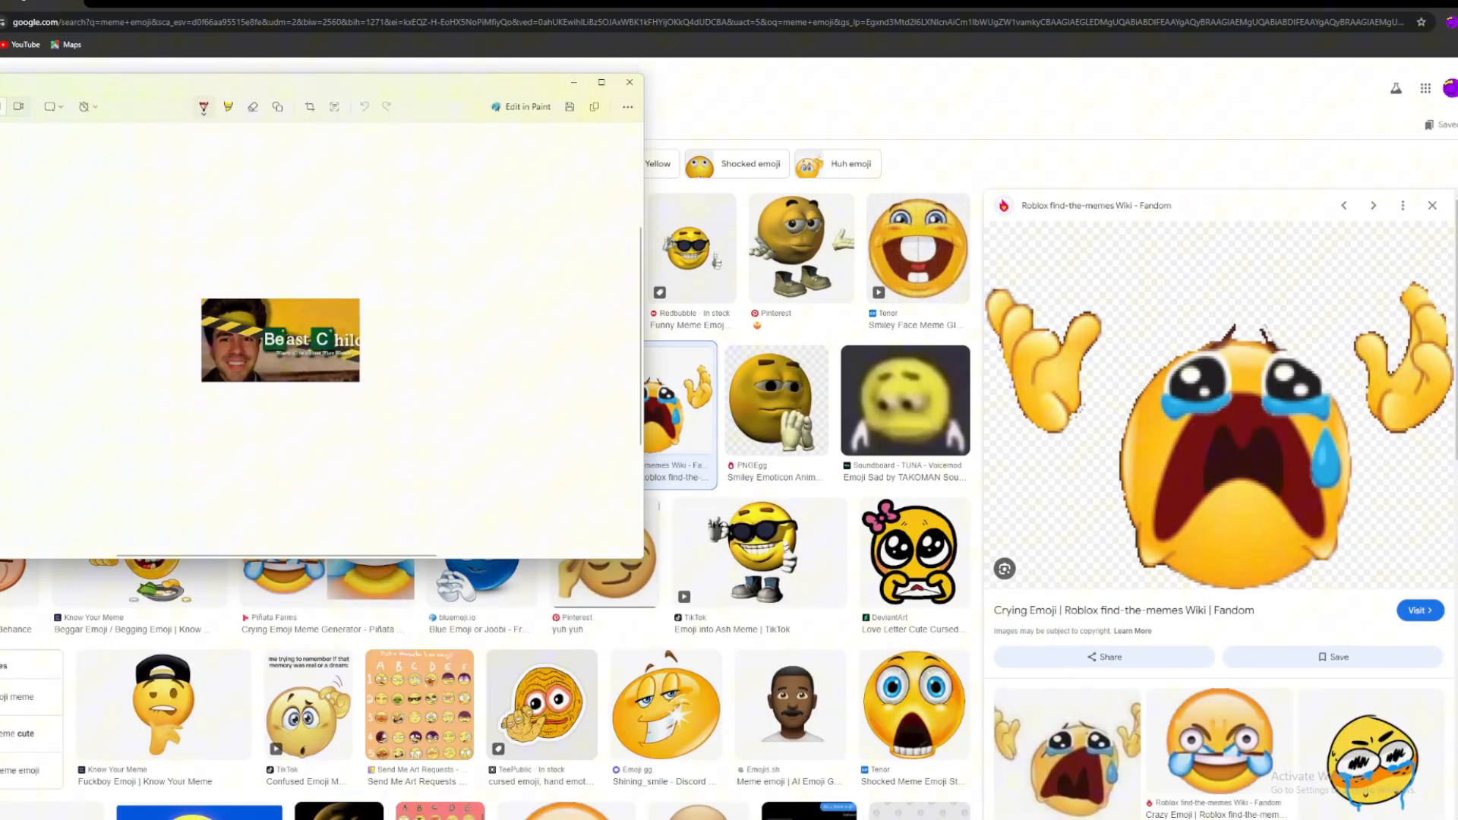
click(629, 82)
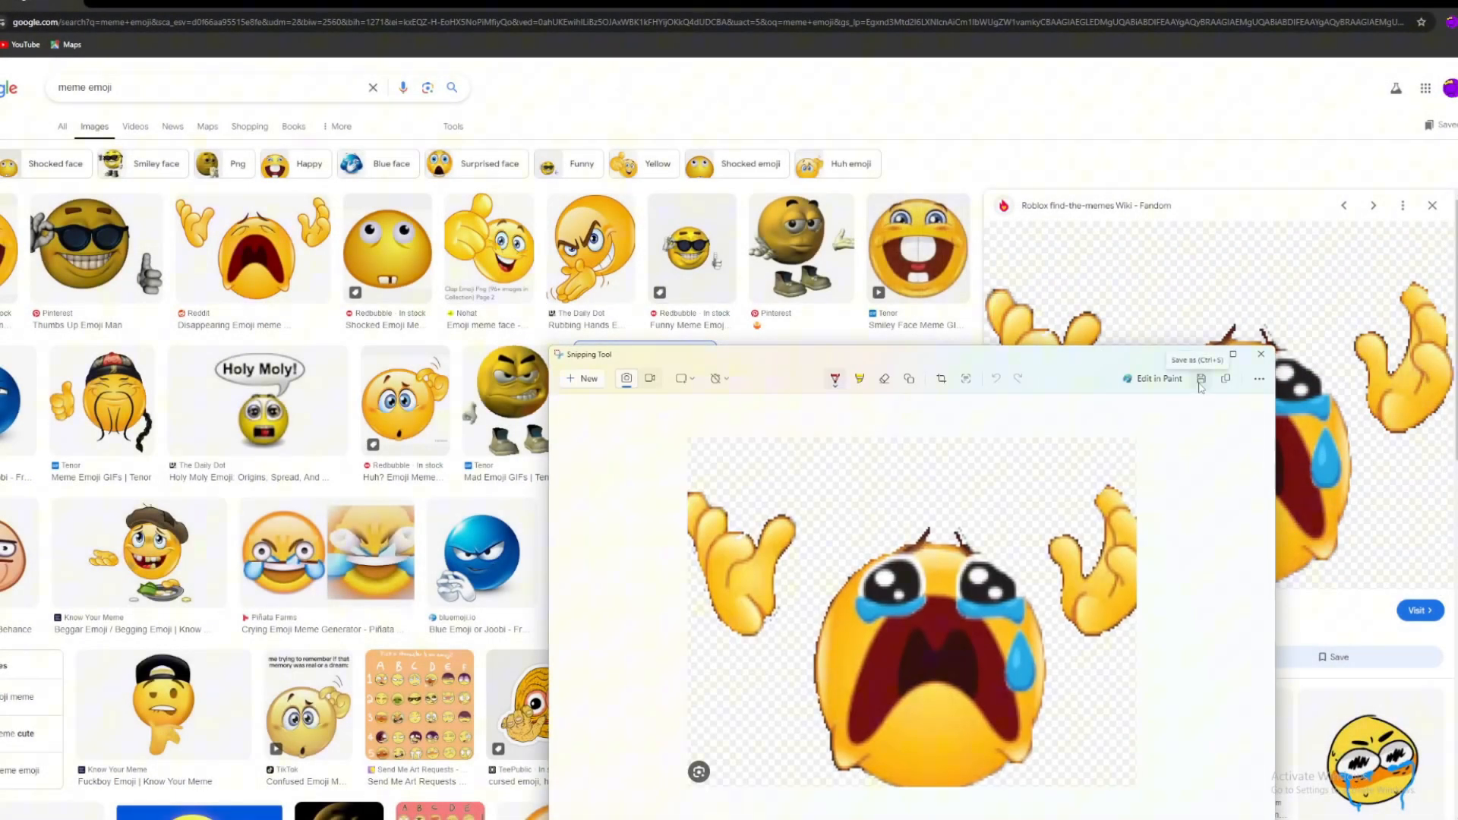
click(1200, 378)
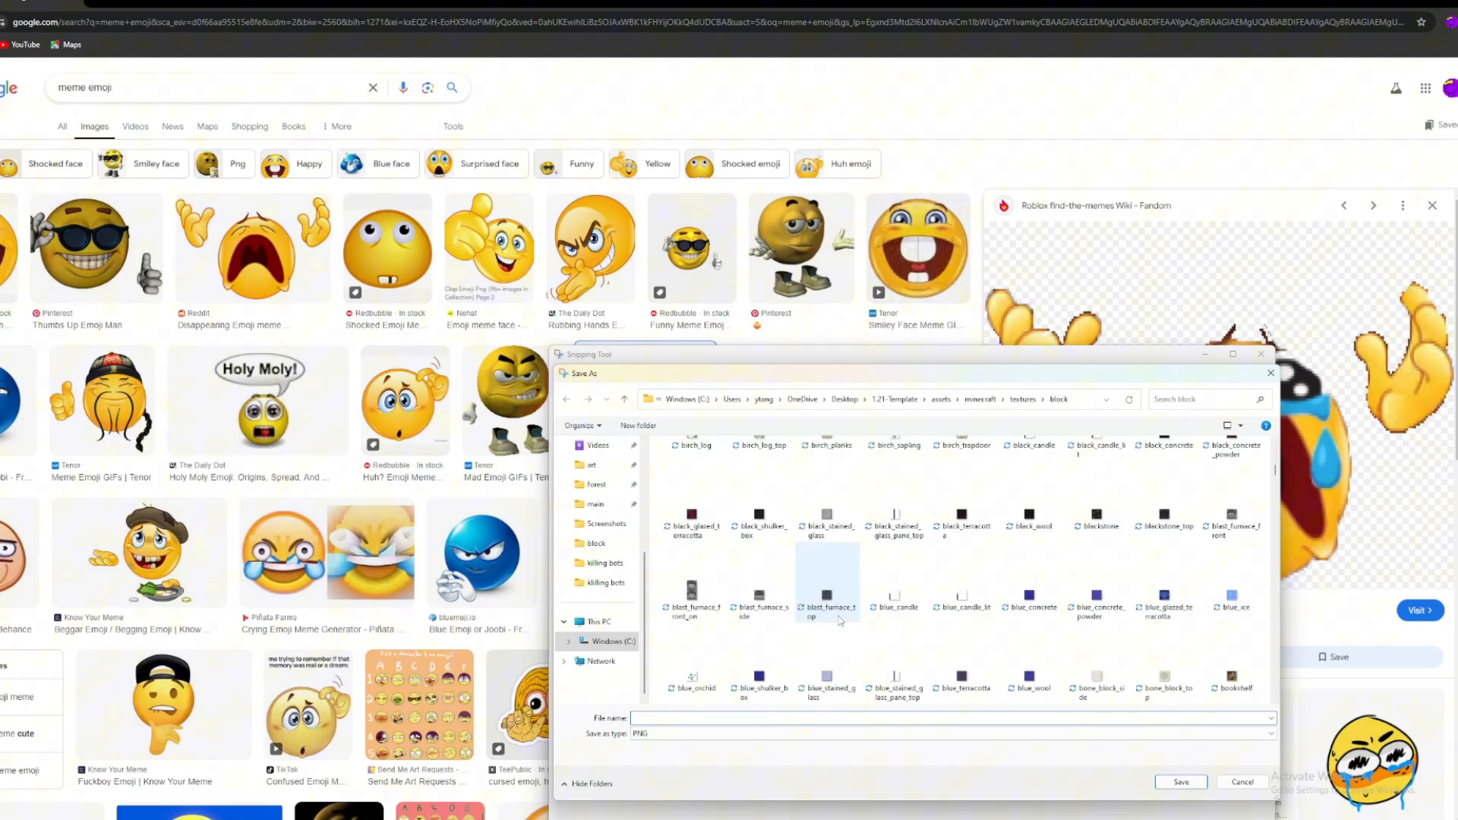
text(furna)
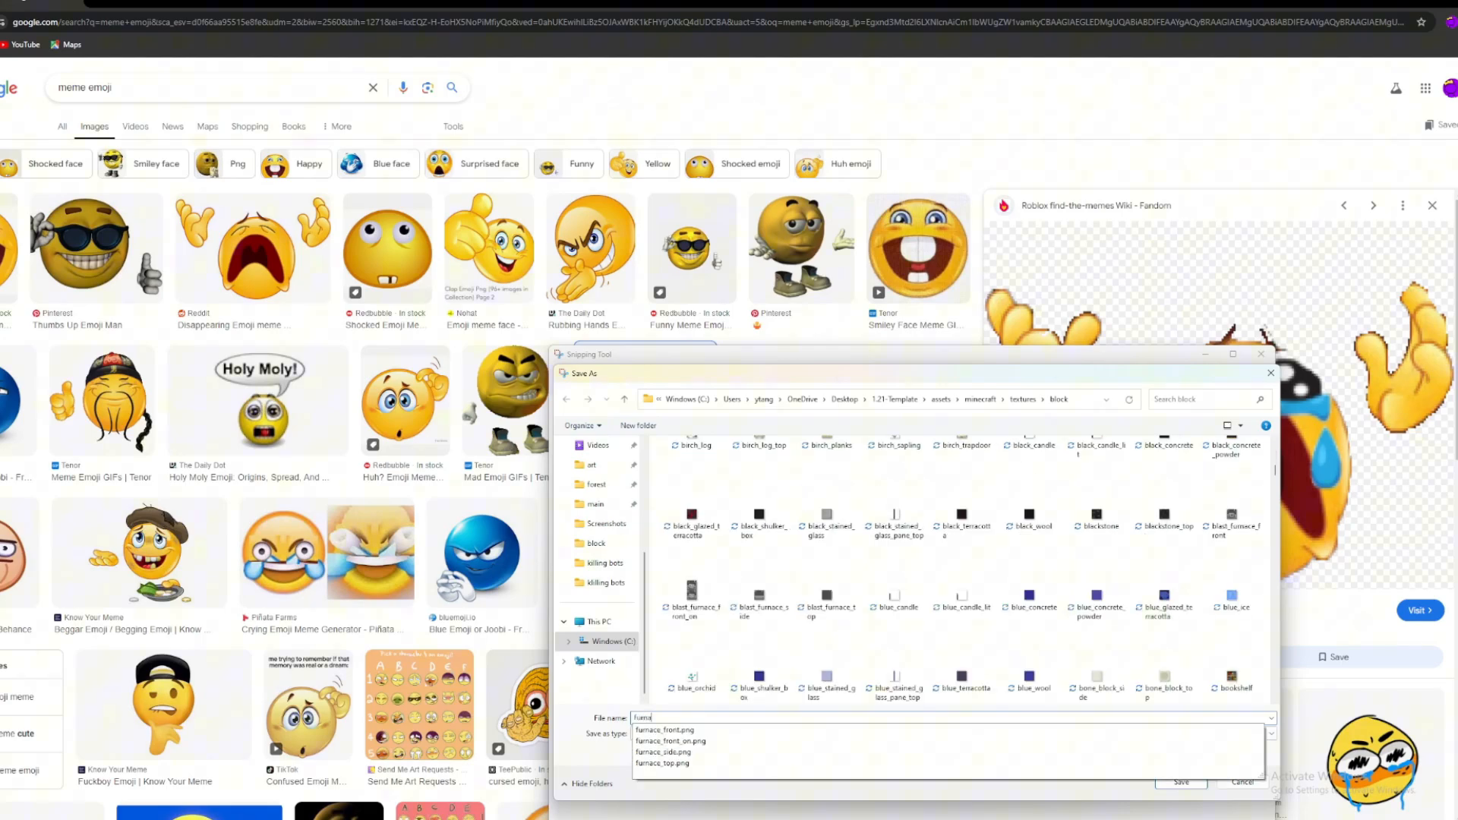
click(660, 730)
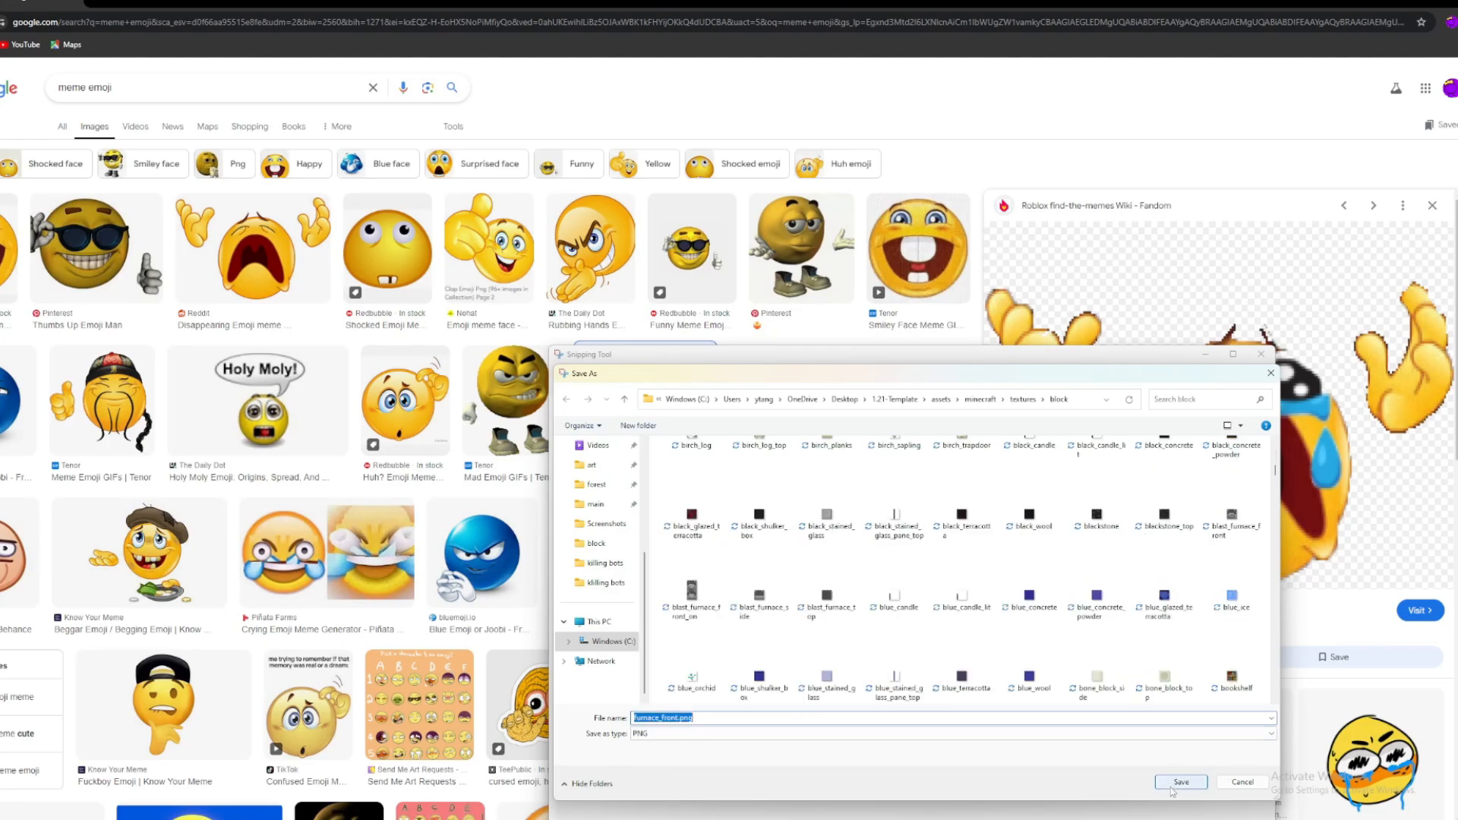
click(1181, 781)
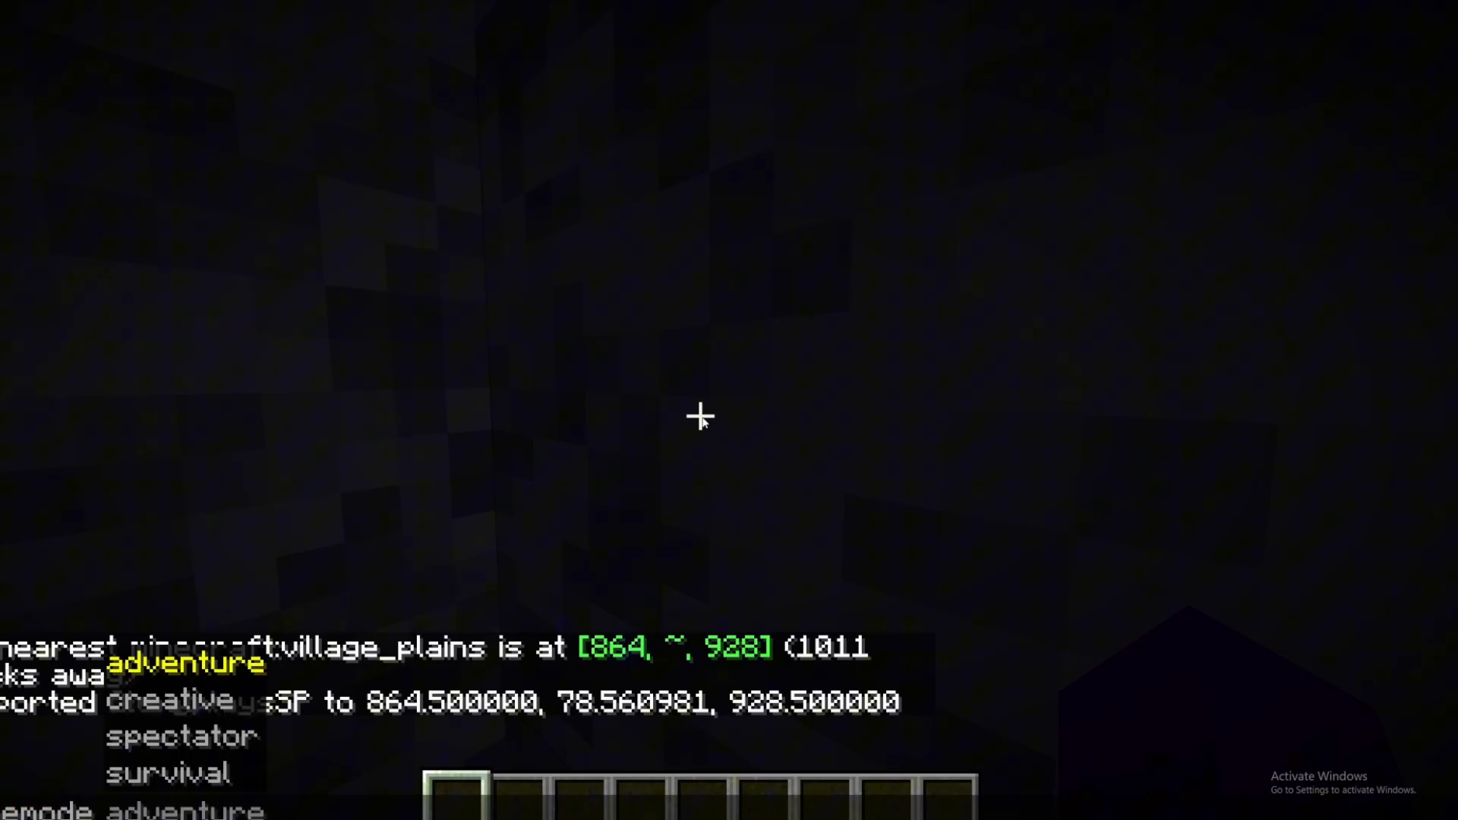
Step: Walk through the plains village to view the meme textures on its houses and paths
click(182, 735)
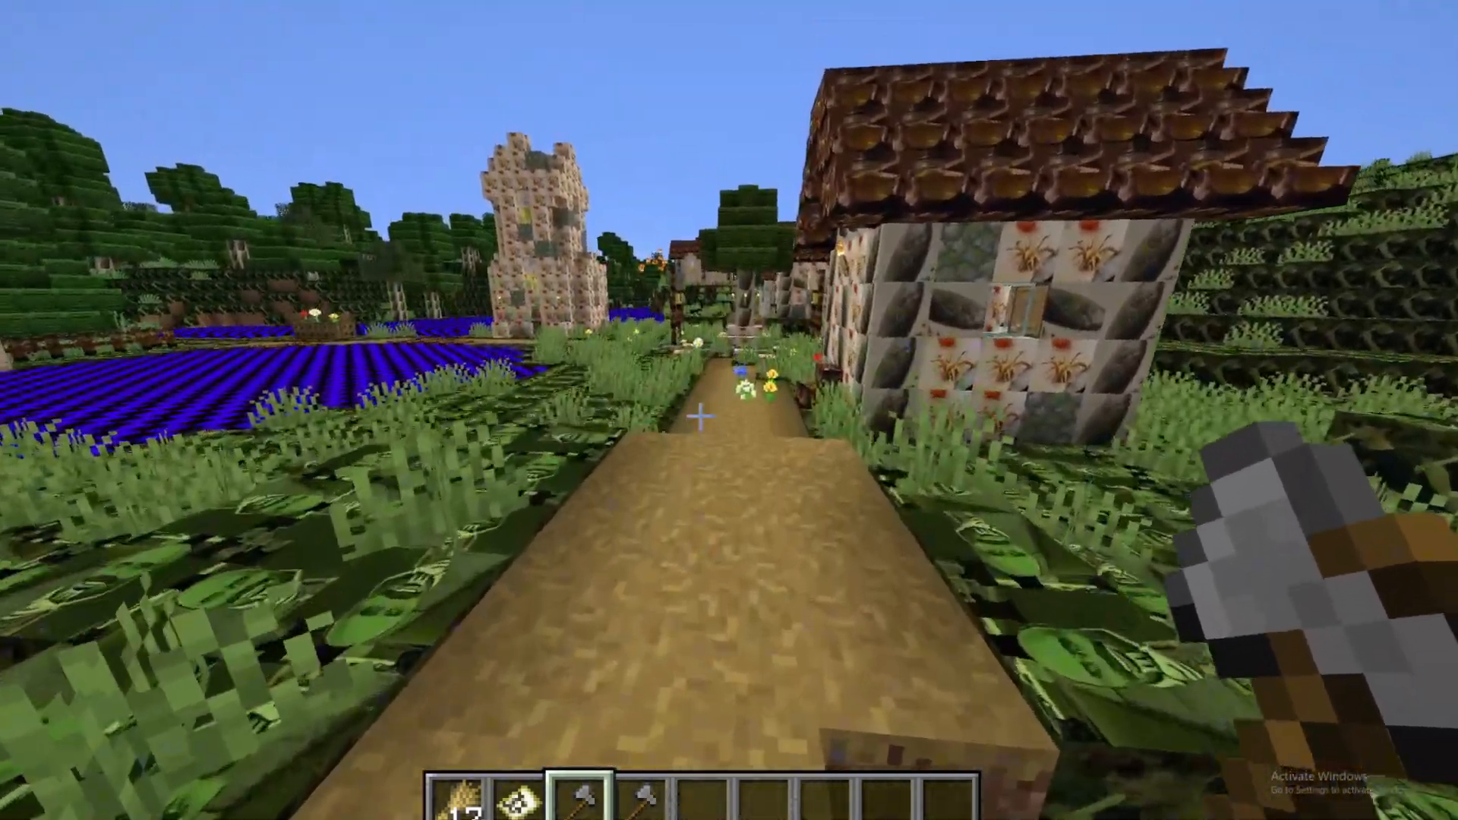
Step: Search the creative inventory for 'end' and put an End Portal Frame in the hotbar
key(Escape)
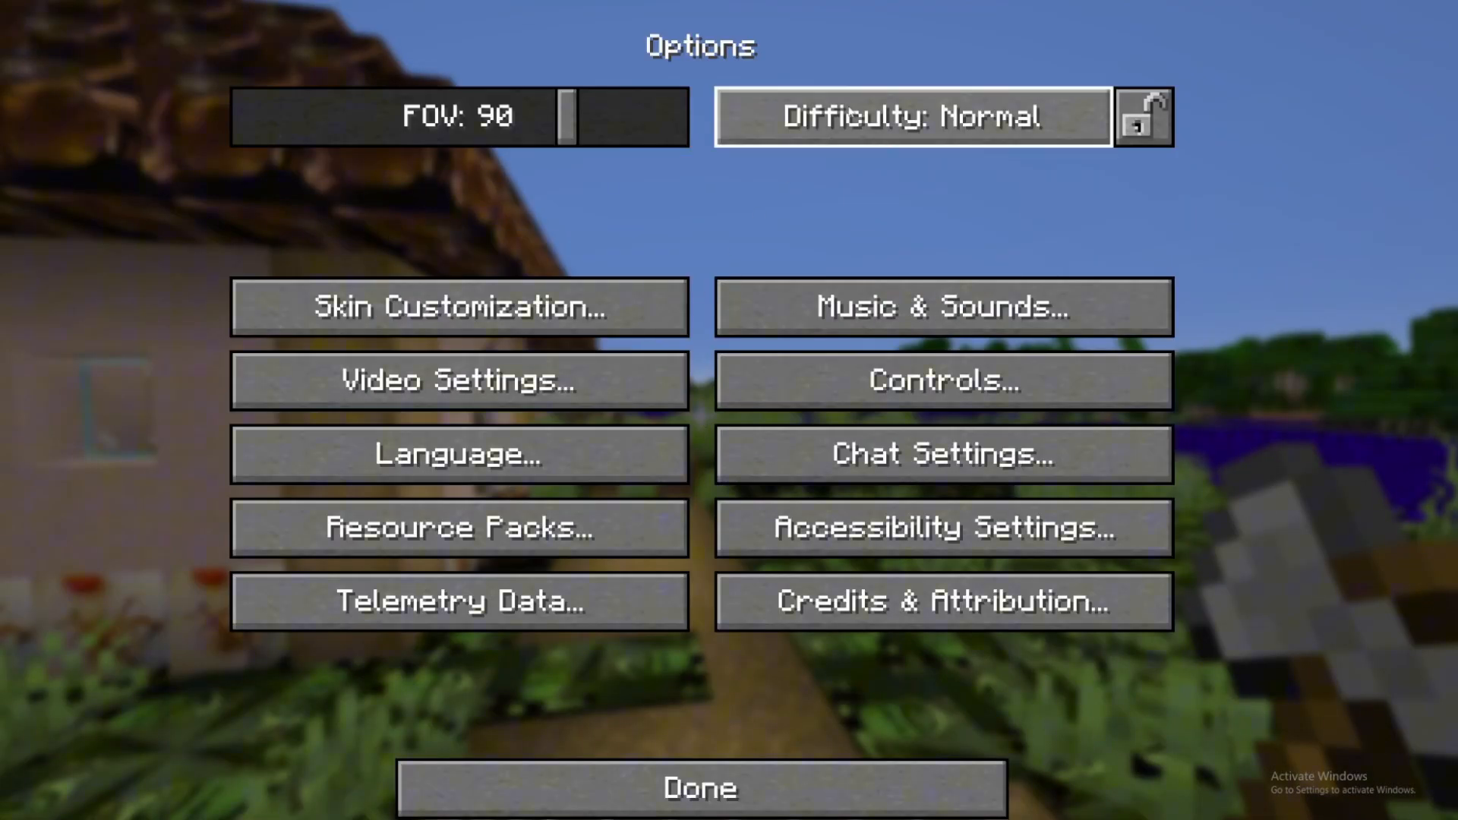
click(698, 786)
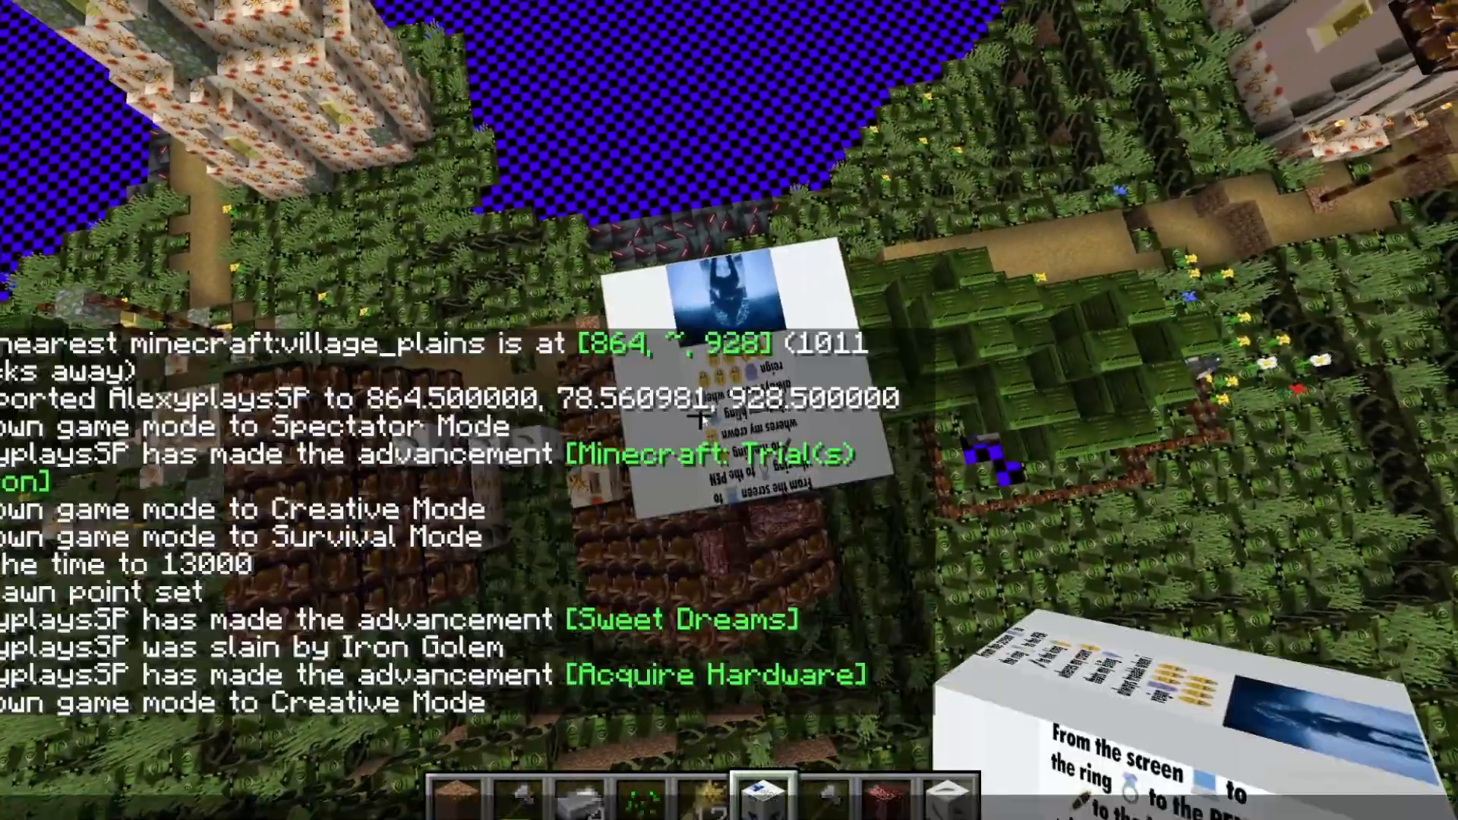
key(e)
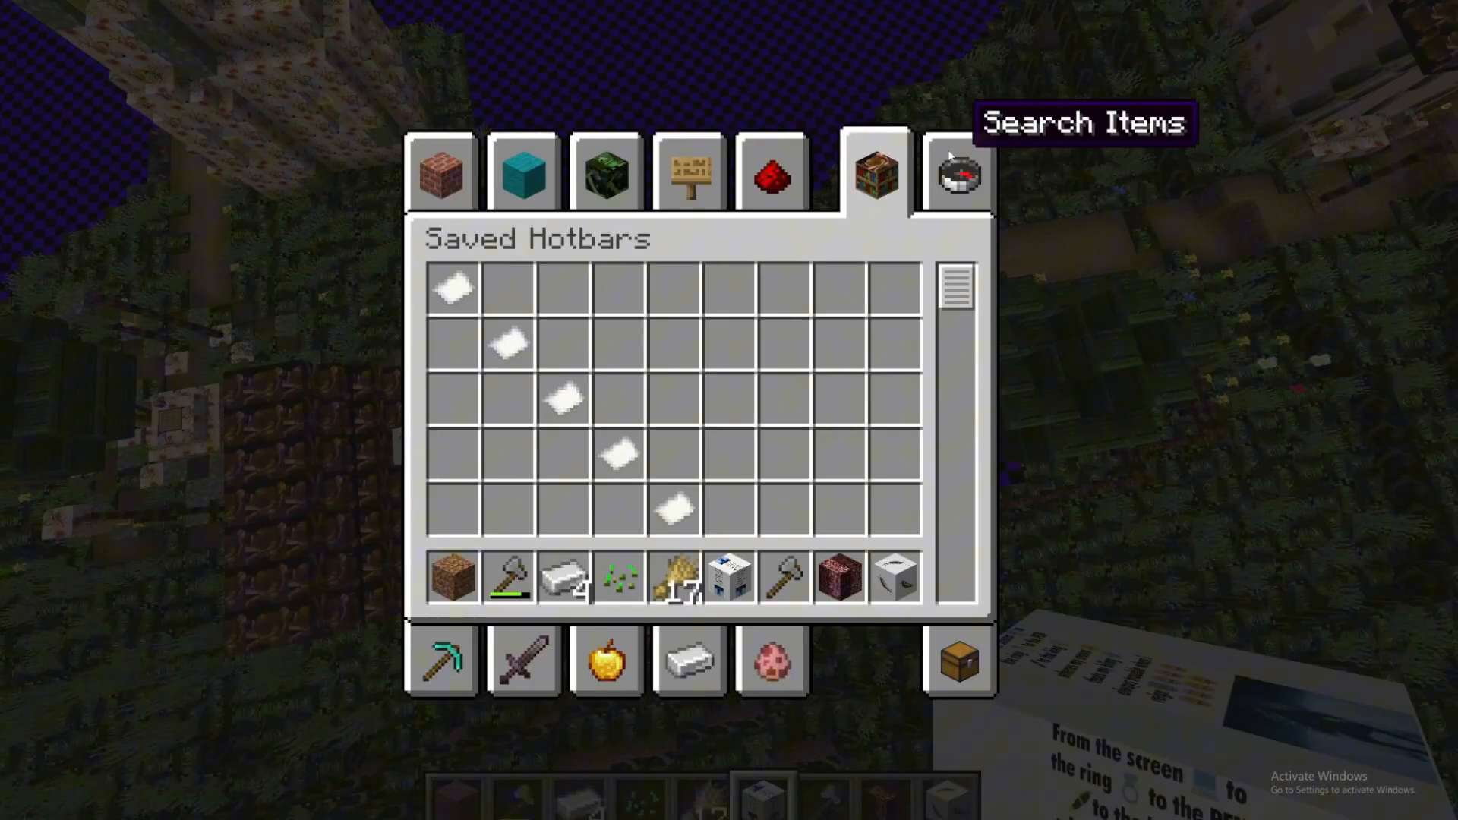
text(end)
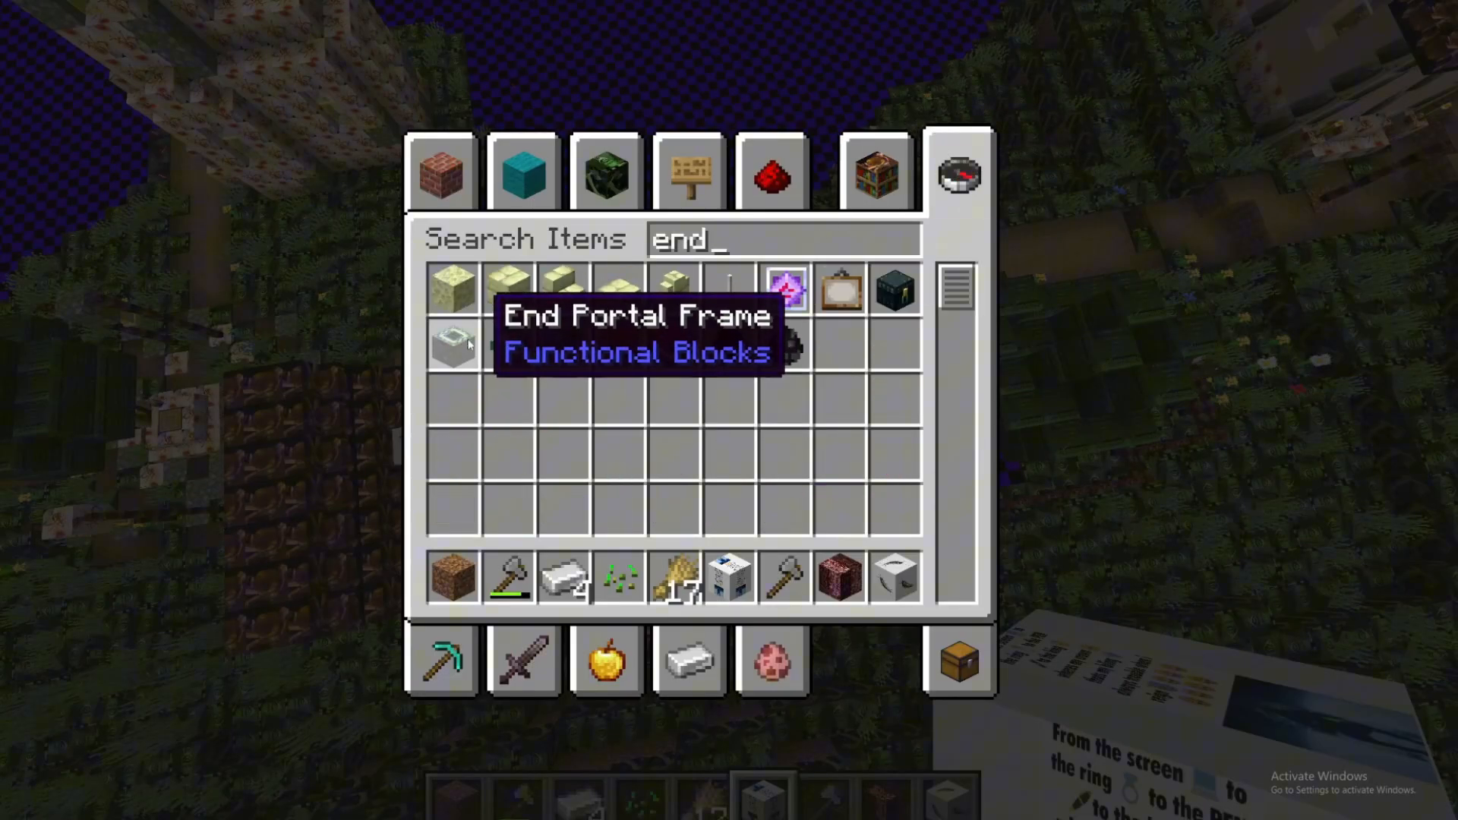
key(BackSpace)
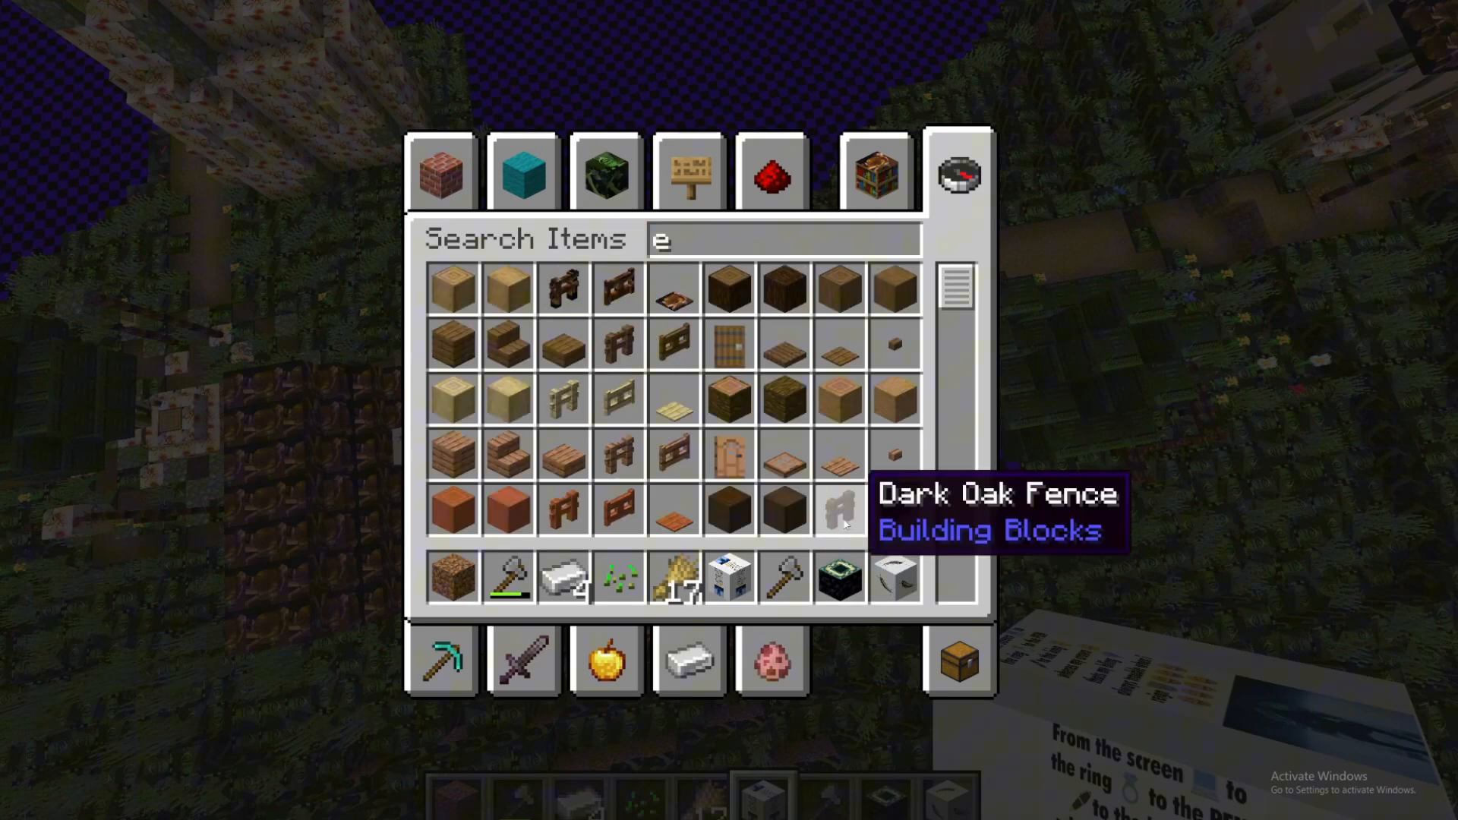